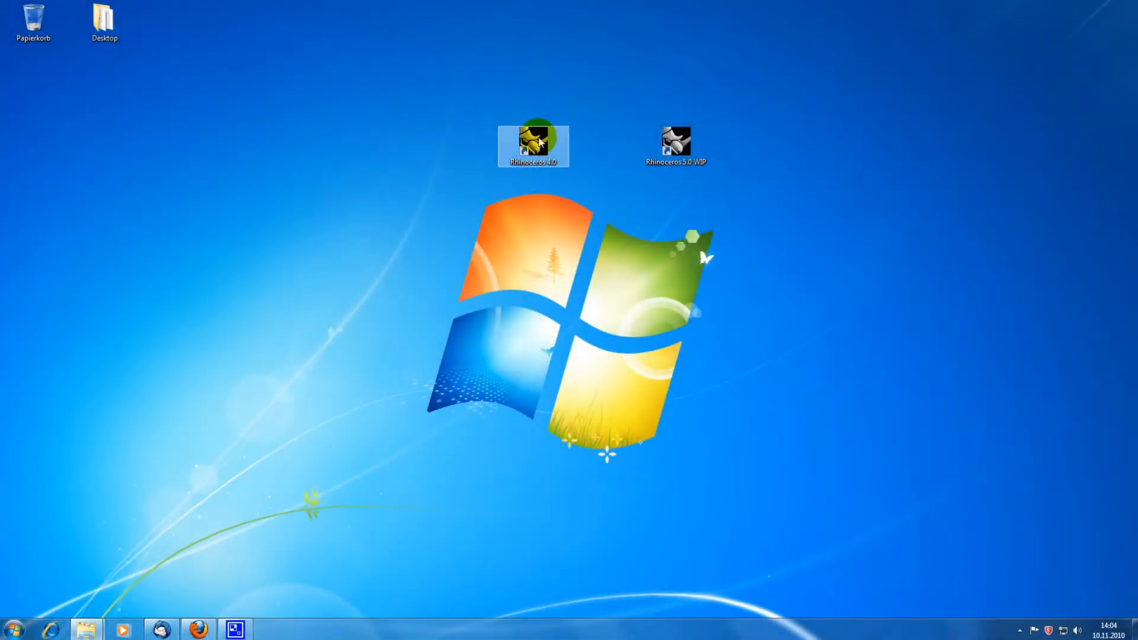
Launch Rhinoceros 4.0 and choose Help > Learn Rhino > Open Tutorial Models.
double_click(534, 145)
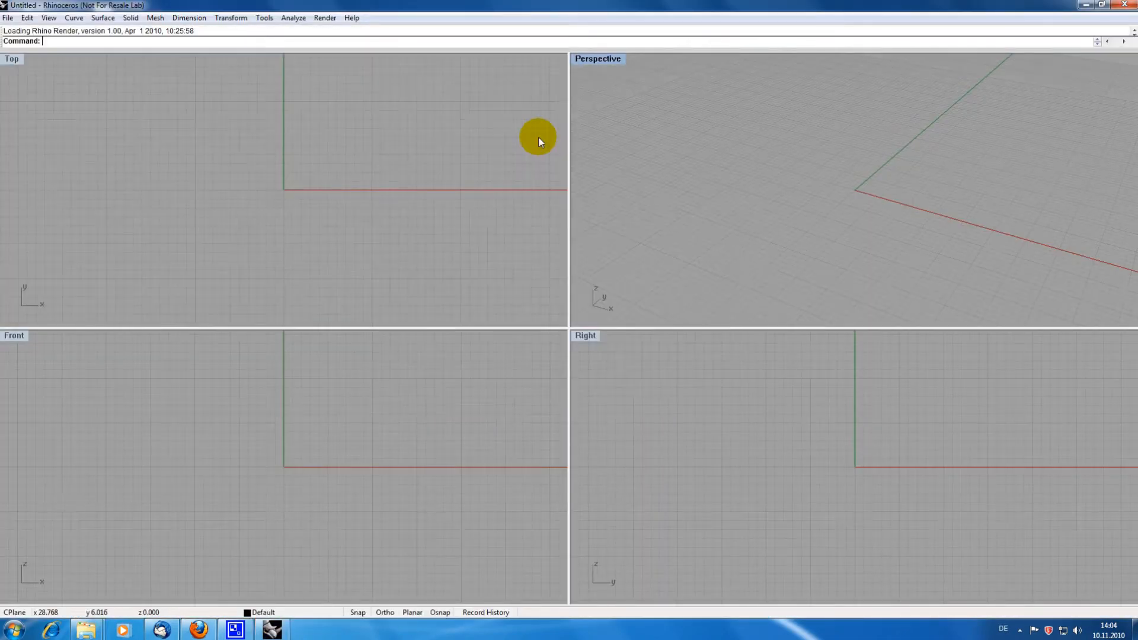
mouse_move(352, 17)
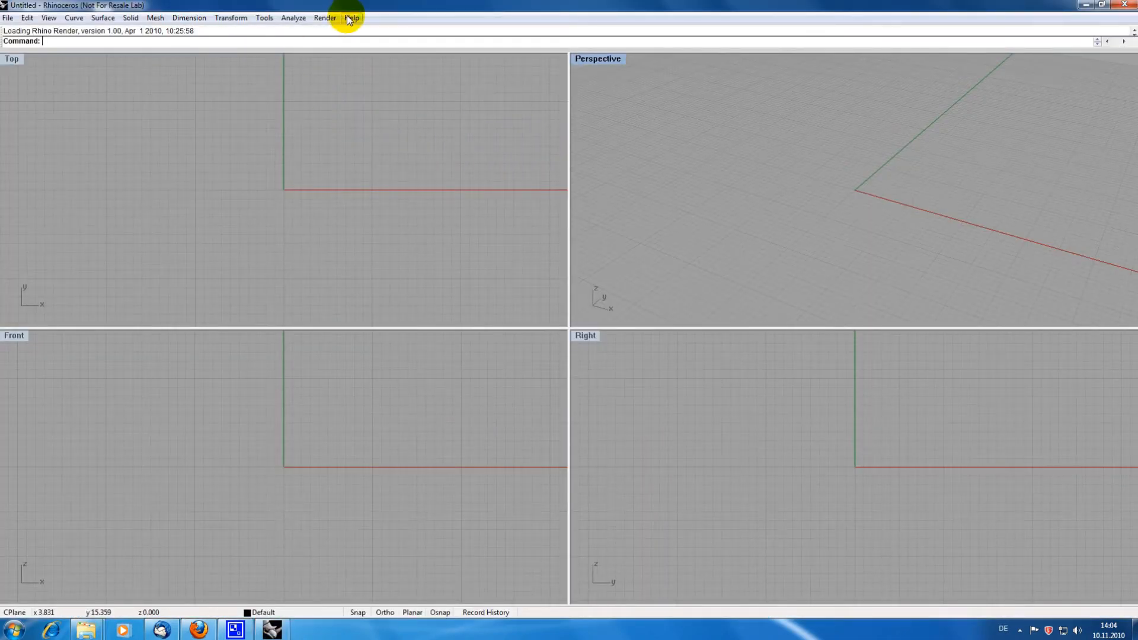
left_click(351, 18)
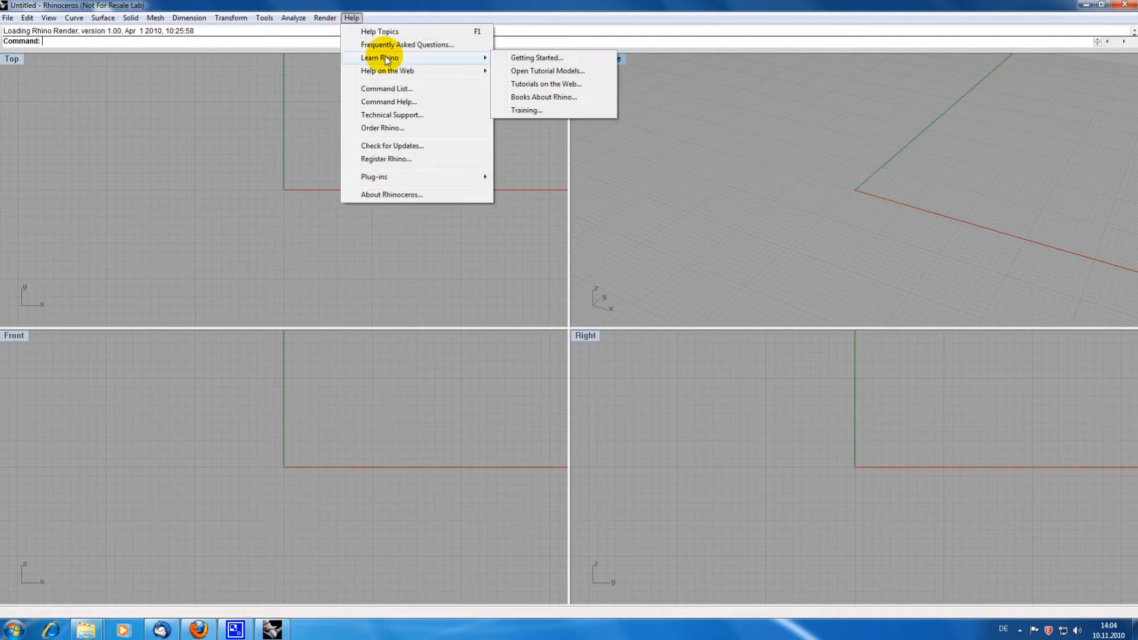
left_click(547, 71)
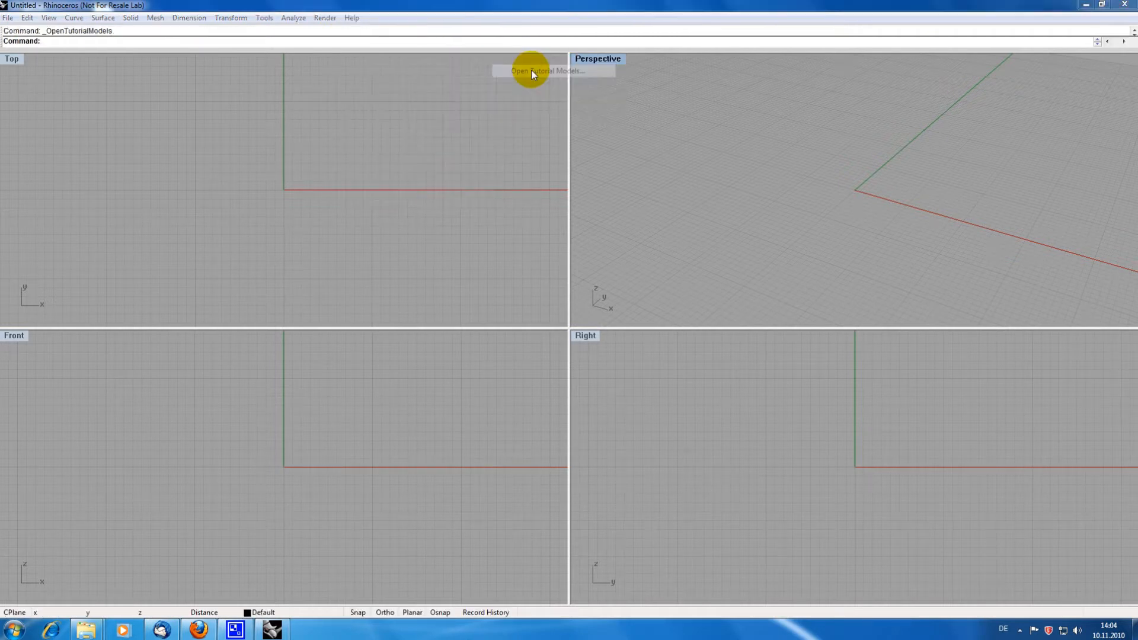
Load Camera.3dm from the Level 1 tutorials folder.
left_click(546, 70)
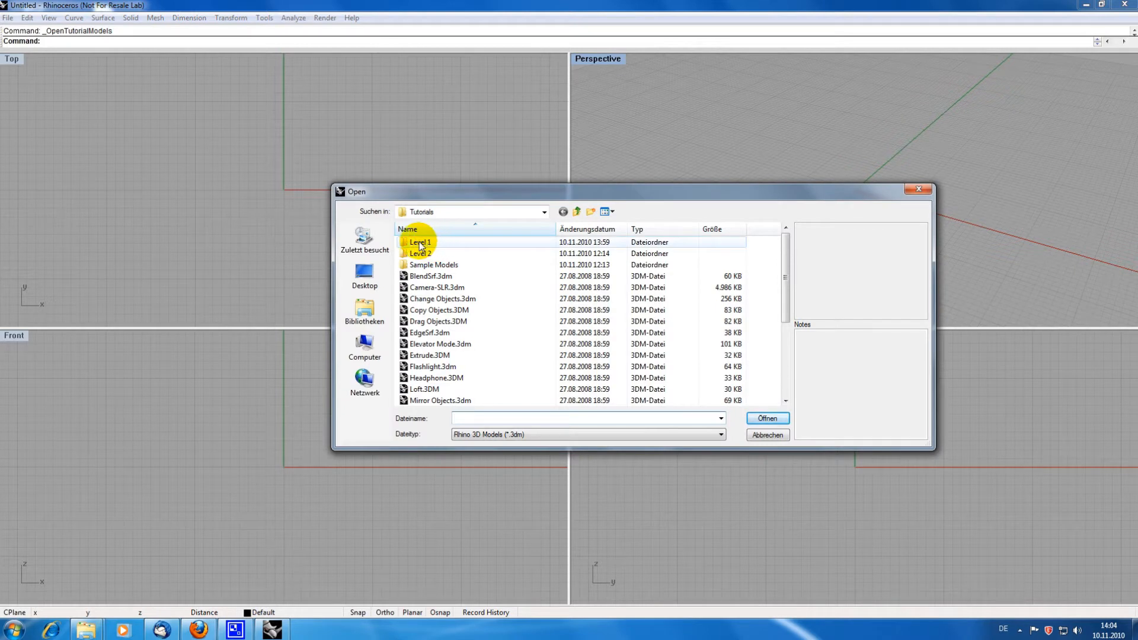
double_click(420, 242)
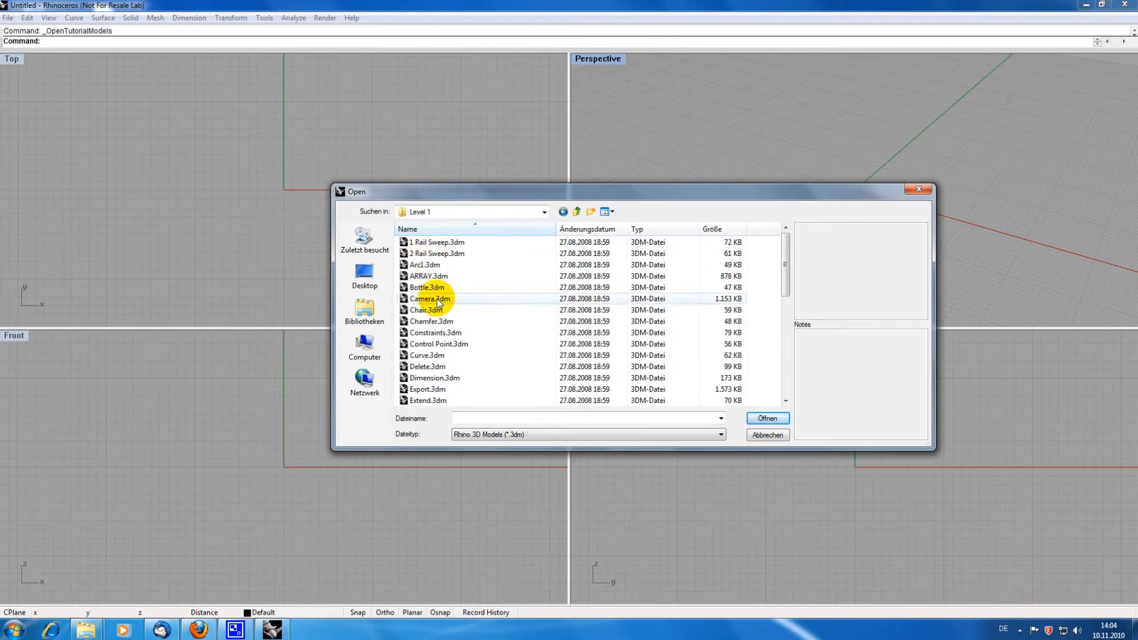
left_click(429, 298)
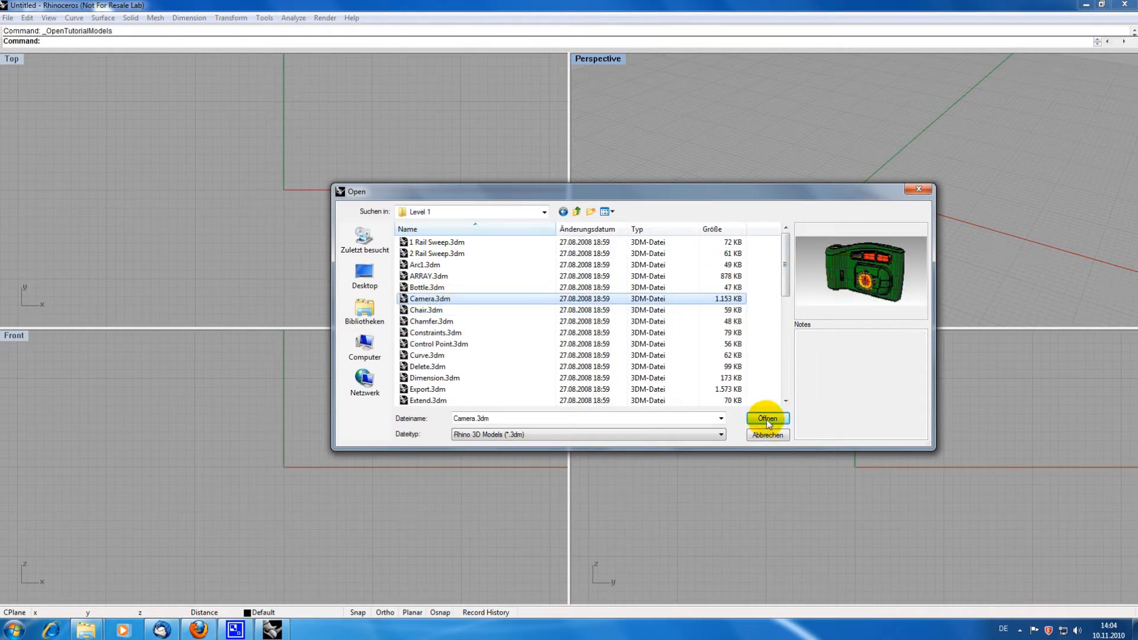
left_click(766, 419)
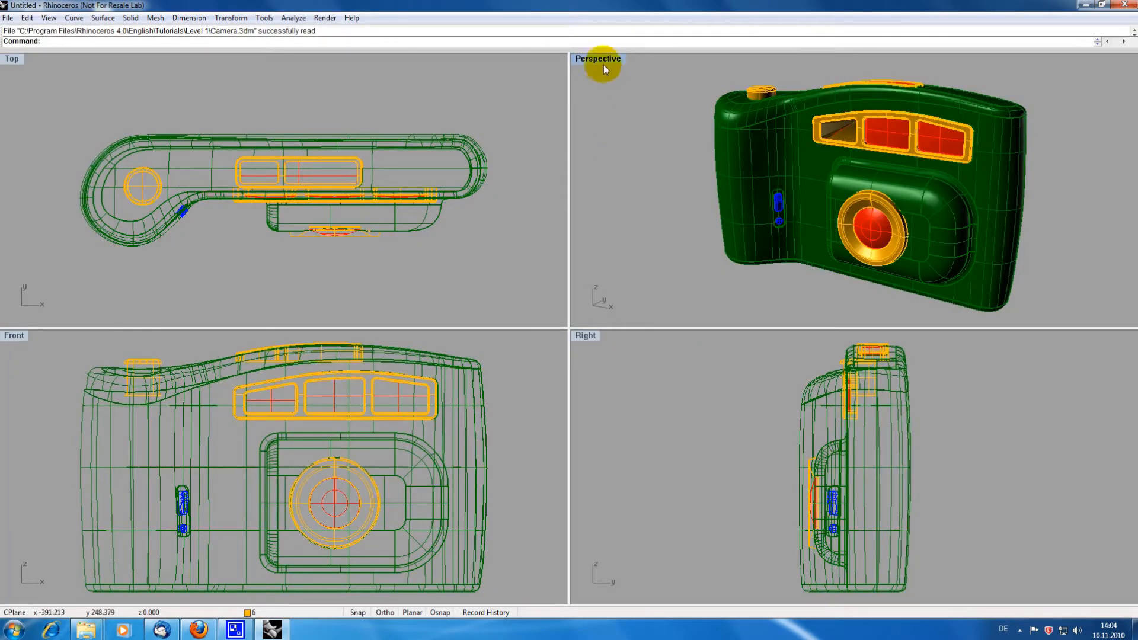
Maximize the Perspective view and set render mesh quality to Smooth & slower.
double_click(597, 59)
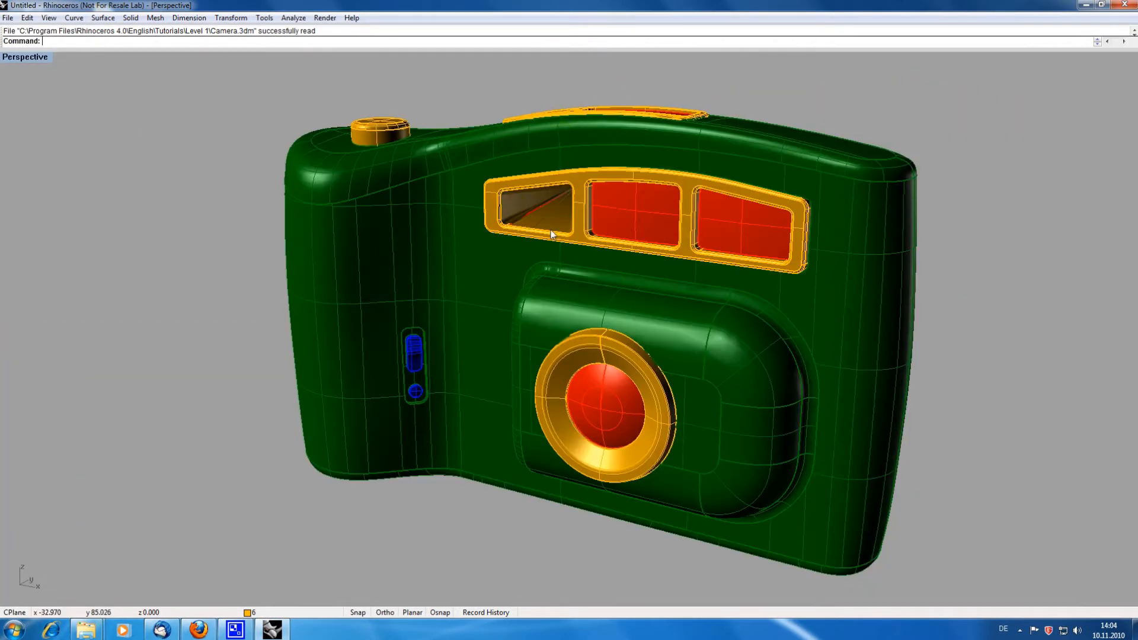
left_click(263, 17)
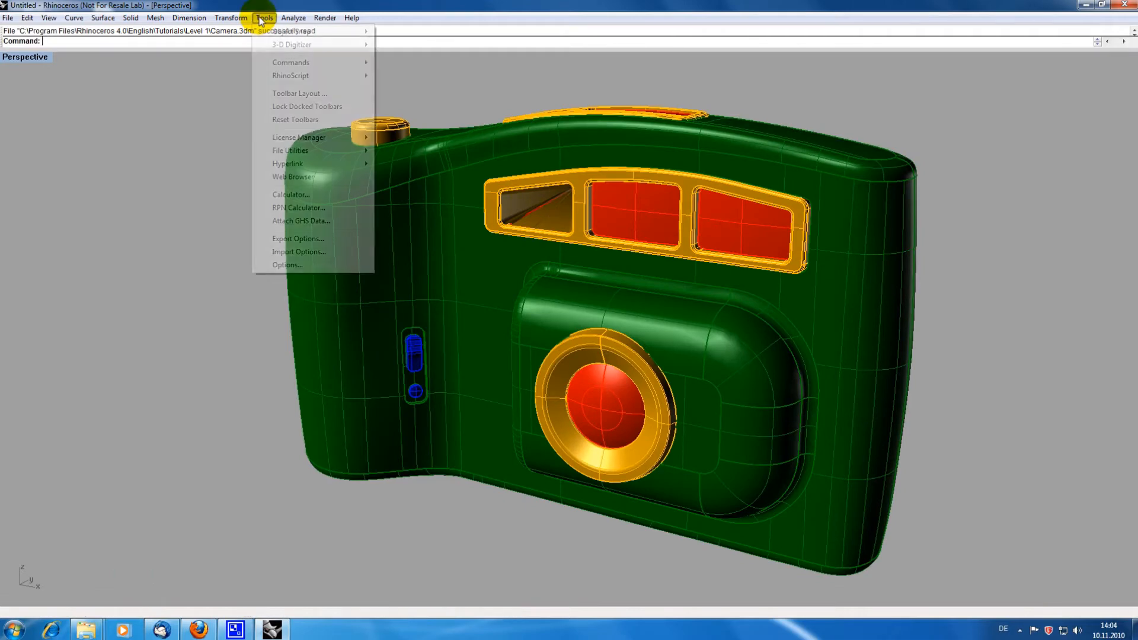
left_click(286, 265)
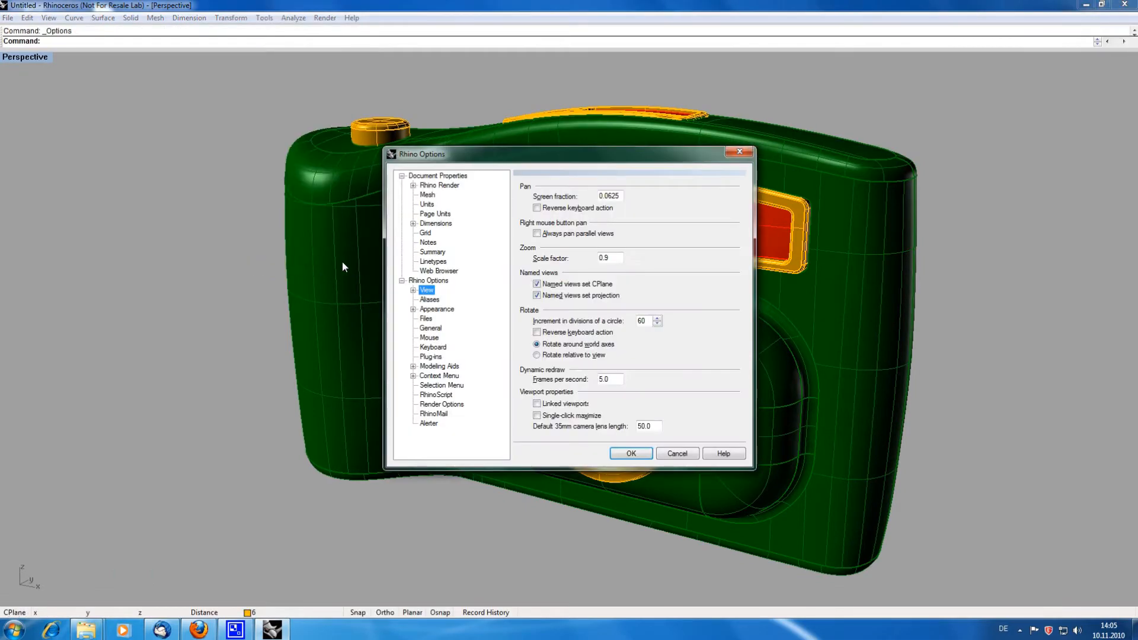
left_click(428, 194)
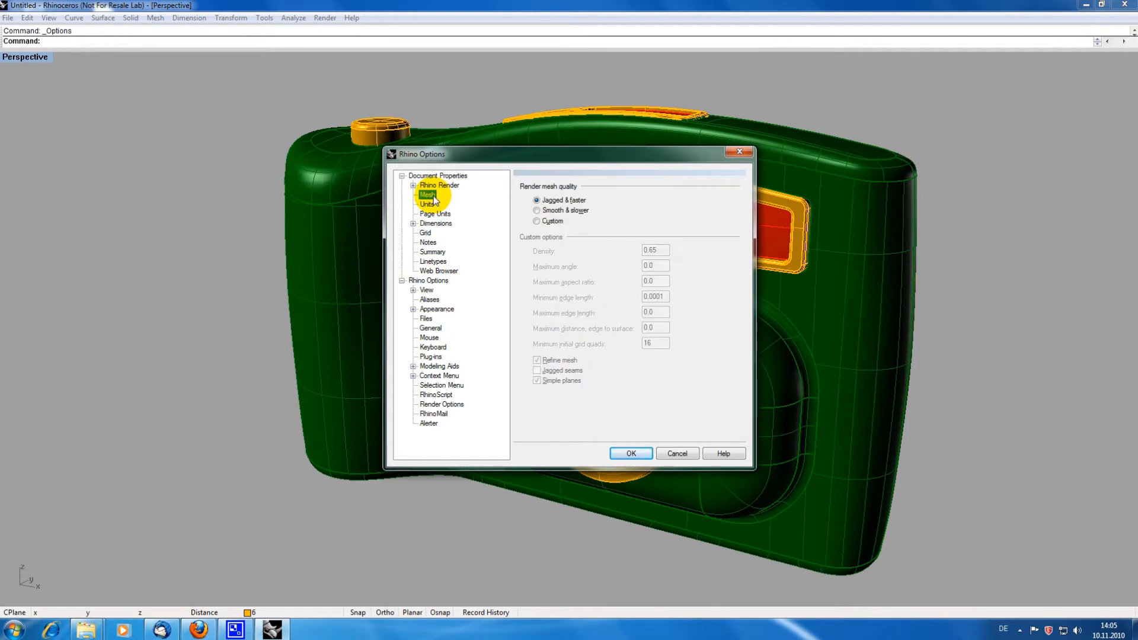
left_click(536, 210)
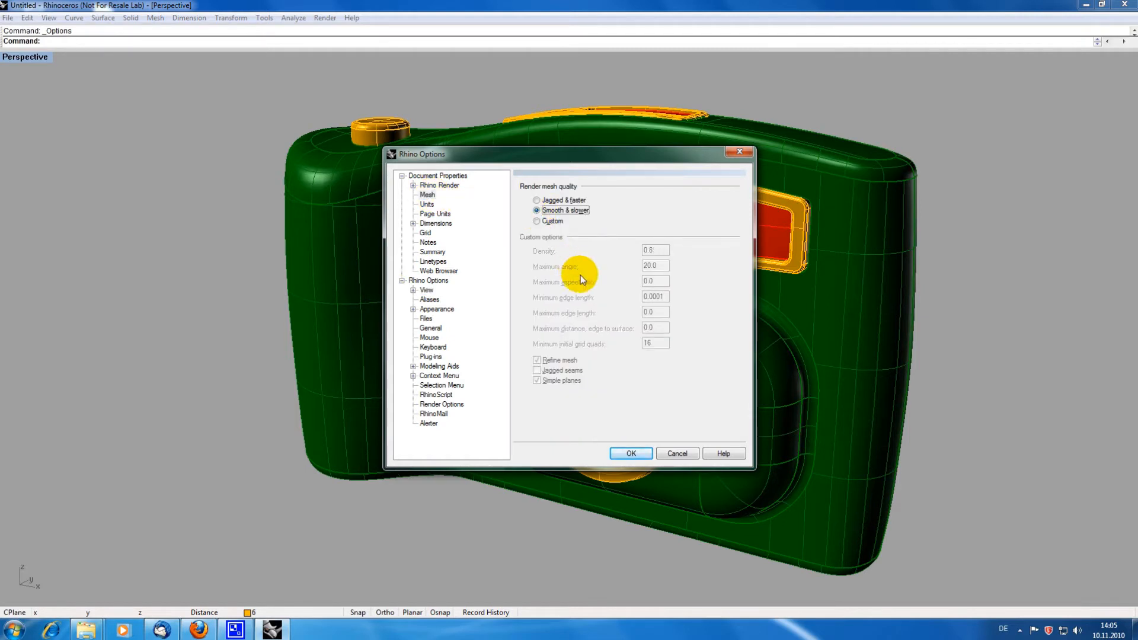
left_click(630, 453)
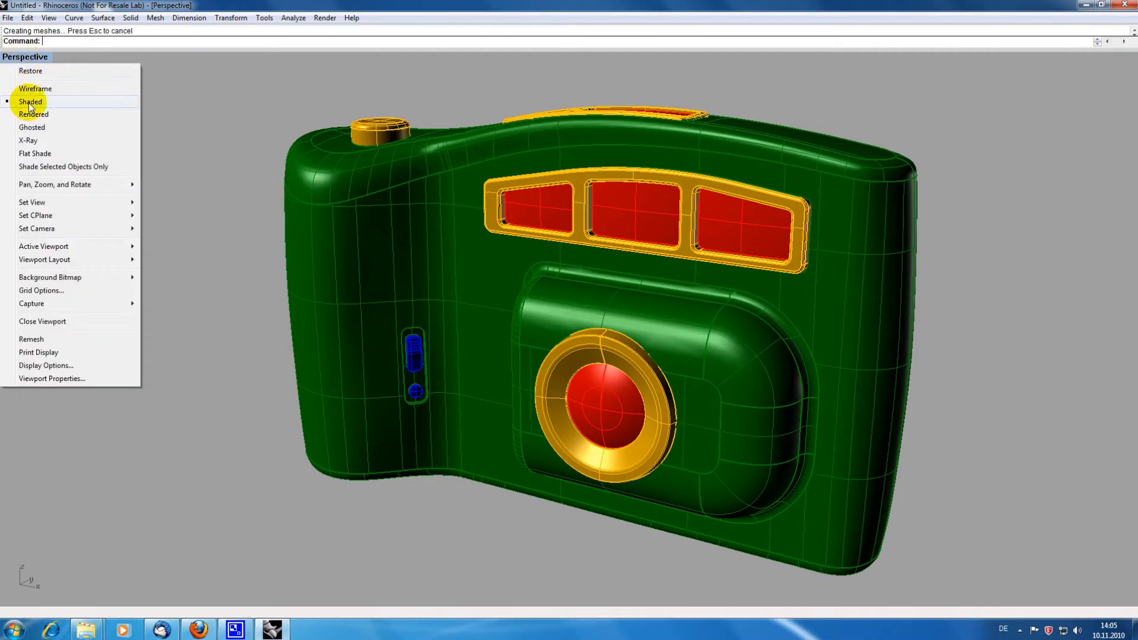
Show the camera in Rendered display, then exit Rhino without saving.
left_click(33, 113)
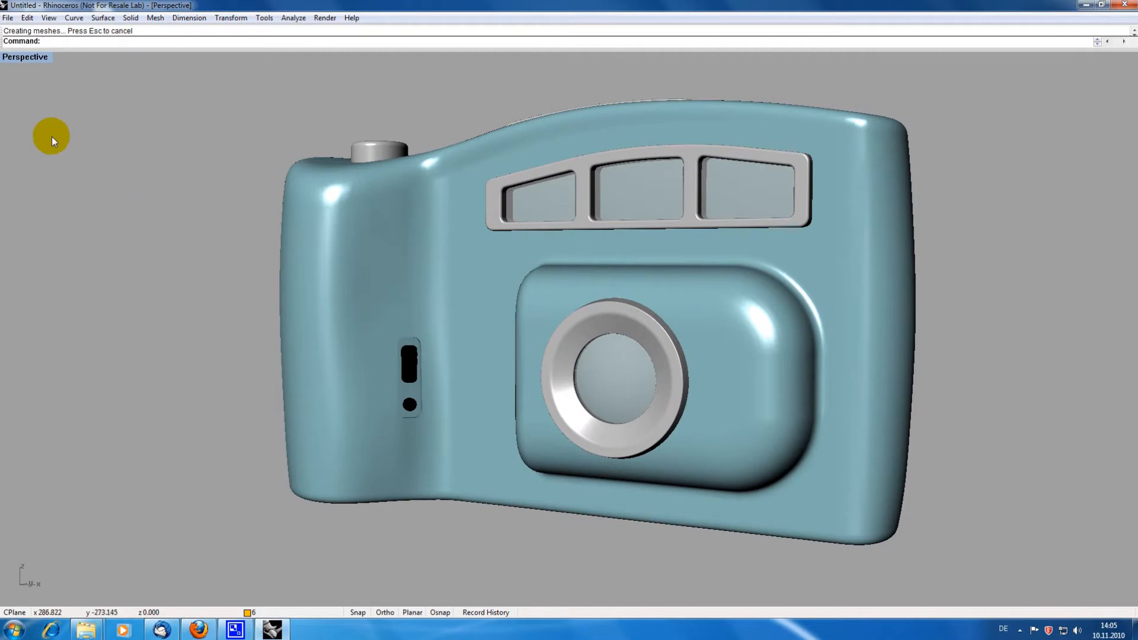
left_click(7, 17)
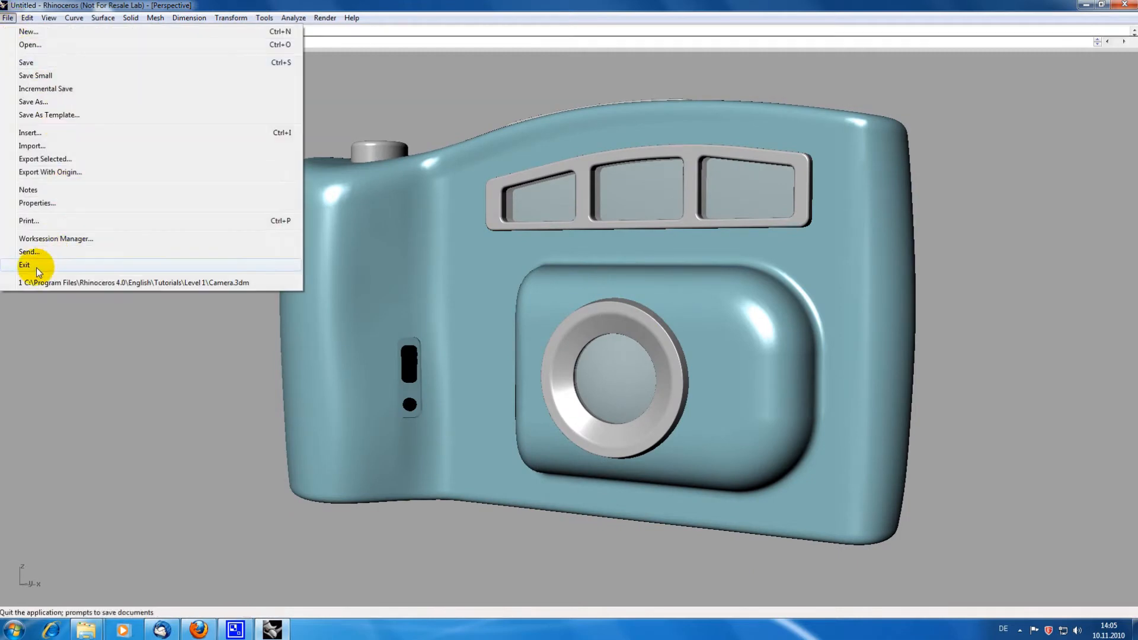
left_click(24, 265)
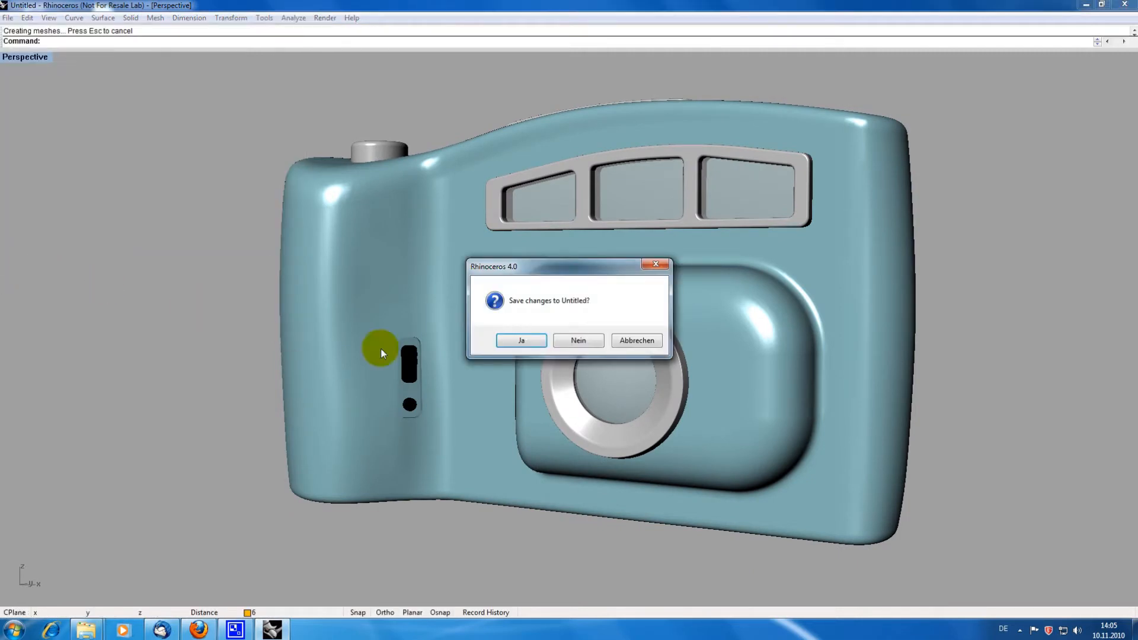
left_click(578, 340)
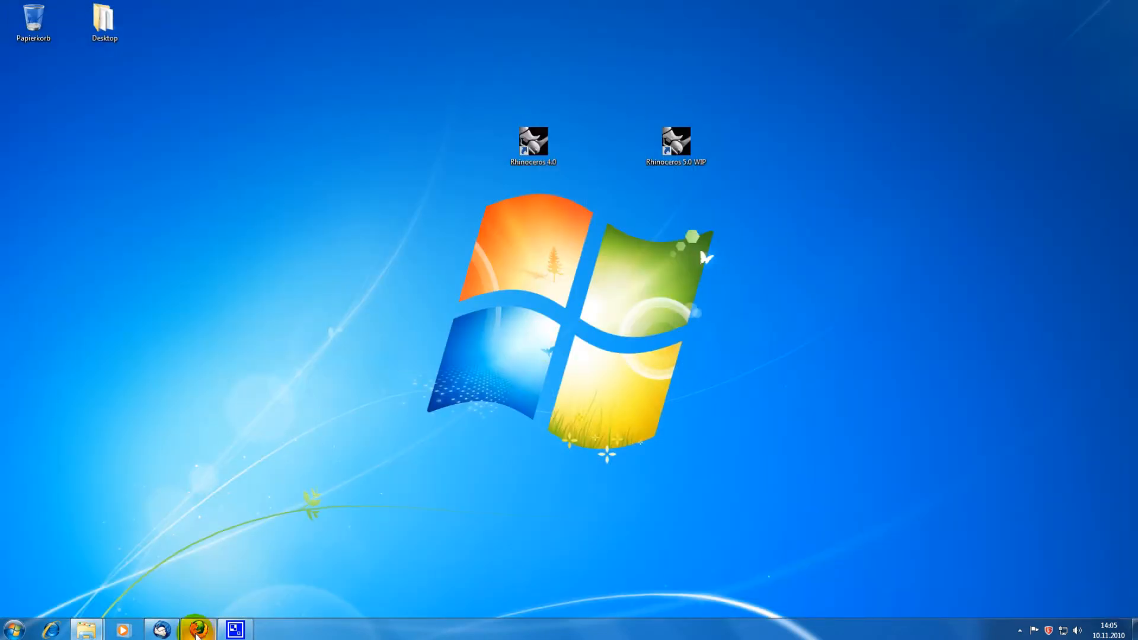
Save the VSR Realtime Renderer 2.0.2 installer from virtualshape.com's Downloads page.
left_click(197, 628)
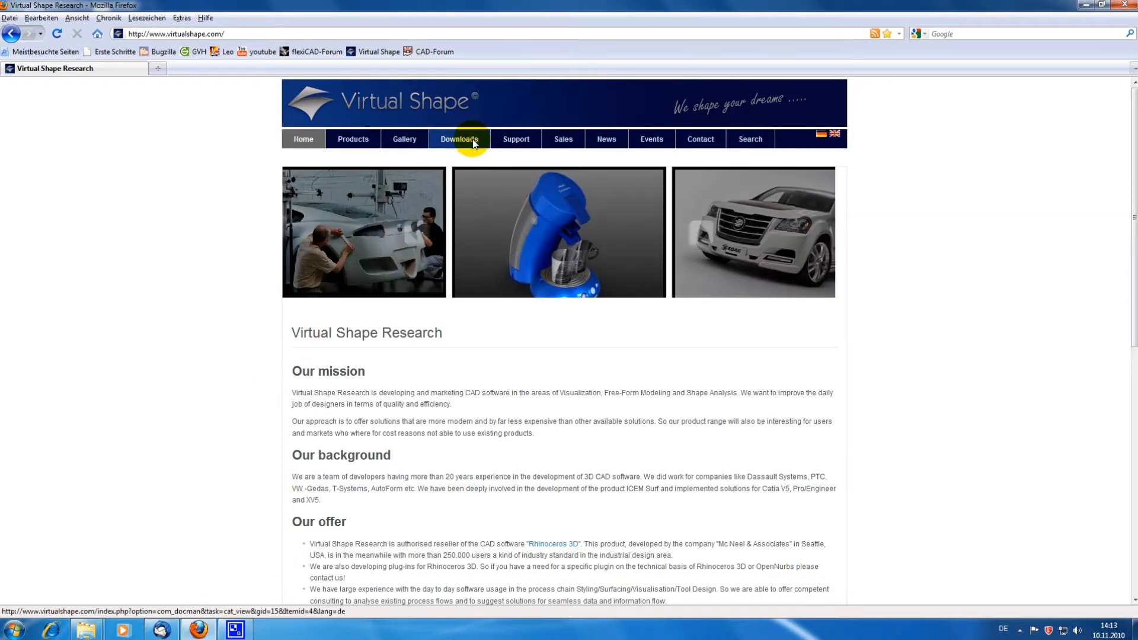
left_click(459, 138)
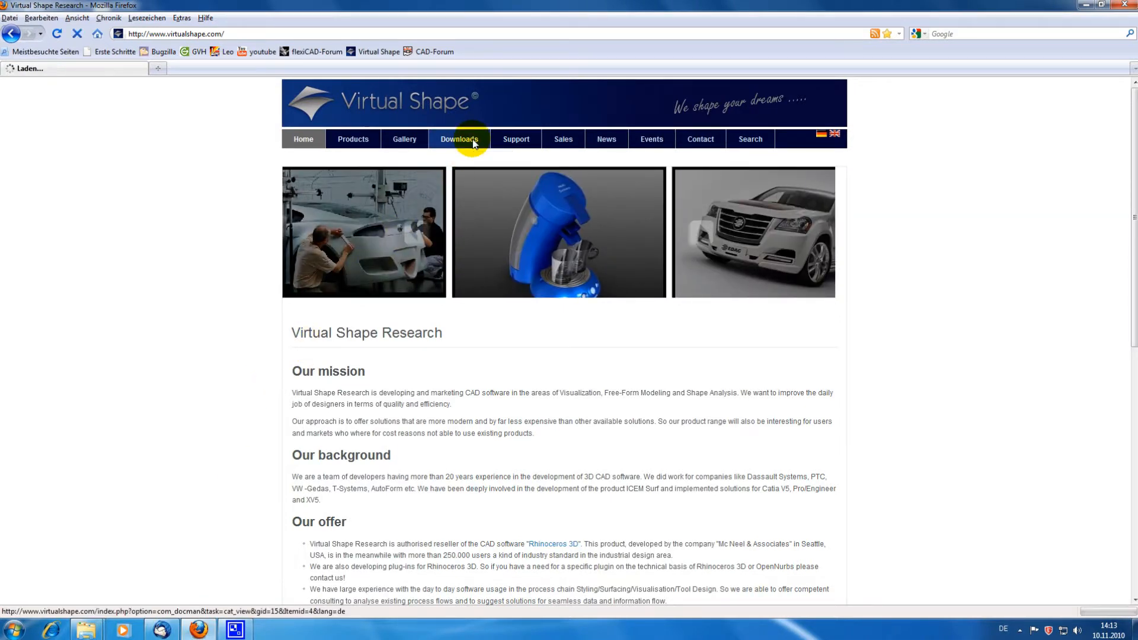
left_click(459, 139)
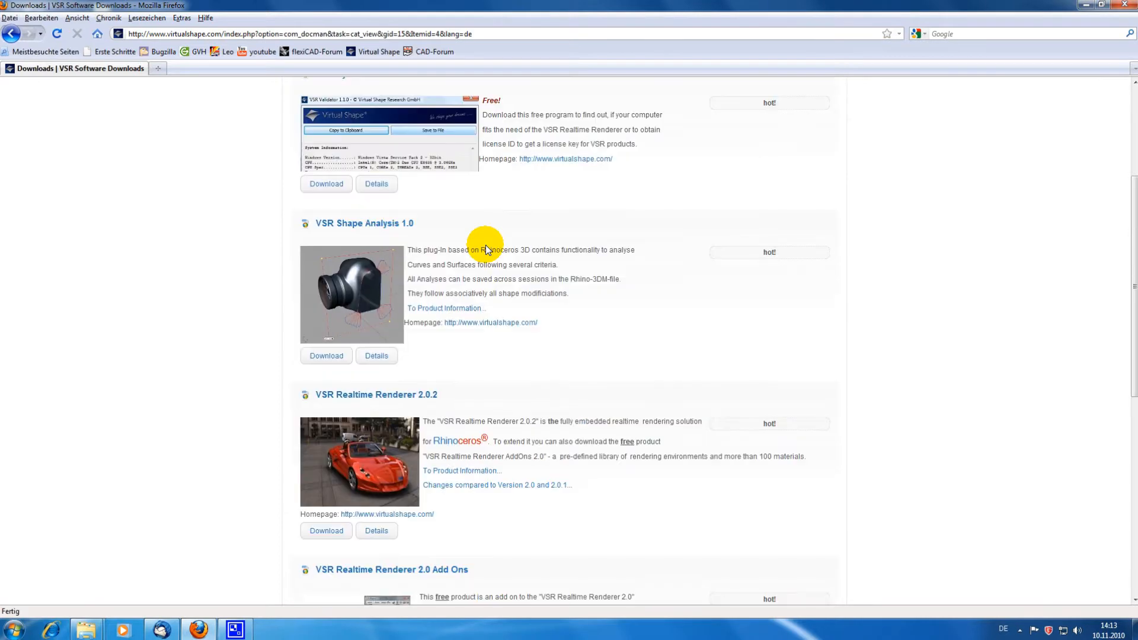
scroll("down", 3)
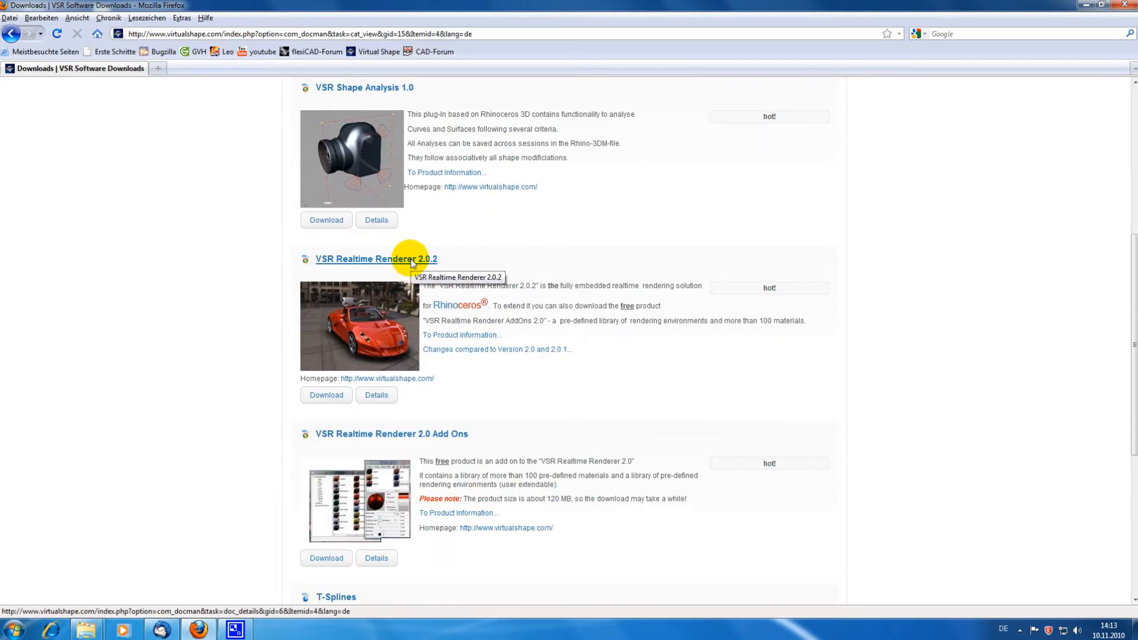
left_click(326, 395)
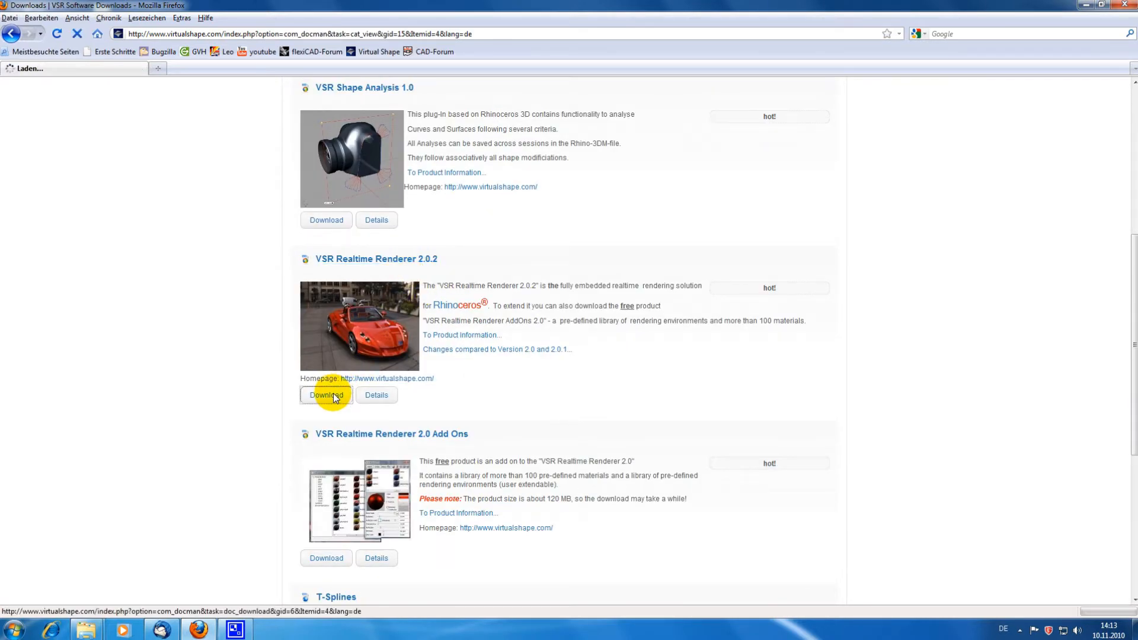
left_click(326, 395)
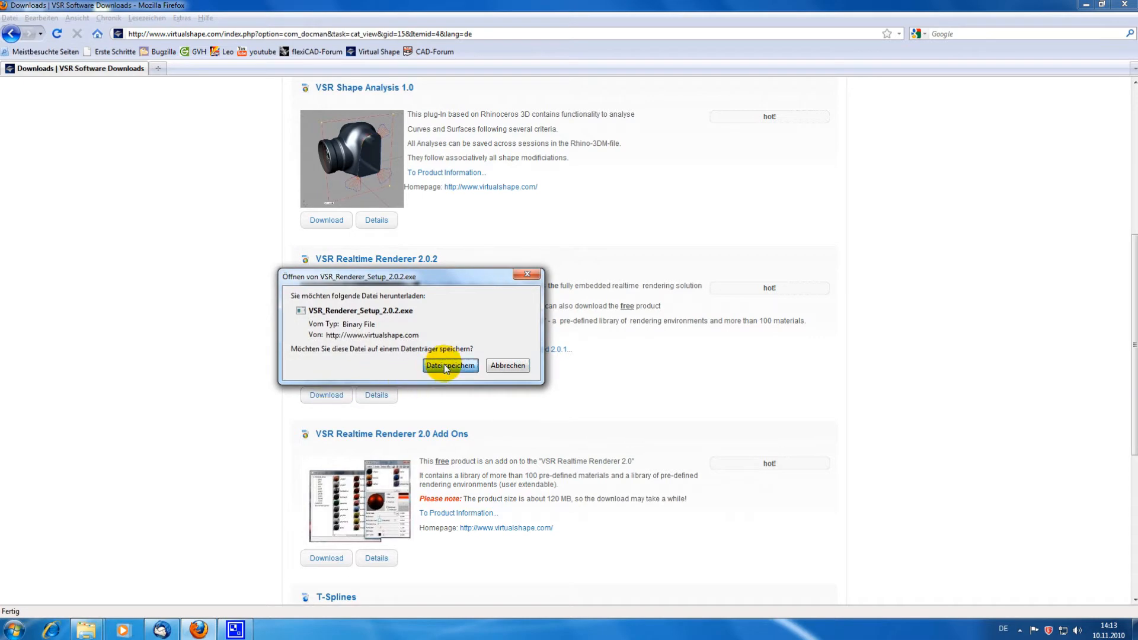
left_click(450, 365)
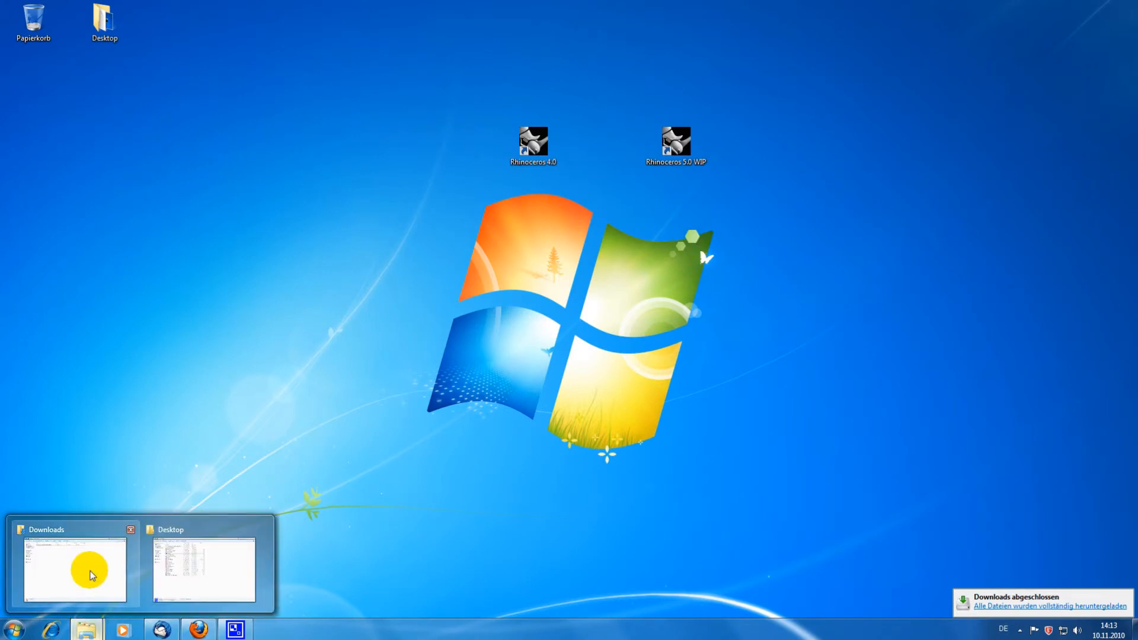
Launch the VSR Realtime Renderer 2.0.2 installer from the Downloads folder.
left_click(72, 567)
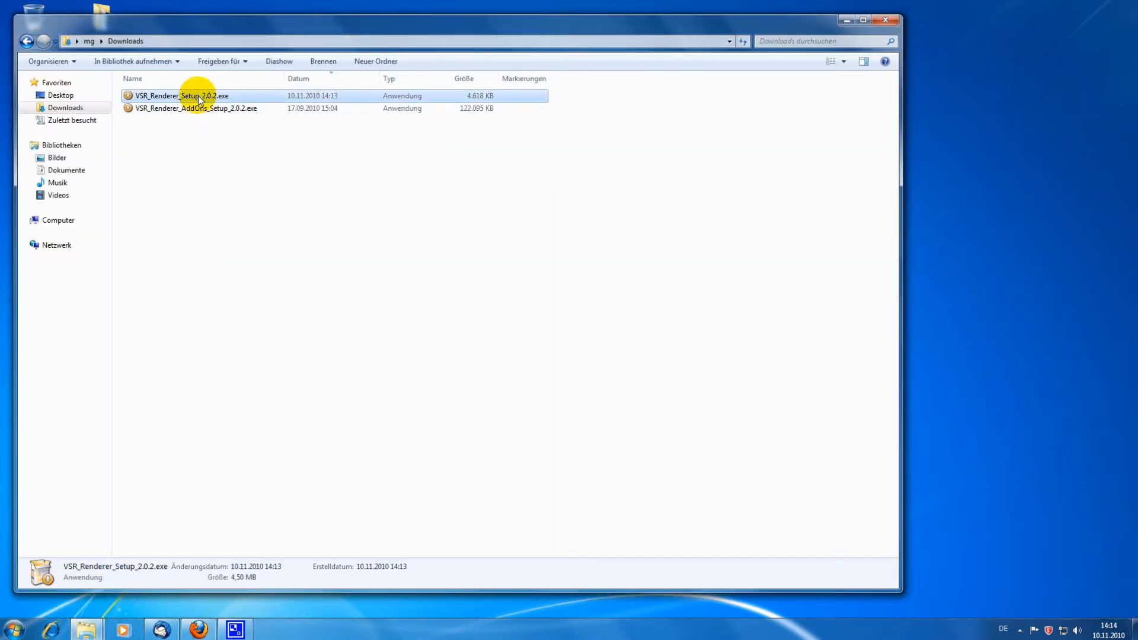
left_click(195, 108)
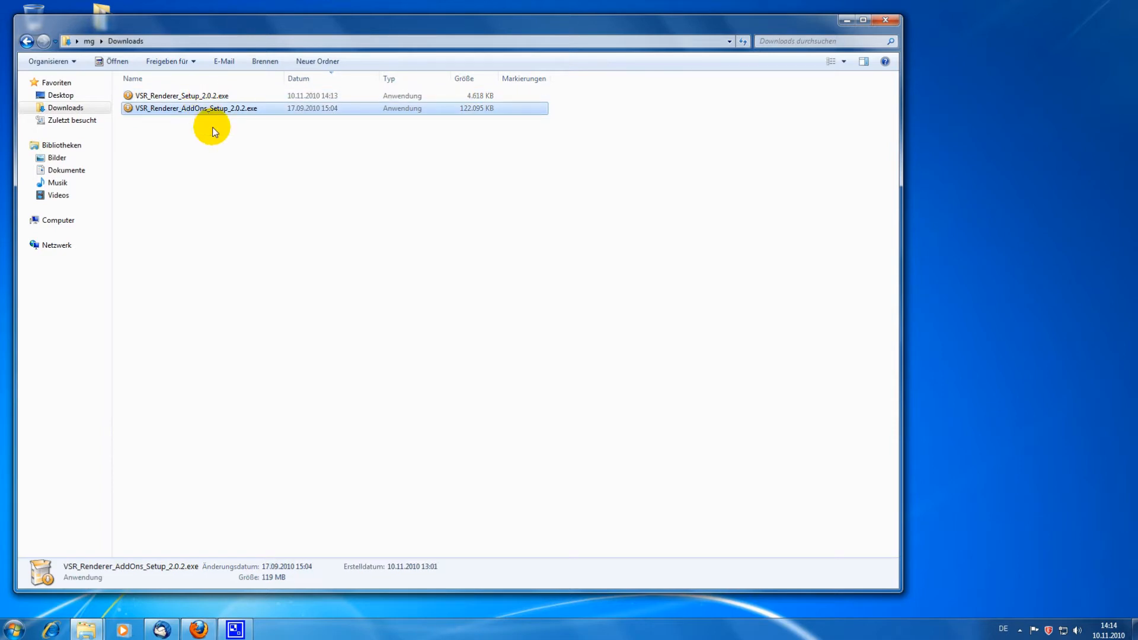
double_click(181, 95)
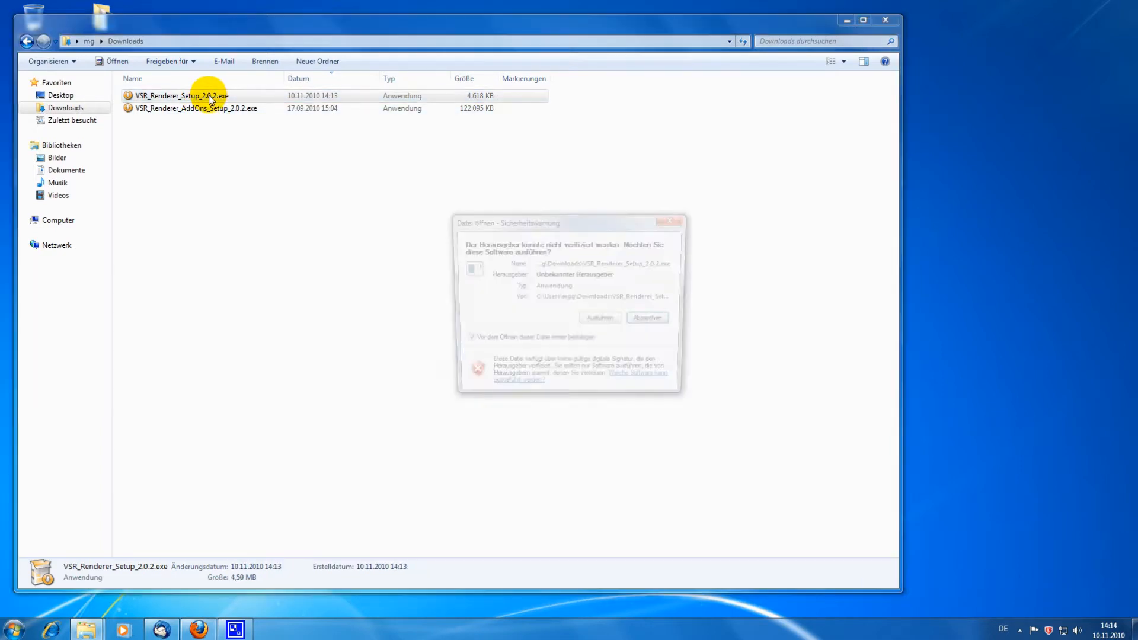
left_click(599, 317)
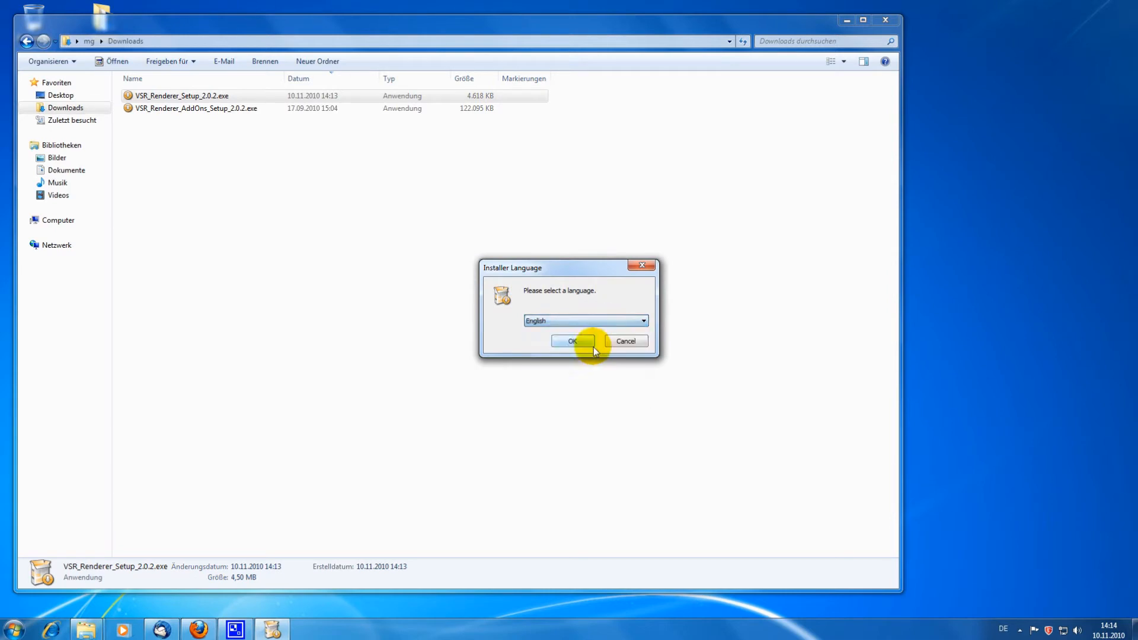
Run the English setup, accepting the license and default folder, through to Finish.
left_click(572, 342)
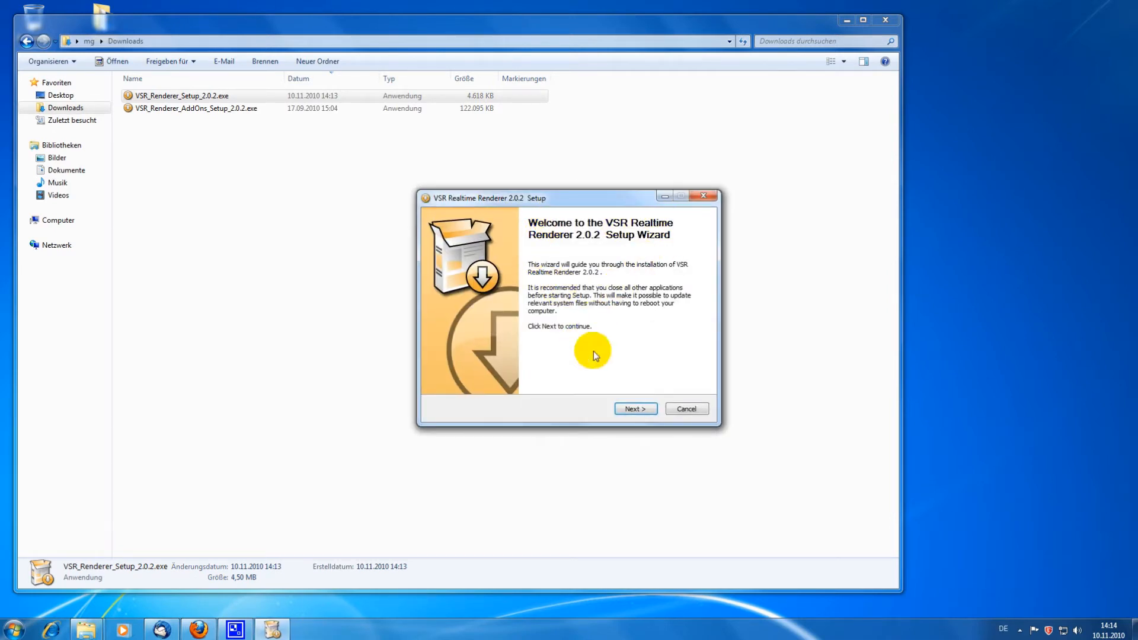
left_click(634, 409)
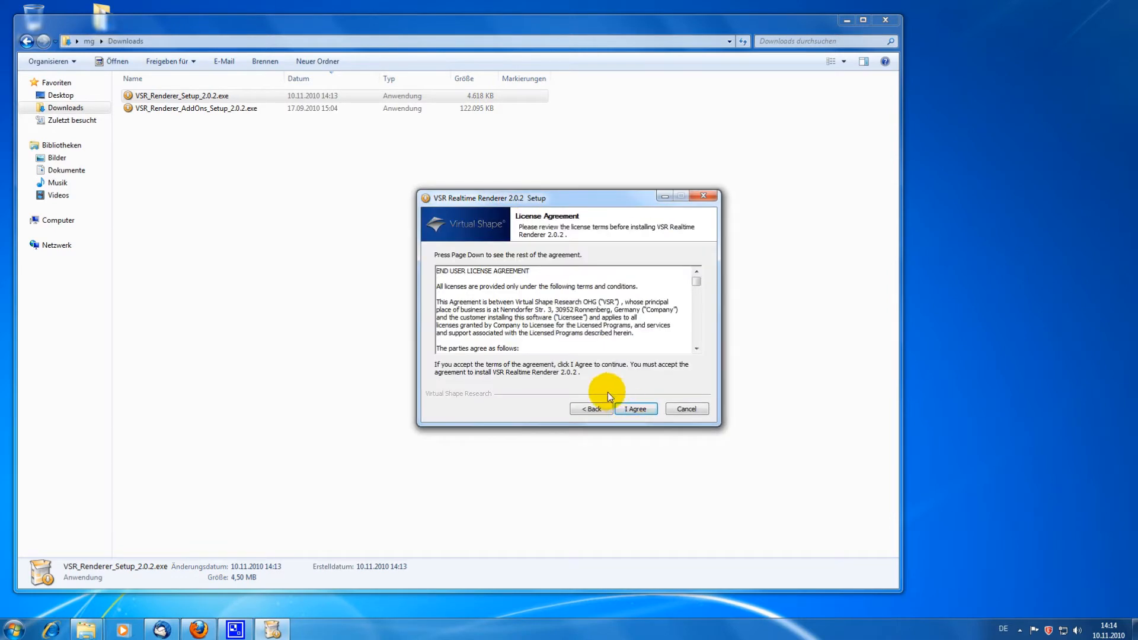
mouse_move(635, 409)
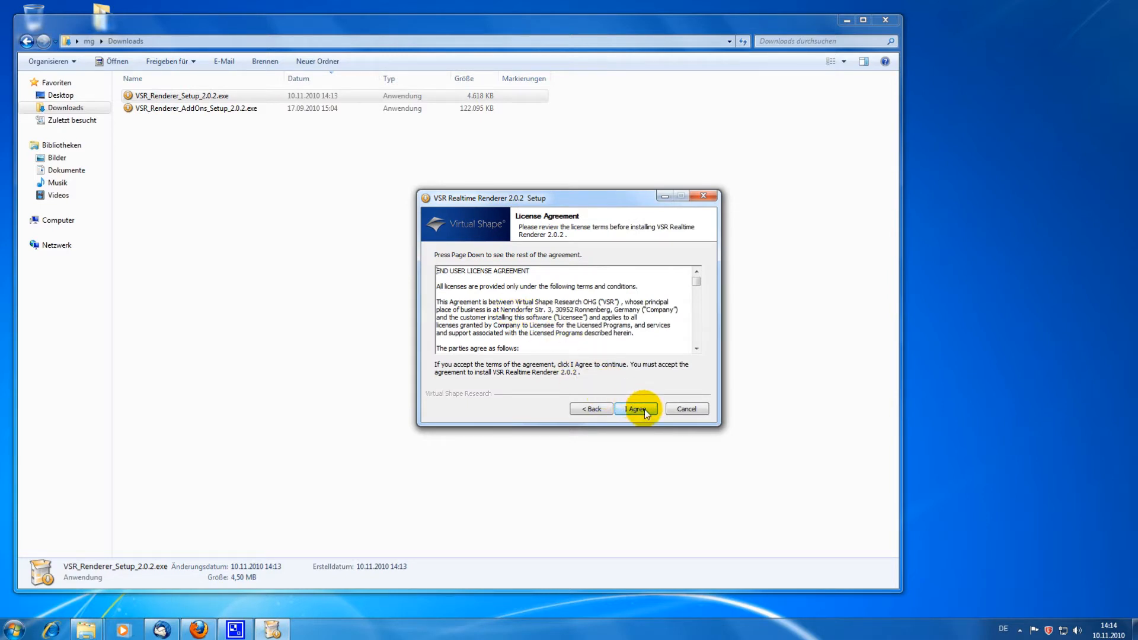
left_click(635, 409)
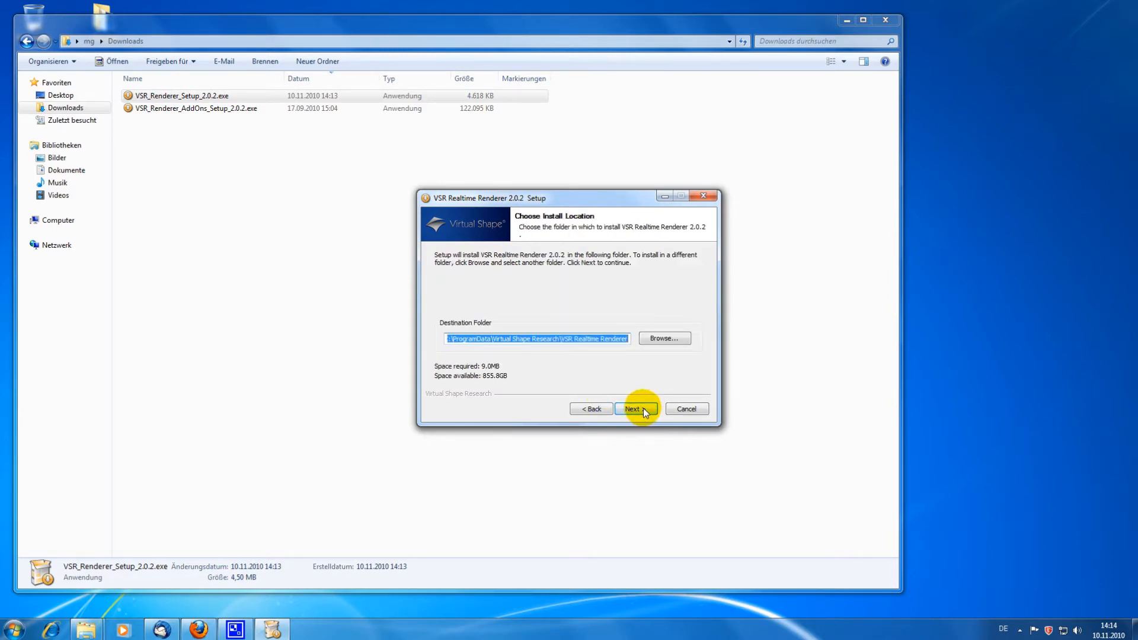
left_click(636, 409)
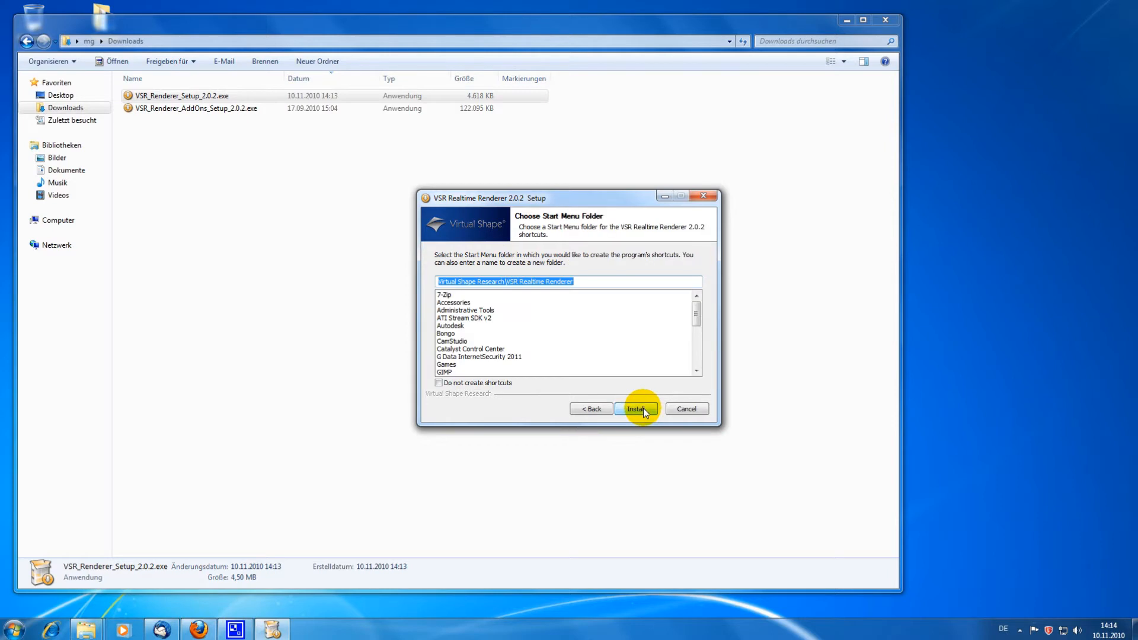
left_click(636, 408)
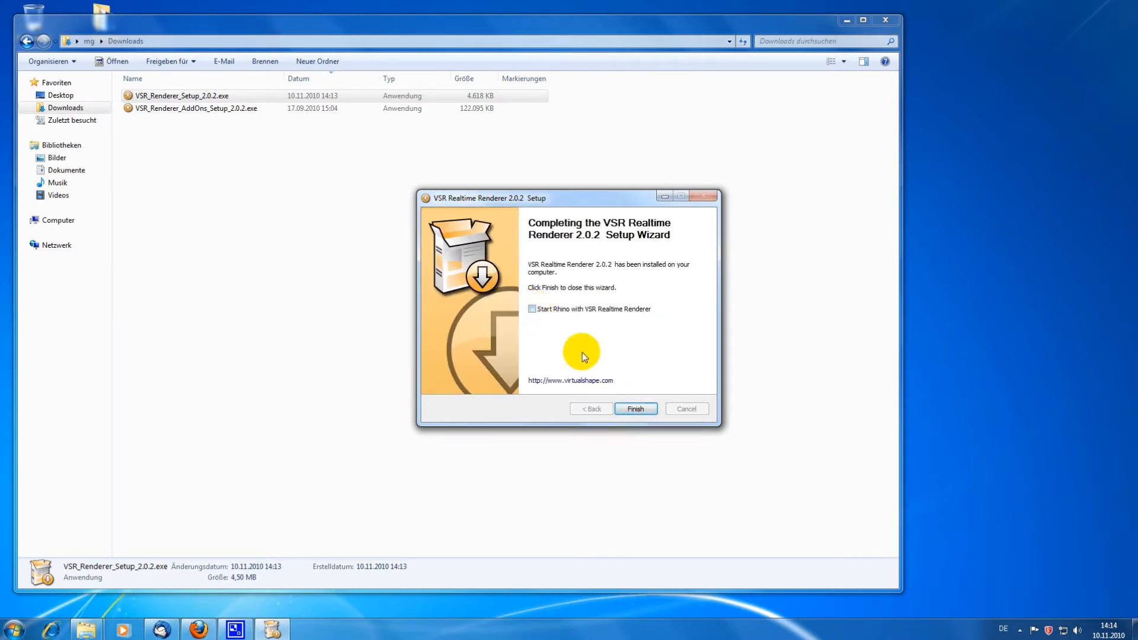
left_click(634, 409)
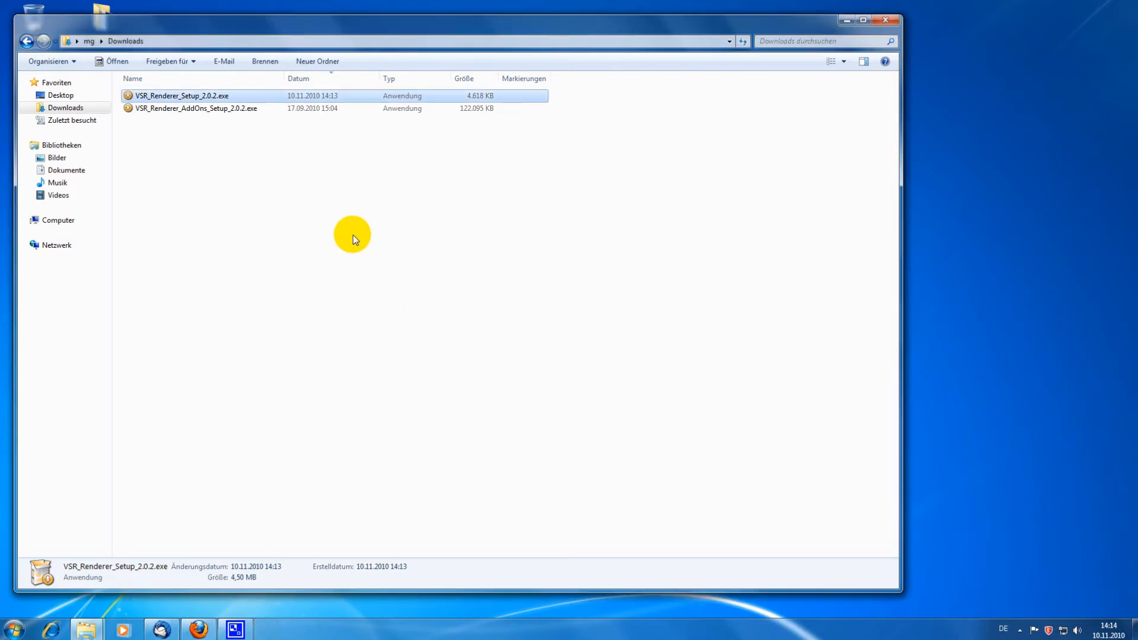
Install VSR_Renderer_AddOns_Setup_2.0.2.exe, finishing with 'Start Rhino' checked.
left_click(196, 108)
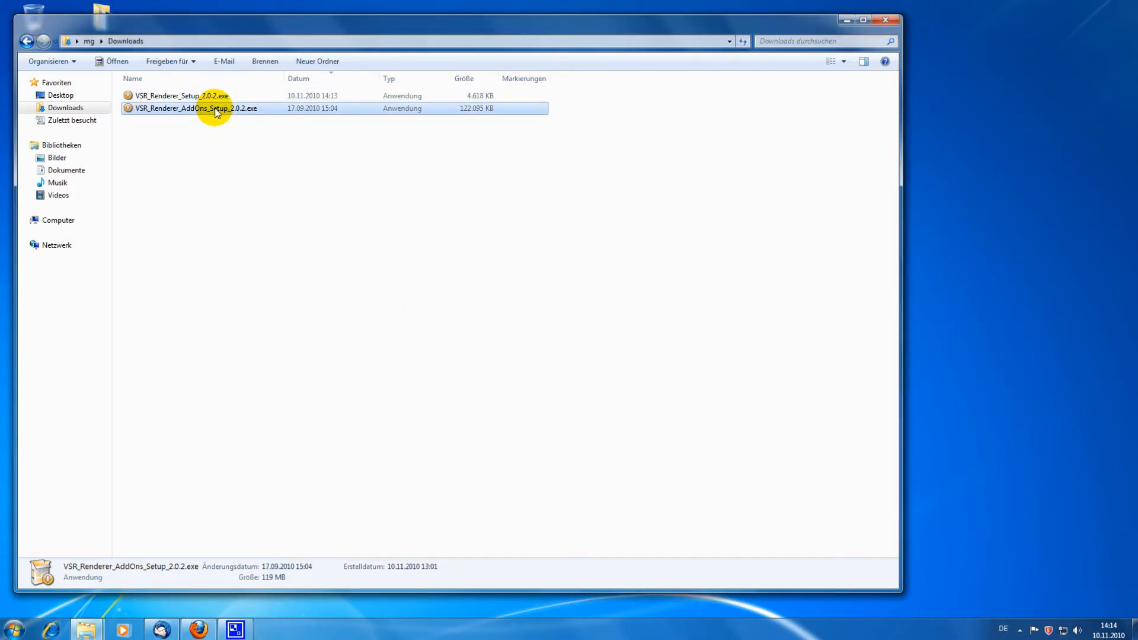
double_click(194, 108)
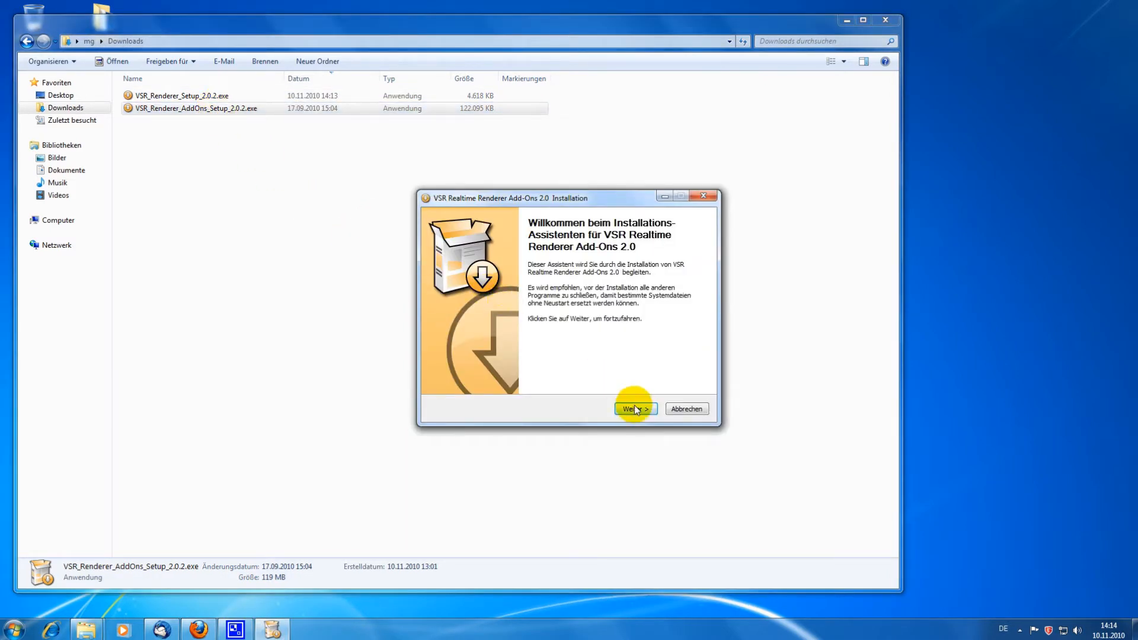
left_click(635, 408)
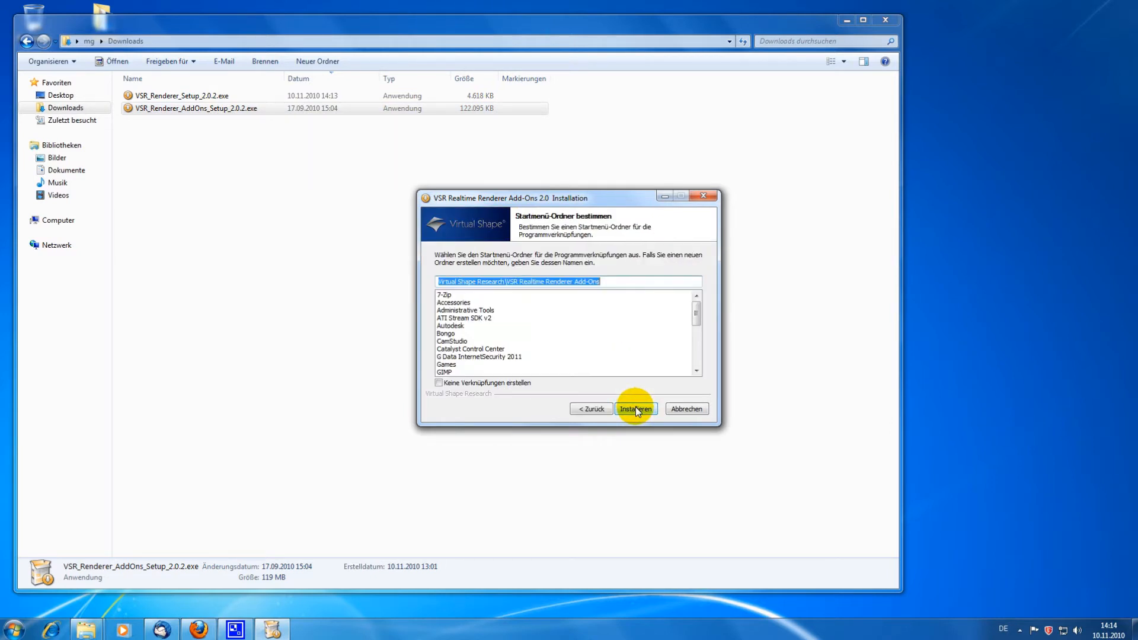
left_click(635, 409)
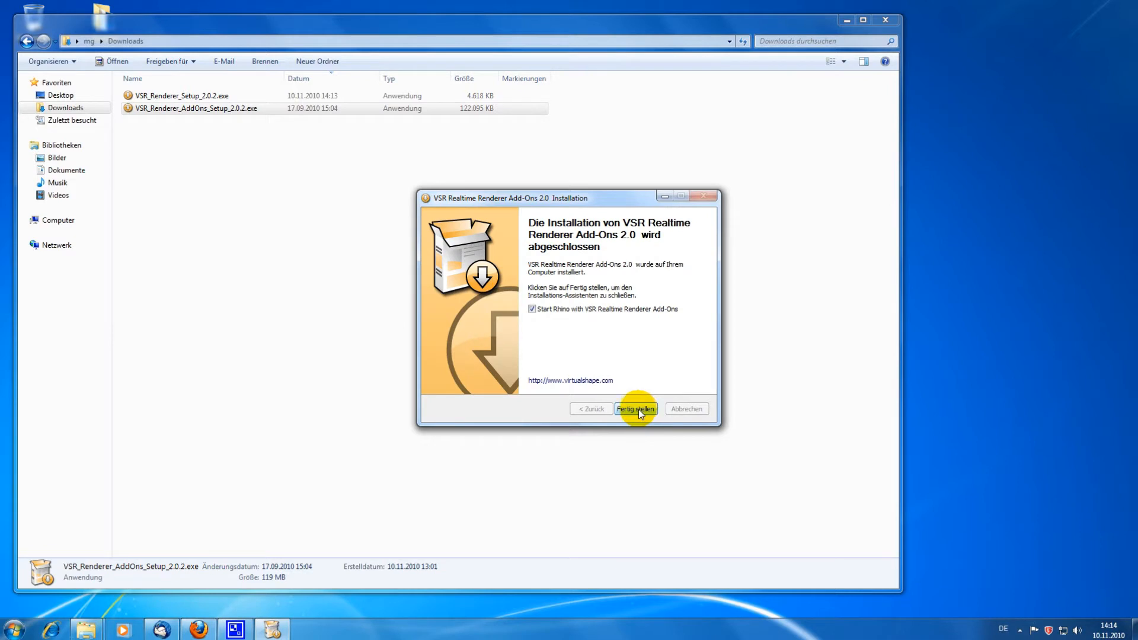
left_click(635, 409)
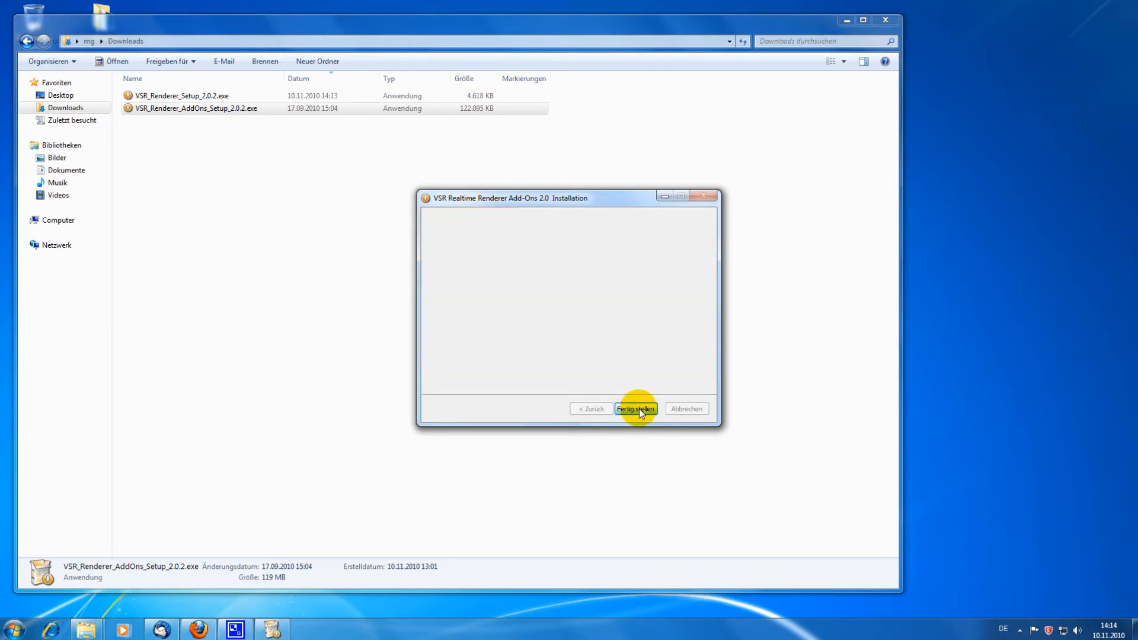
Dismiss the 'Preparing Plug-ins for First Use' notice and review the VSR Renderer menu.
left_click(635, 409)
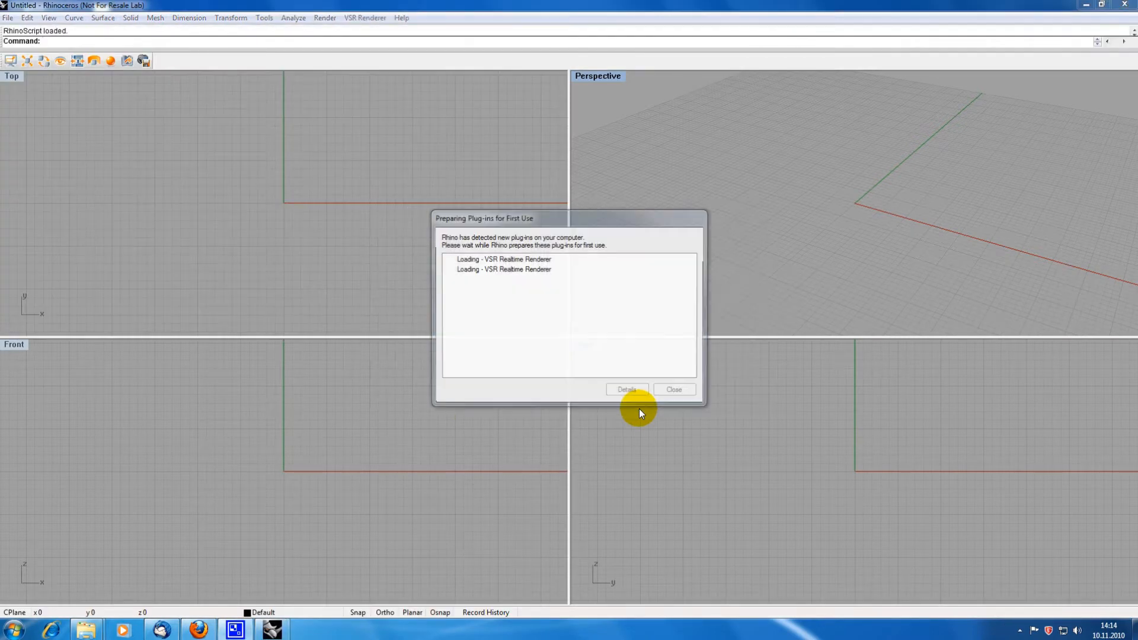
left_click(673, 390)
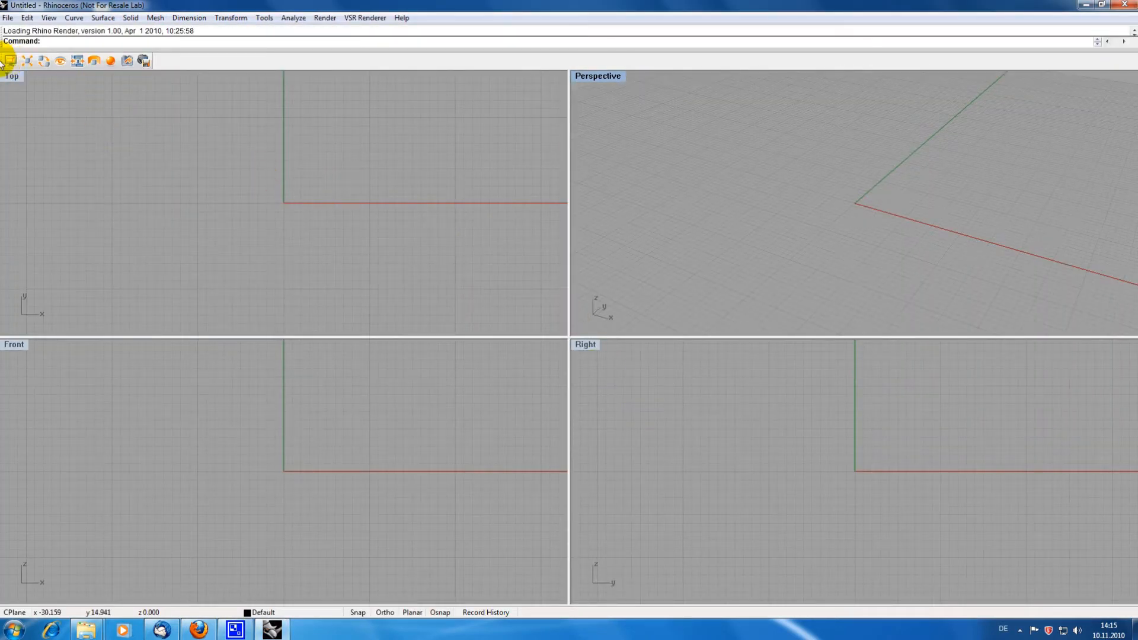
mouse_move(158, 64)
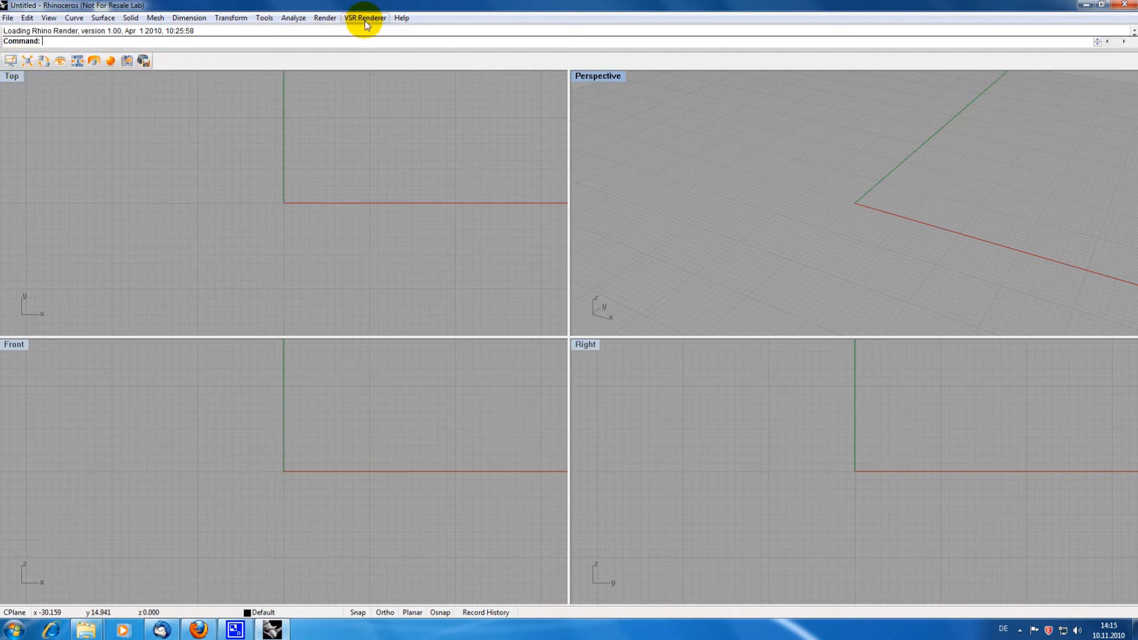
left_click(365, 18)
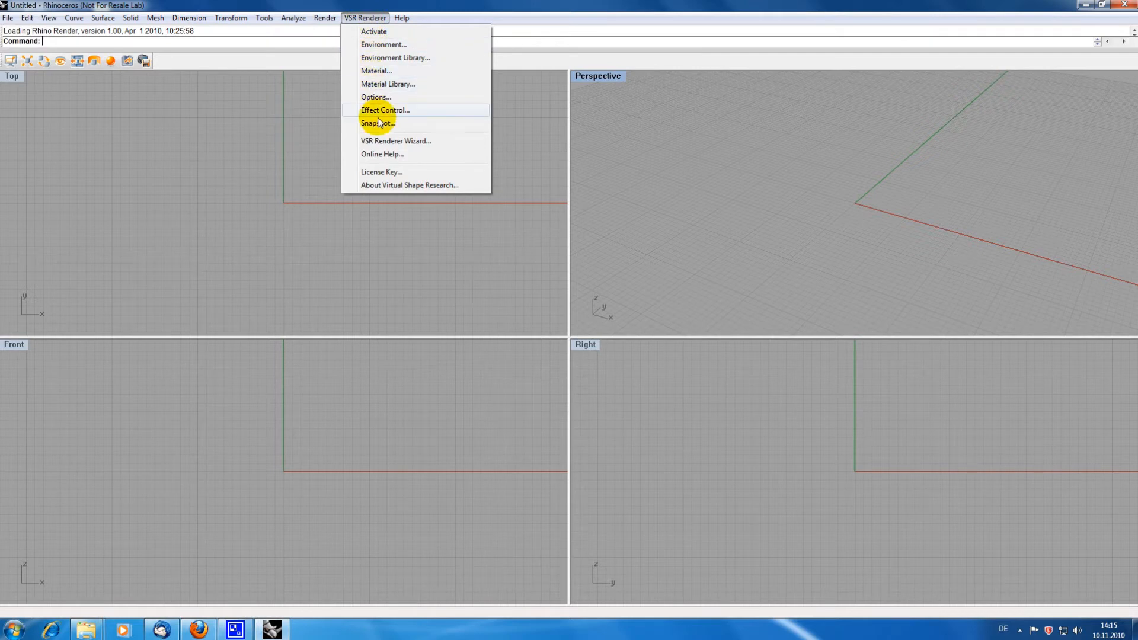
mouse_move(385, 230)
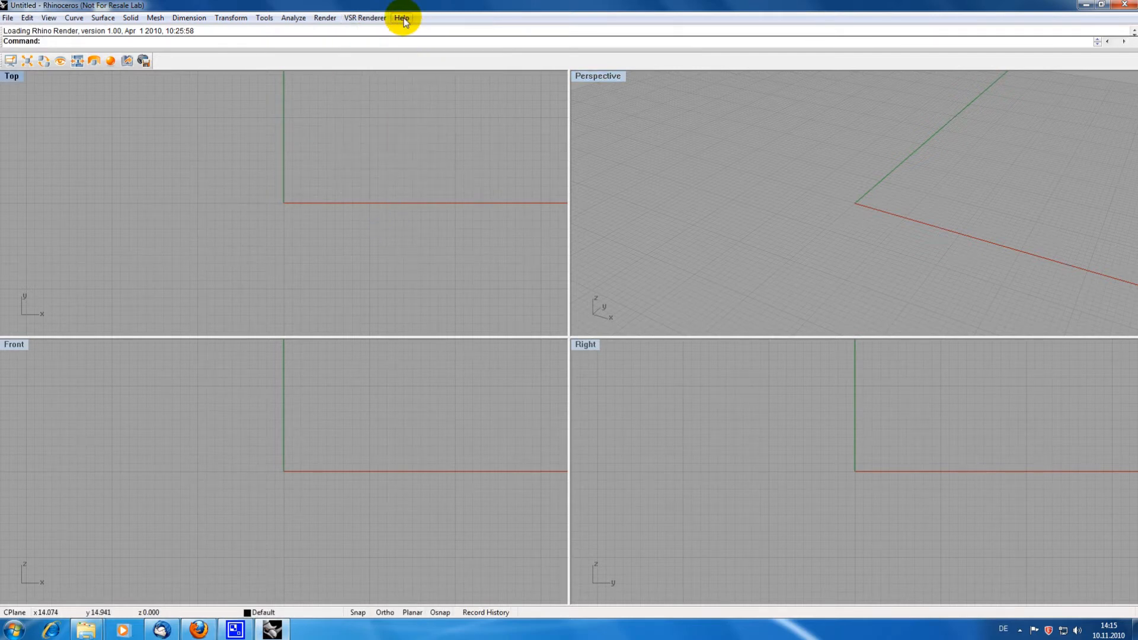
Reopen Camera.3dm from the Level 1 tutorial models via Help > Learn Rhino.
left_click(401, 18)
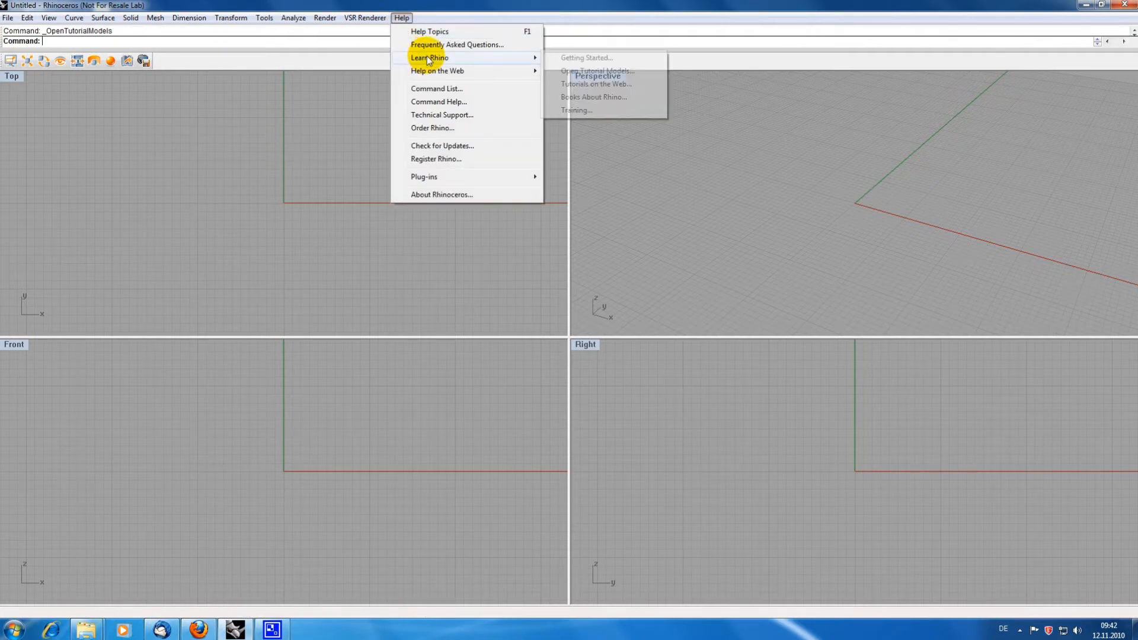
left_click(596, 70)
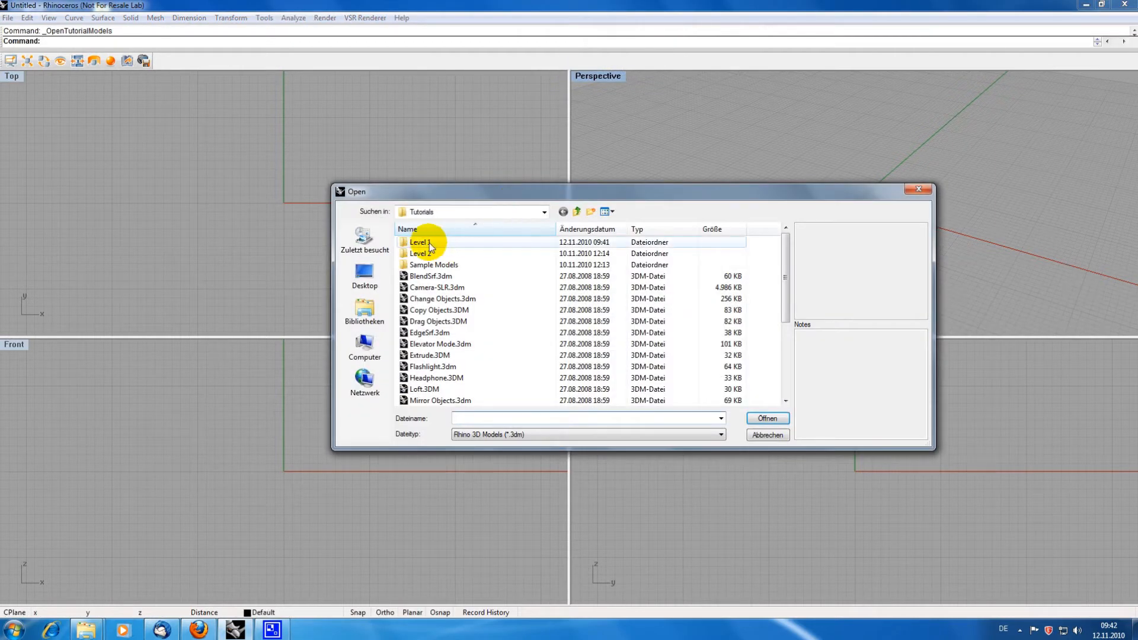
double_click(419, 242)
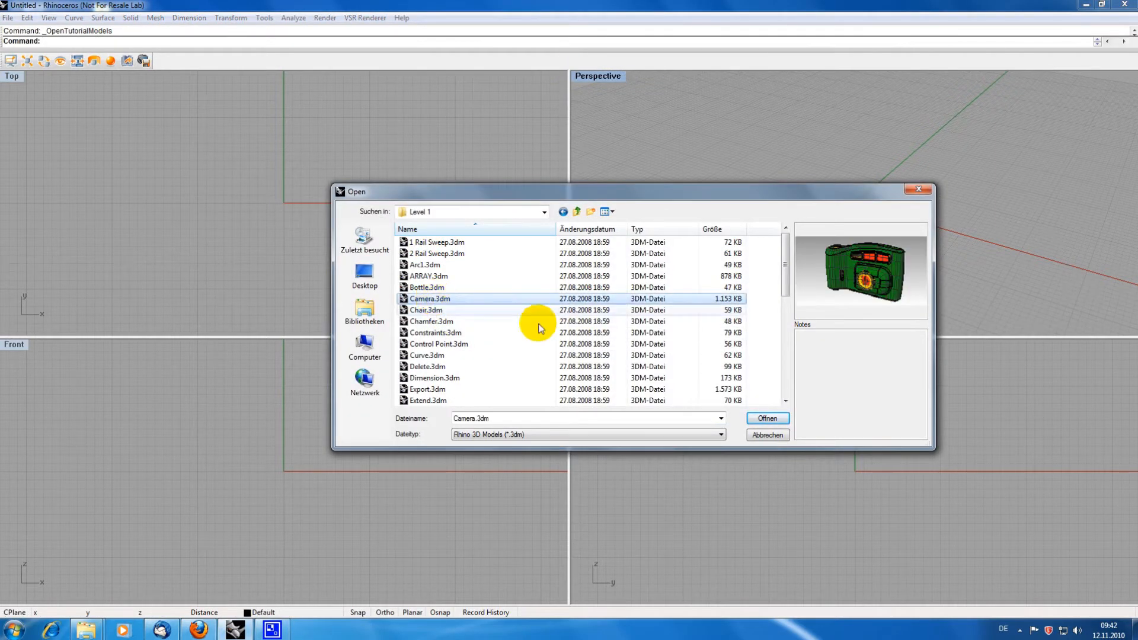
left_click(766, 418)
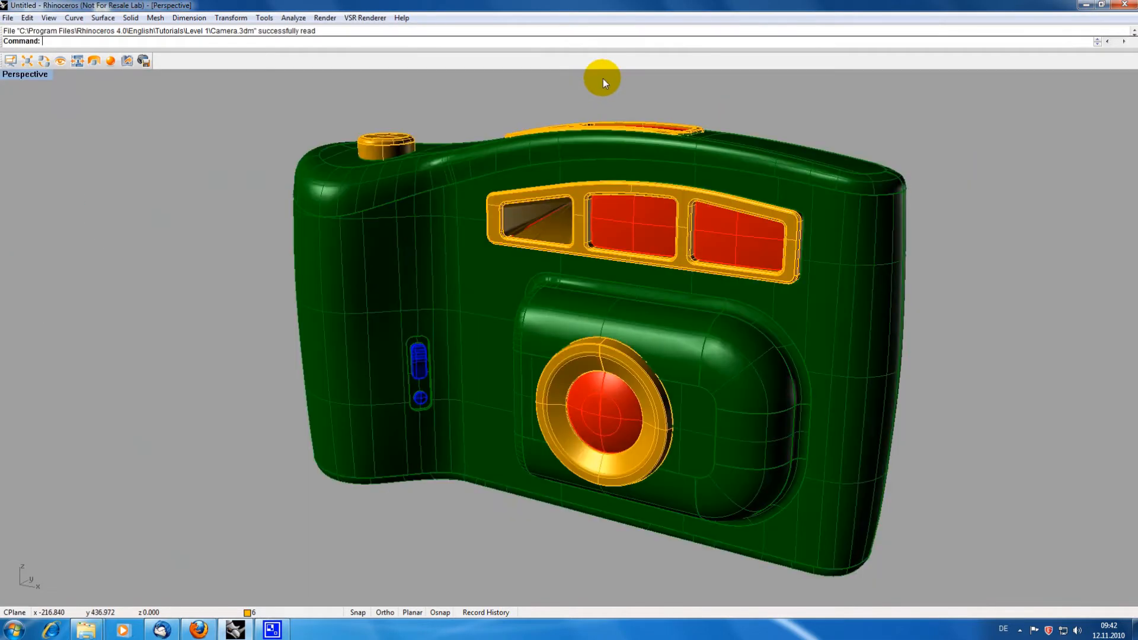
Set Document Properties > Mesh to Smooth & slower in Tools > Options.
left_click(264, 17)
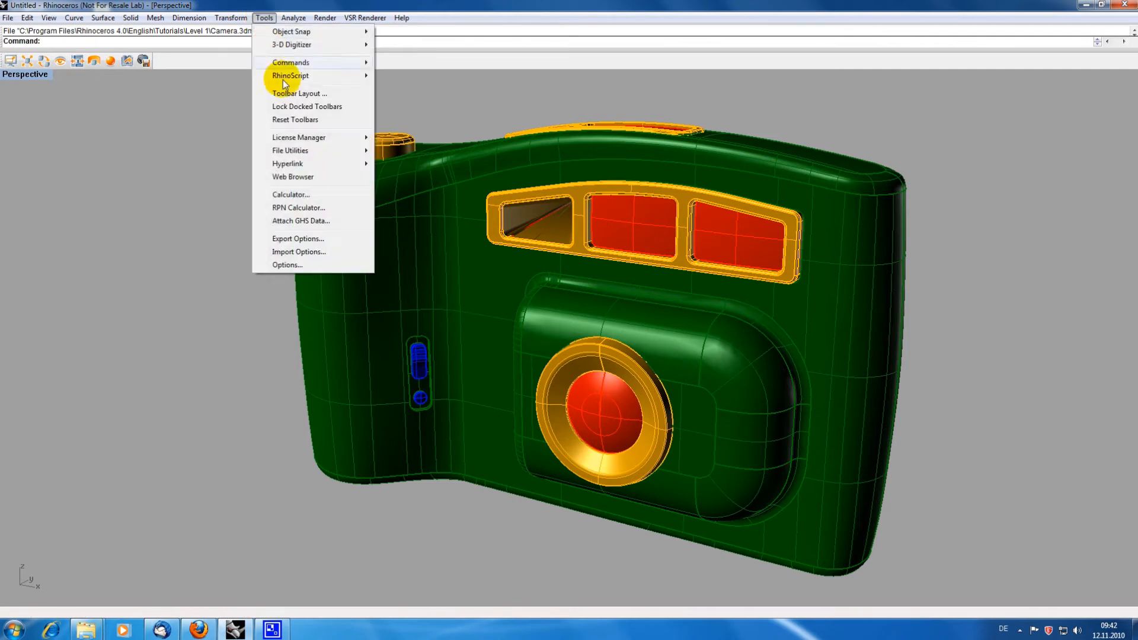
left_click(285, 268)
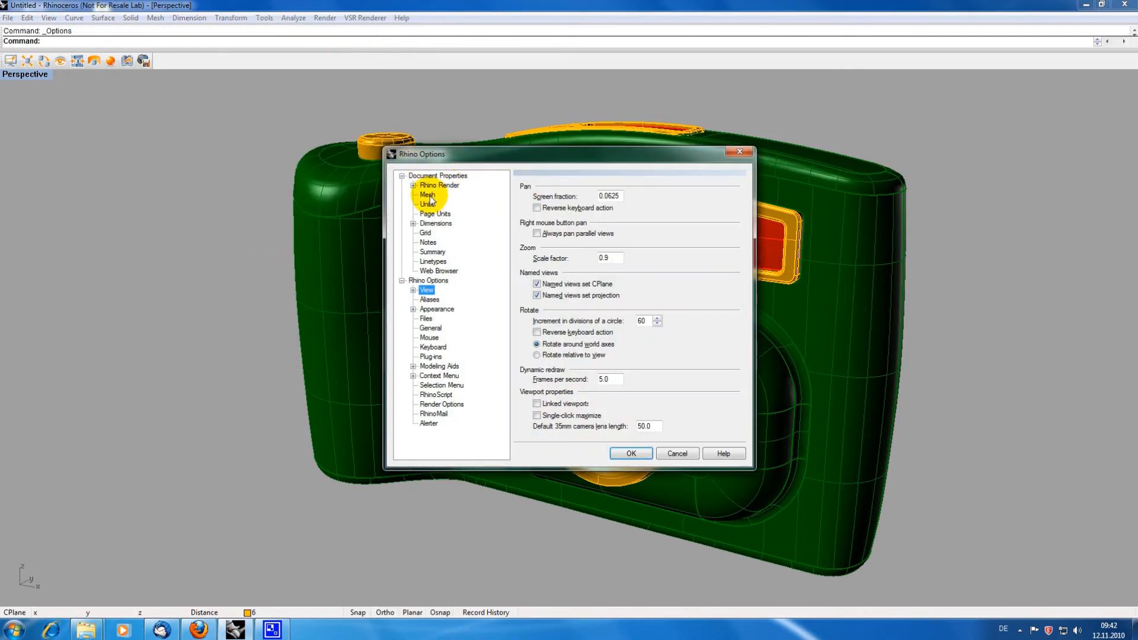
left_click(427, 194)
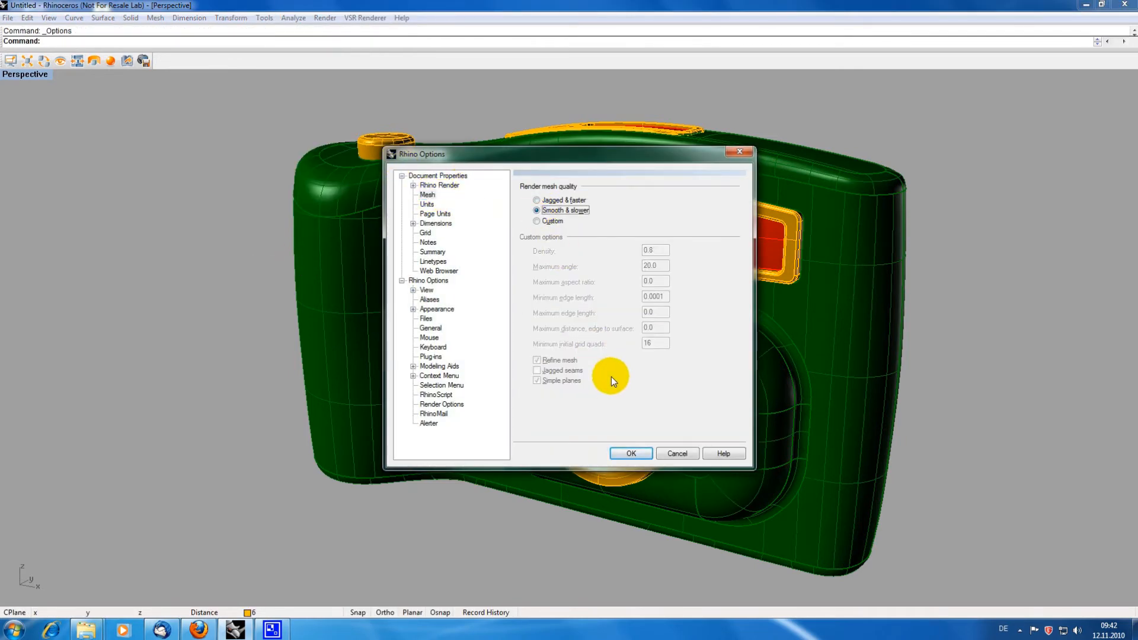
left_click(630, 453)
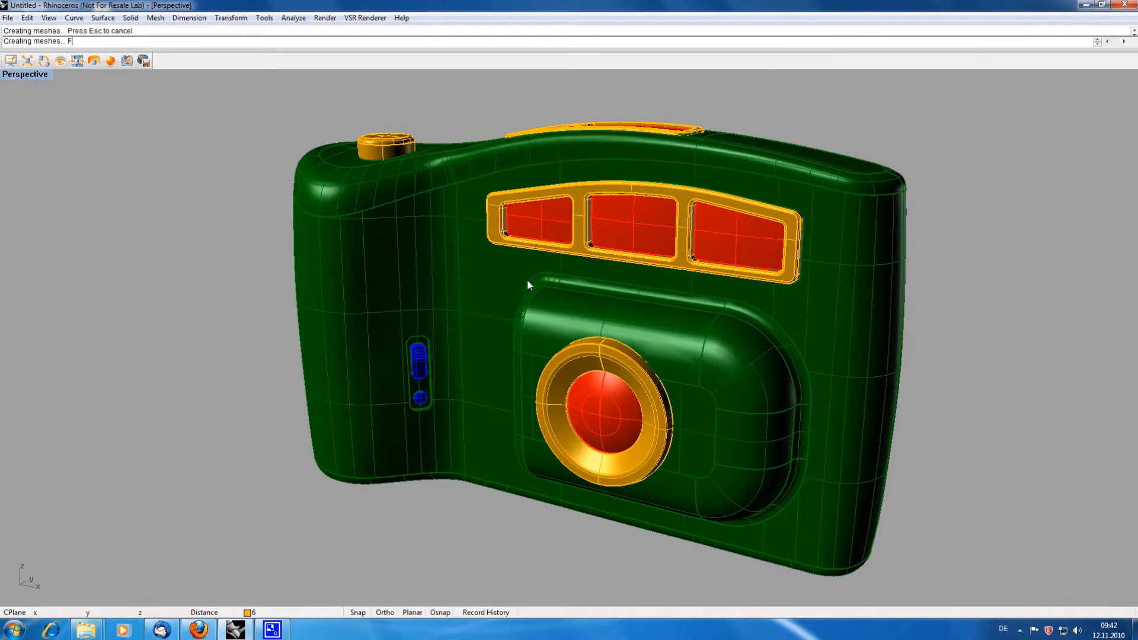
Set the Perspective viewport's display mode to VSR Realtime Renderer.
right_click(25, 74)
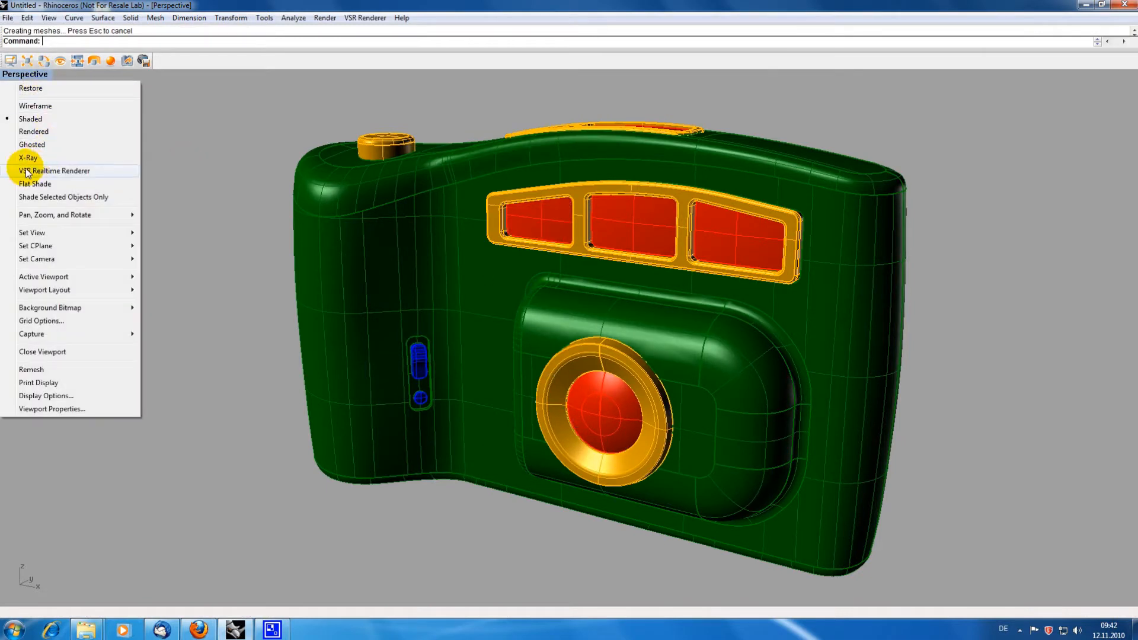
mouse_move(33, 132)
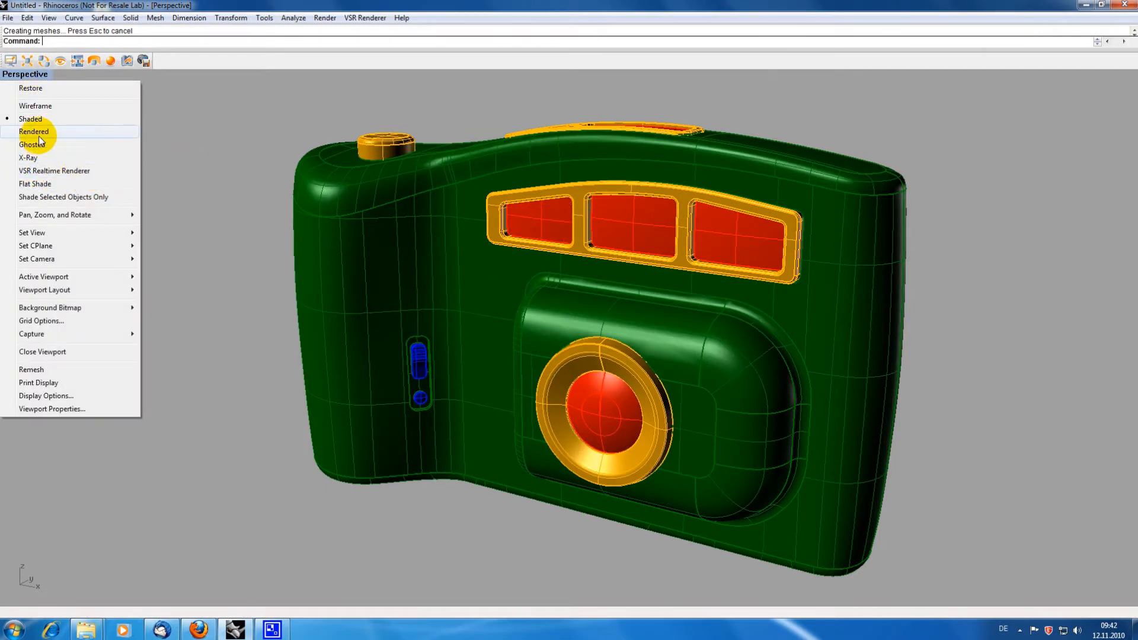
left_click(33, 131)
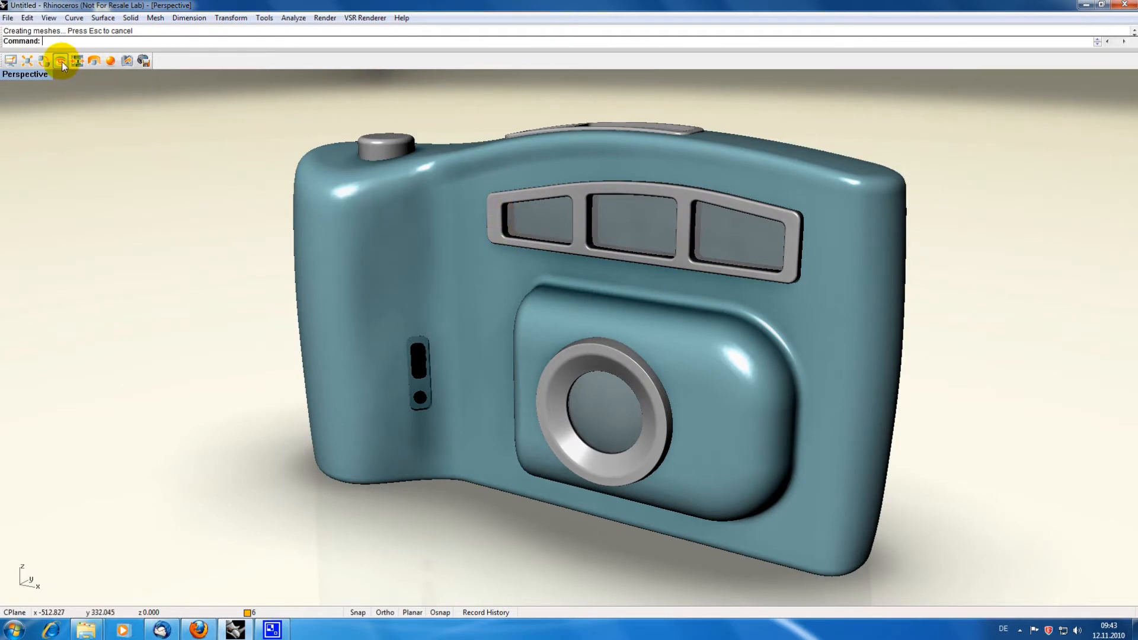
In VSR Options, turn on Show FPS and Anti Aliasing for the viewport.
left_click(61, 60)
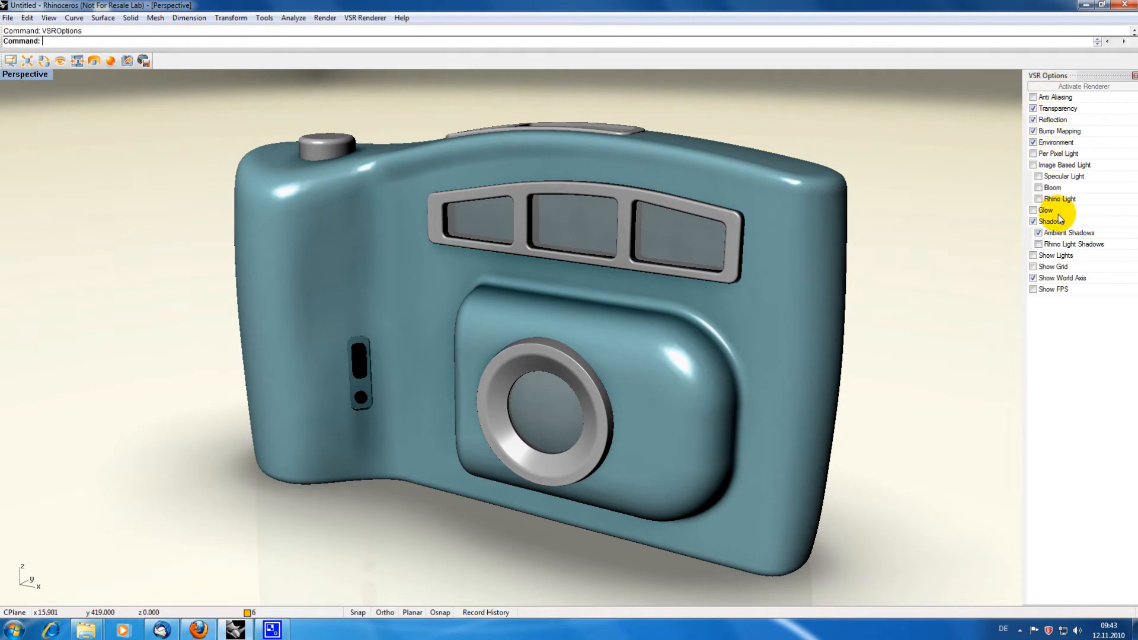
mouse_move(1035, 289)
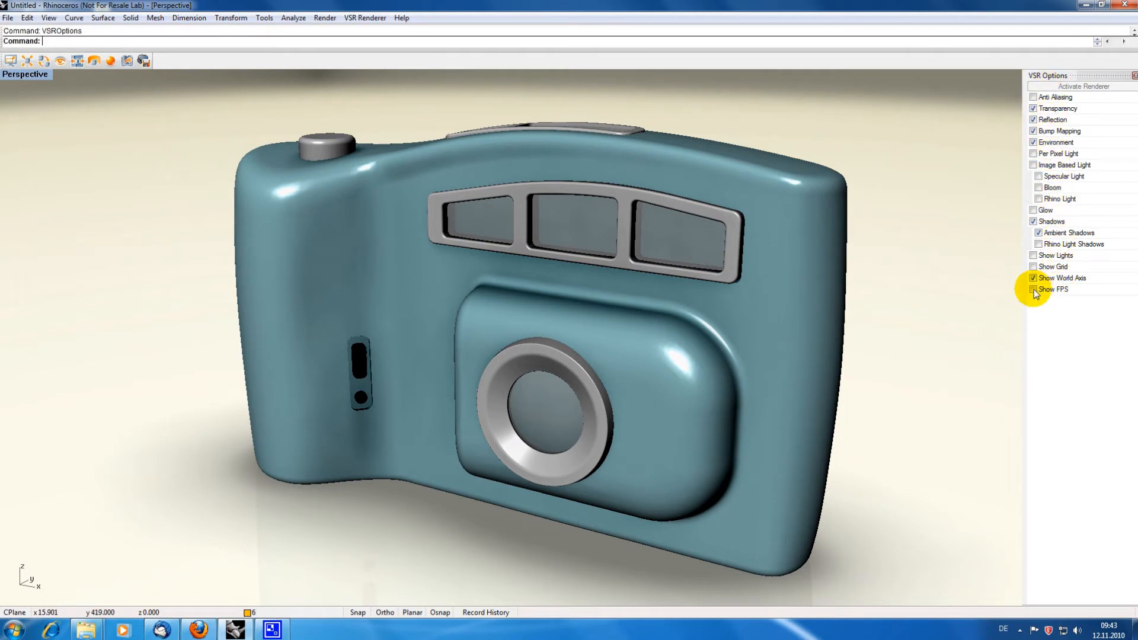
left_click(1034, 290)
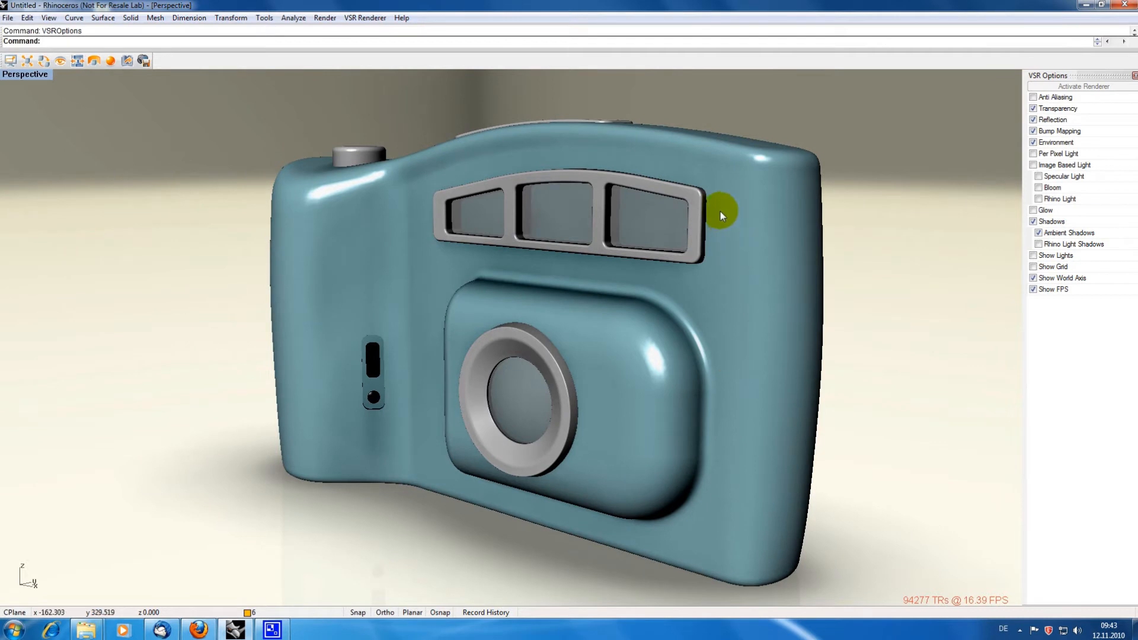
mouse_move(946, 181)
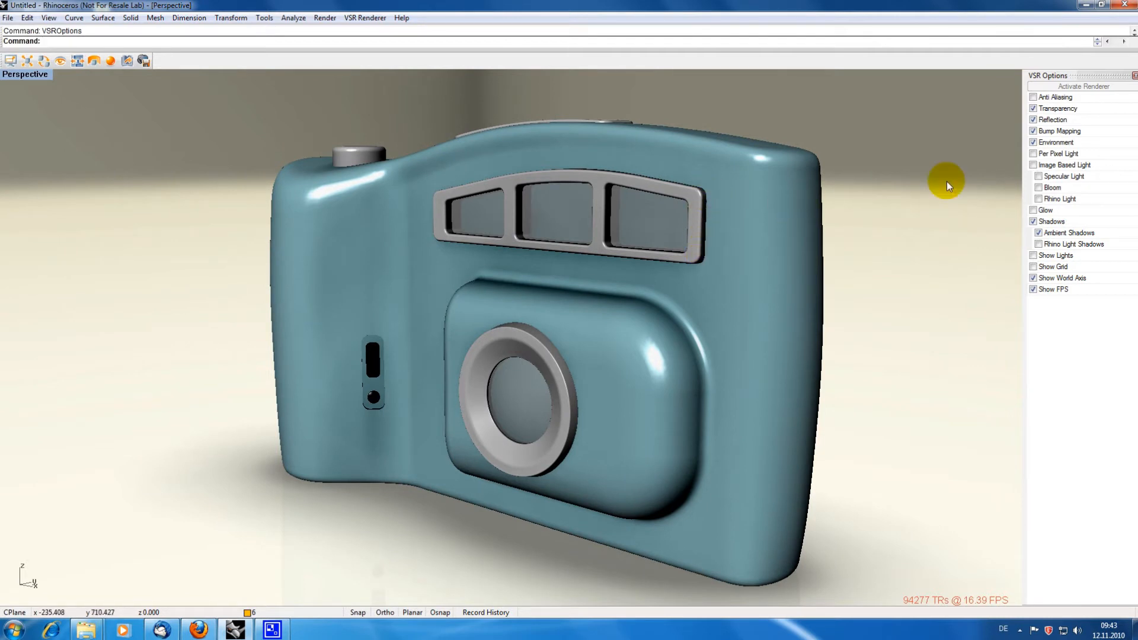
left_click(1033, 97)
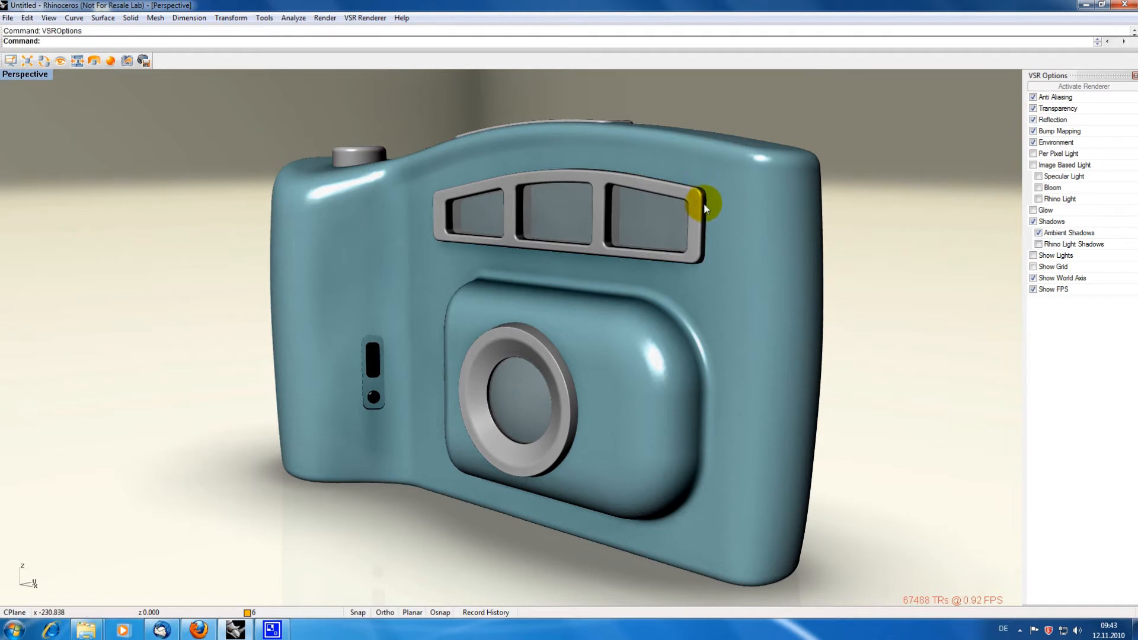
mouse_move(885, 201)
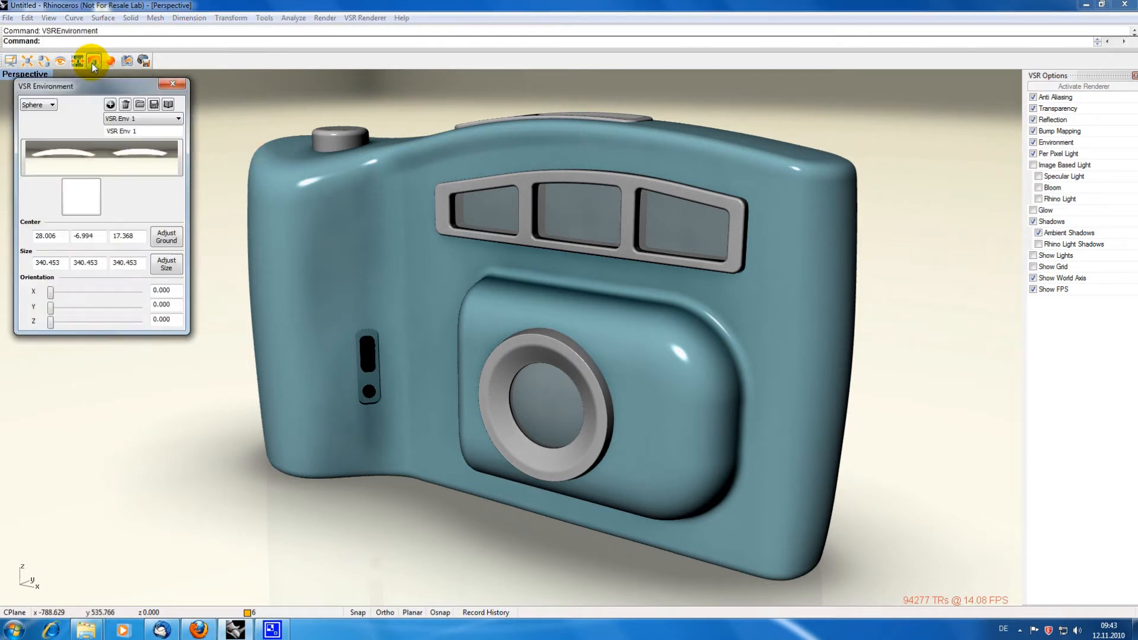
mouse_move(168, 107)
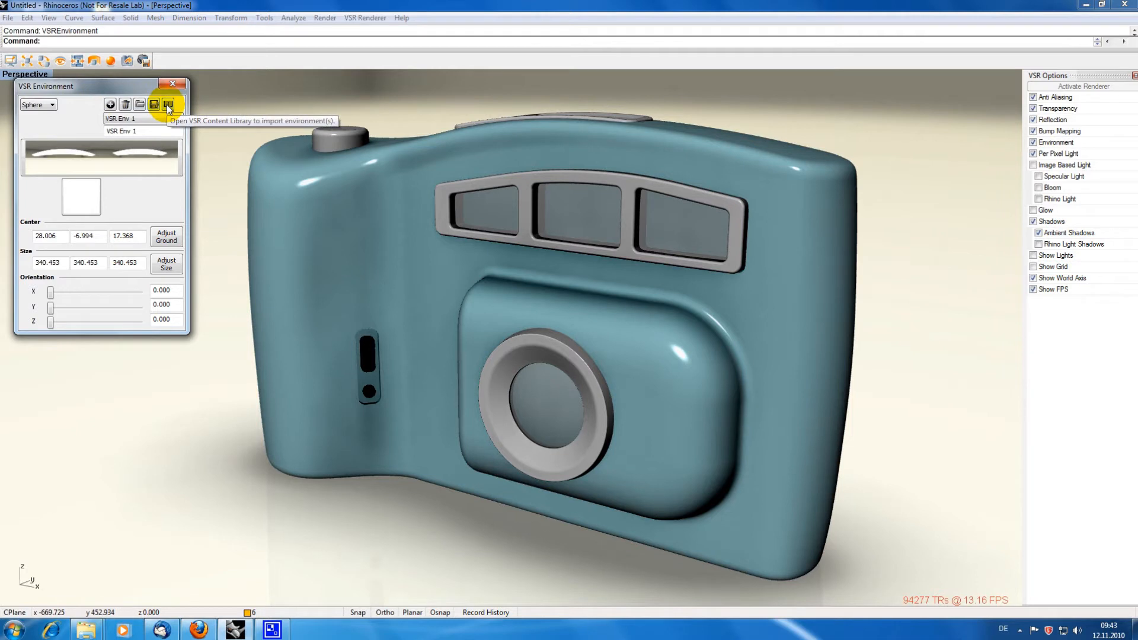
Import airport, red carpet, studio floor and table environments from the VSR Content Library.
left_click(167, 104)
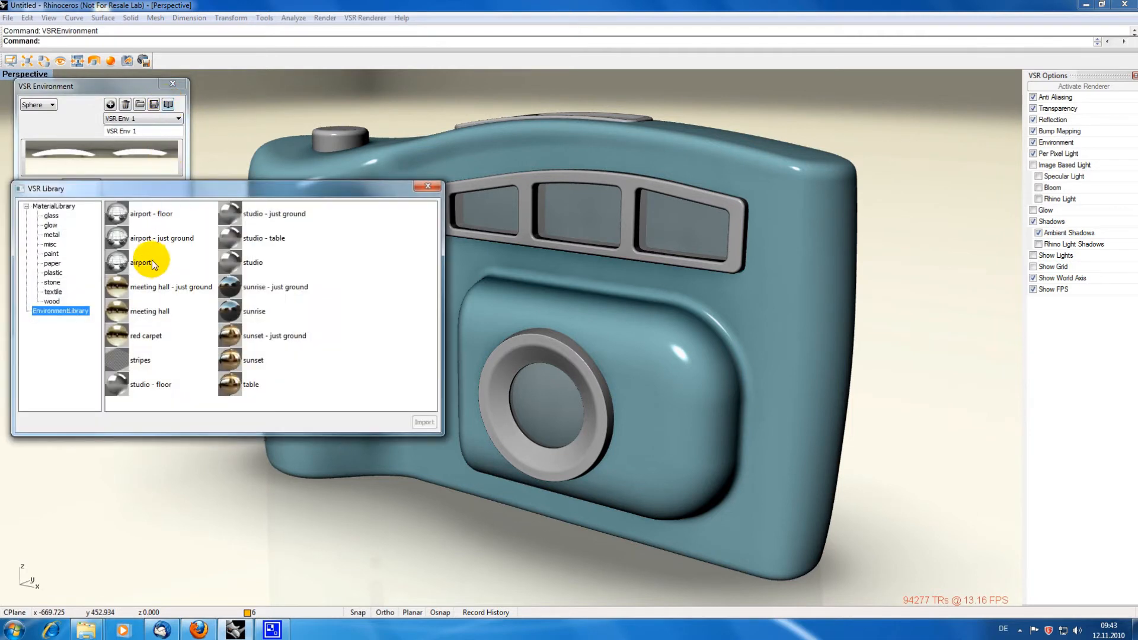
left_click(146, 335)
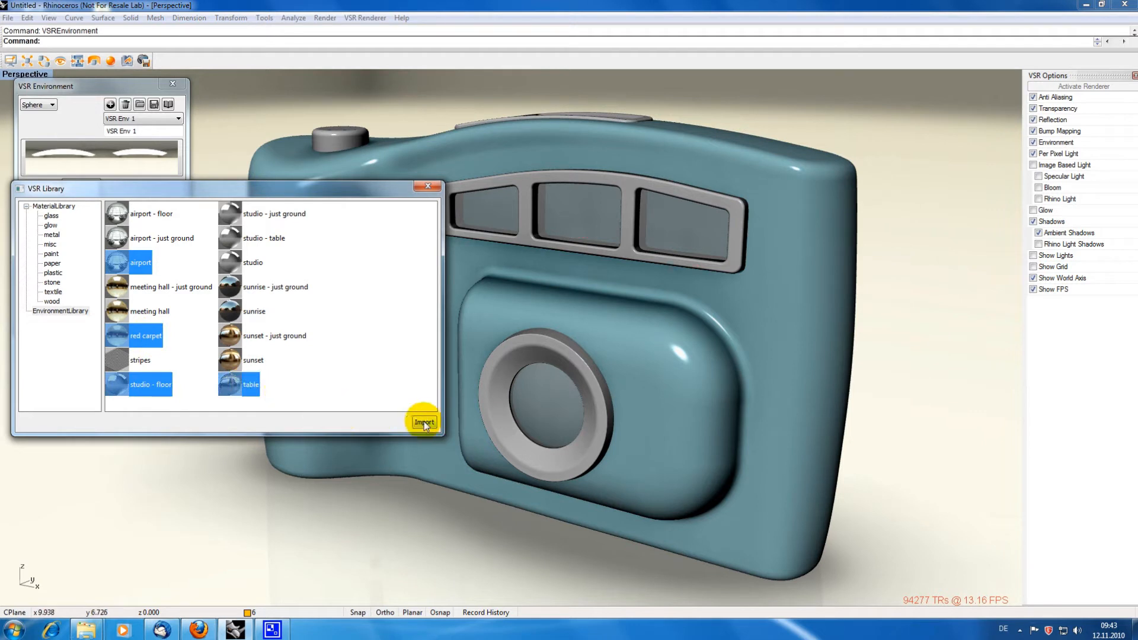
left_click(423, 423)
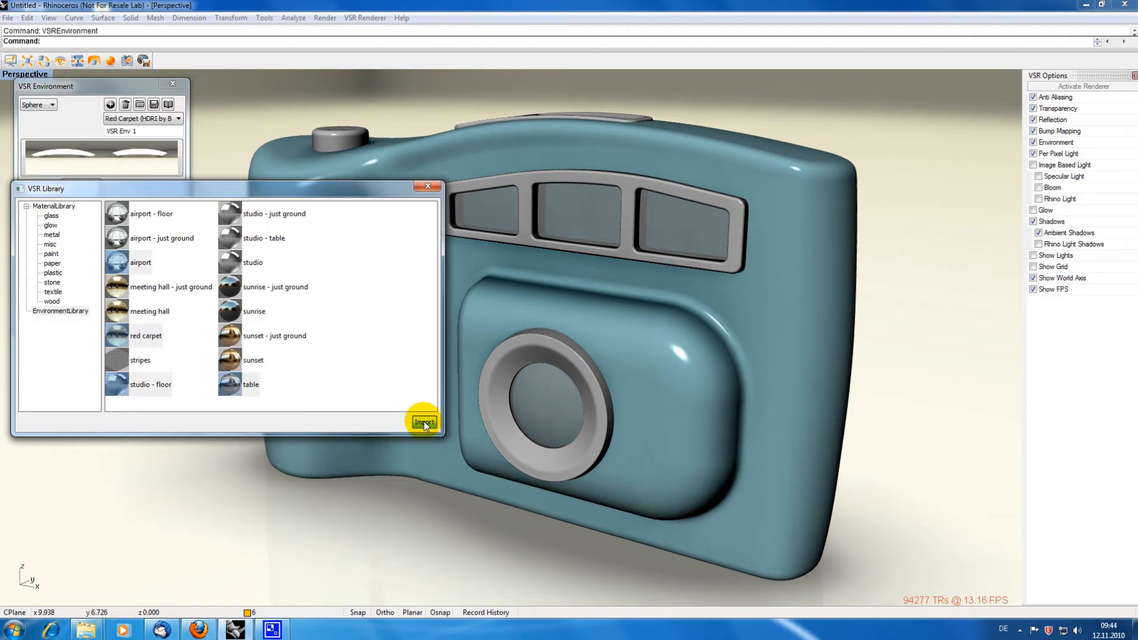
left_click(424, 422)
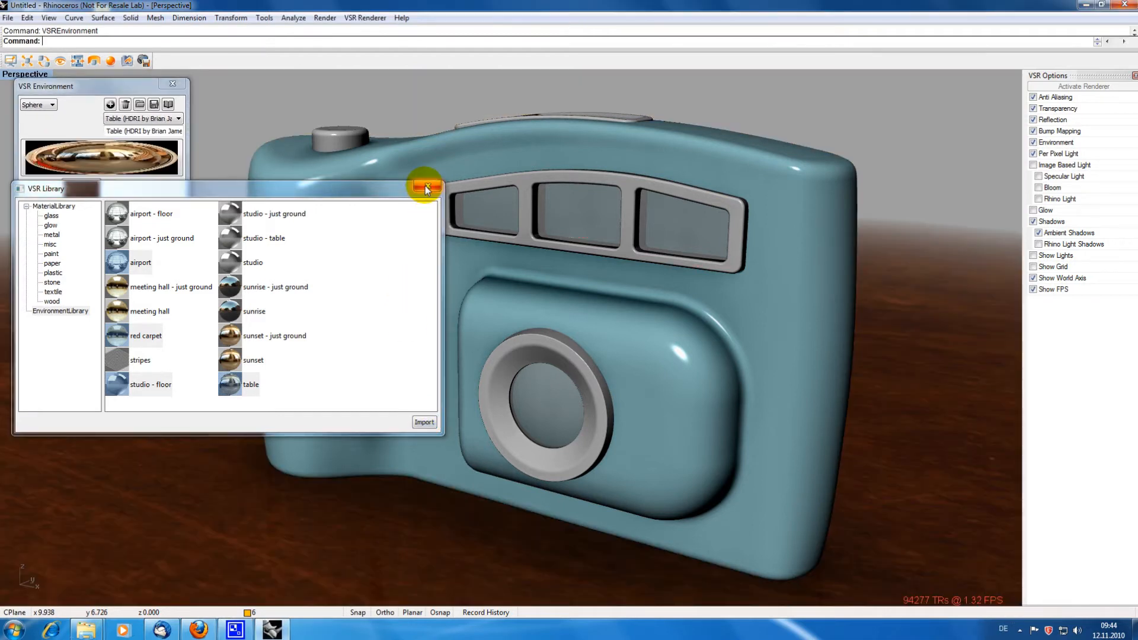
Close the library and preview Studio Floor, Red Carpet, then Airport as the backdrop.
left_click(428, 187)
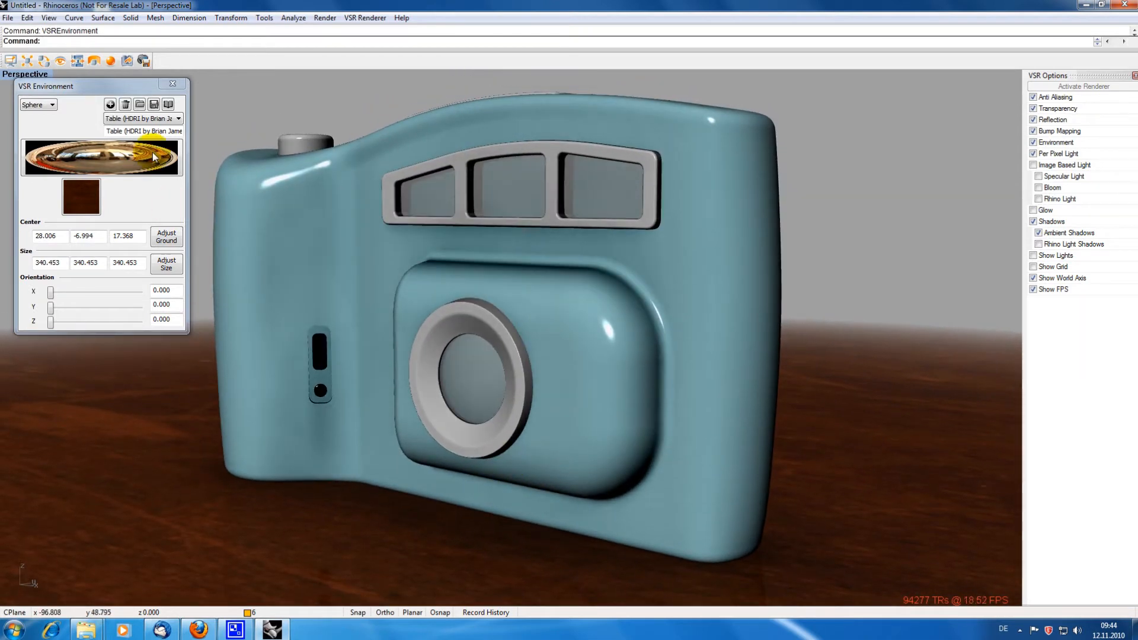
left_click(176, 119)
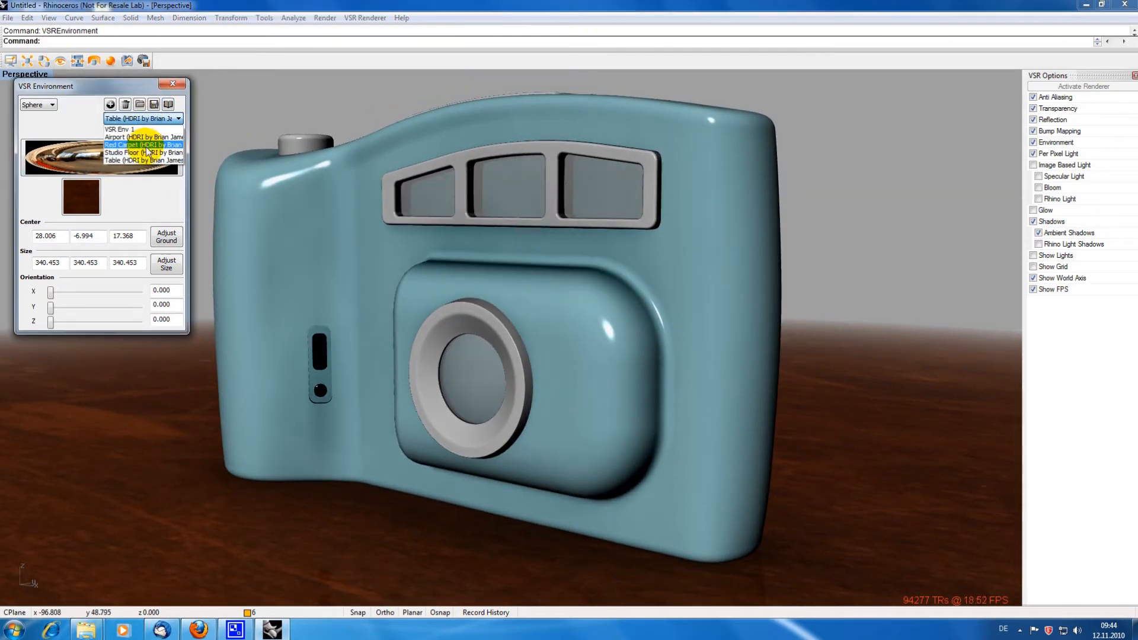
left_click(129, 153)
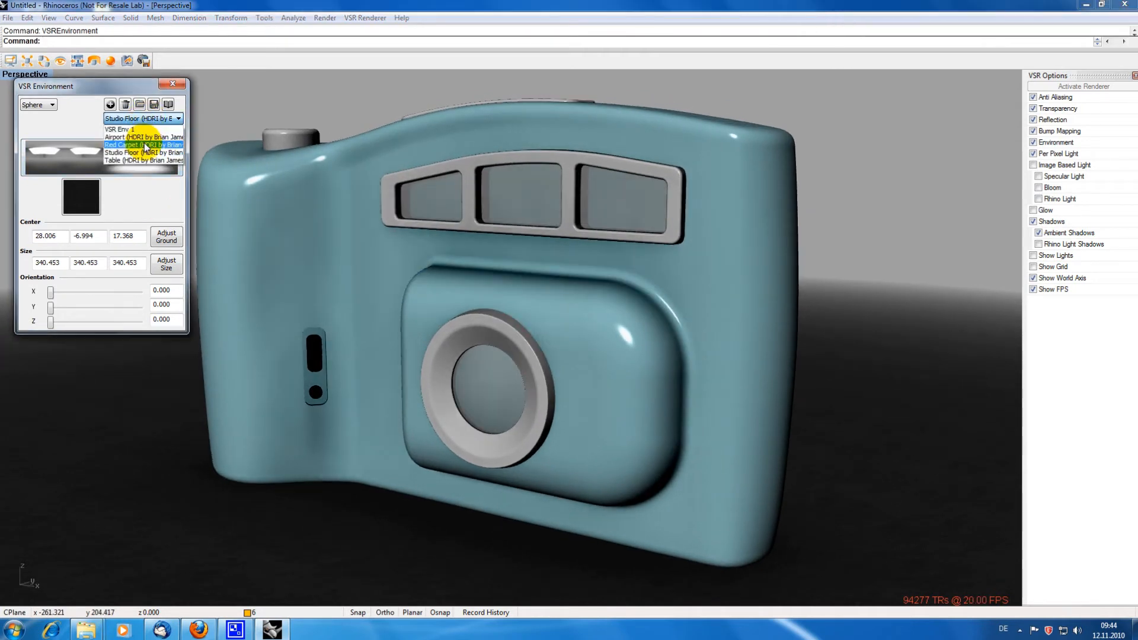
left_click(130, 145)
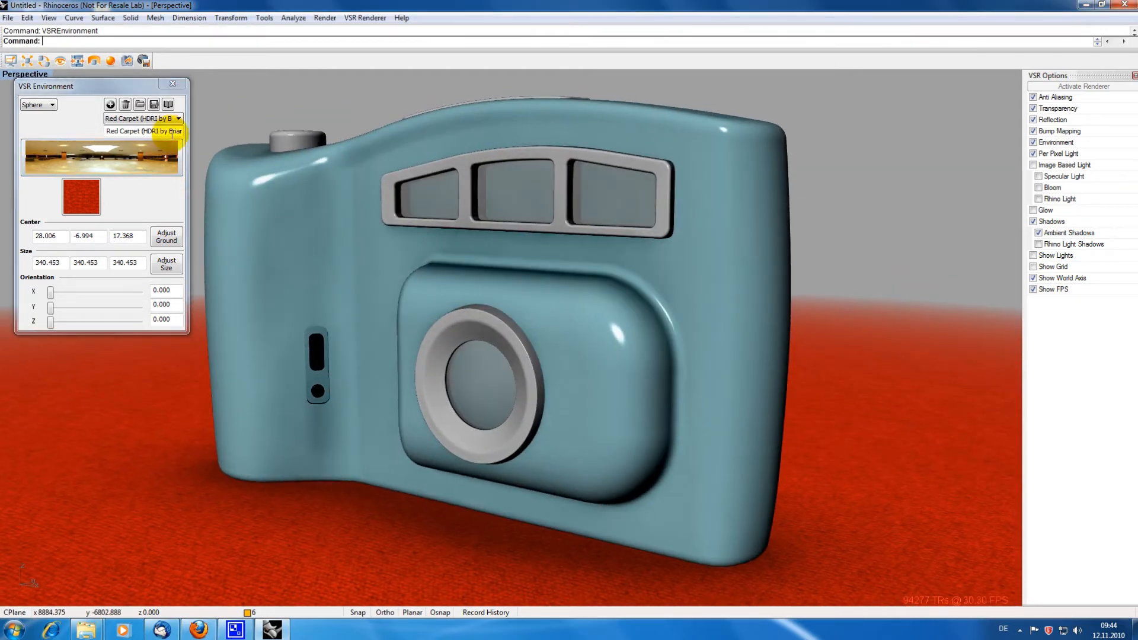
left_click(138, 118)
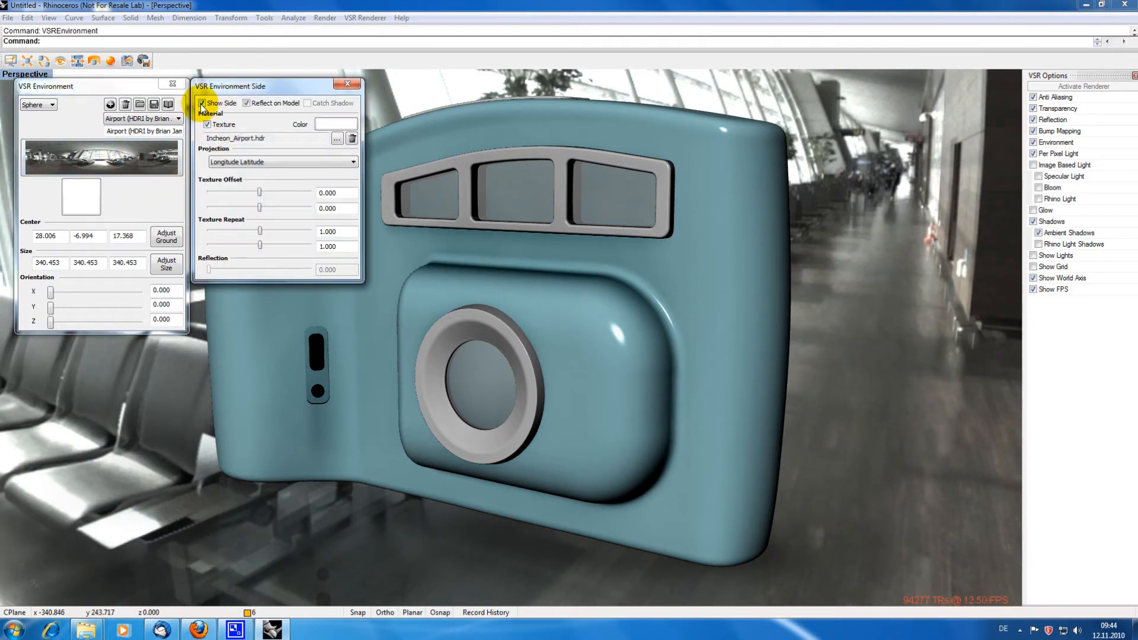
Uncheck Show Side to hide the airport backdrop, then open VSR Material settings.
left_click(207, 102)
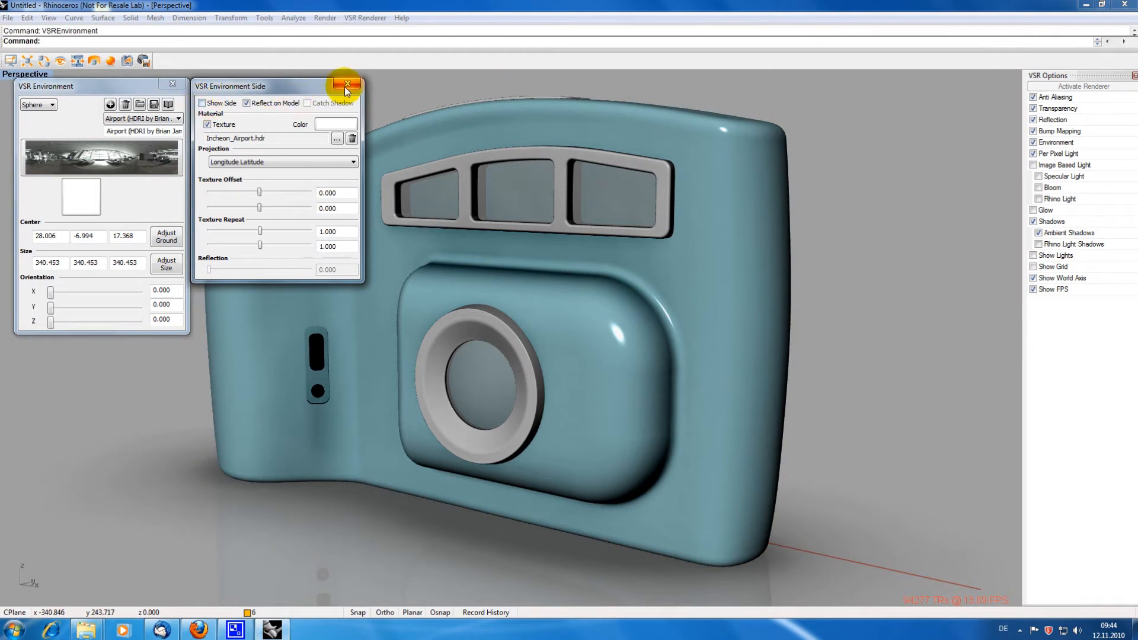
left_click(347, 85)
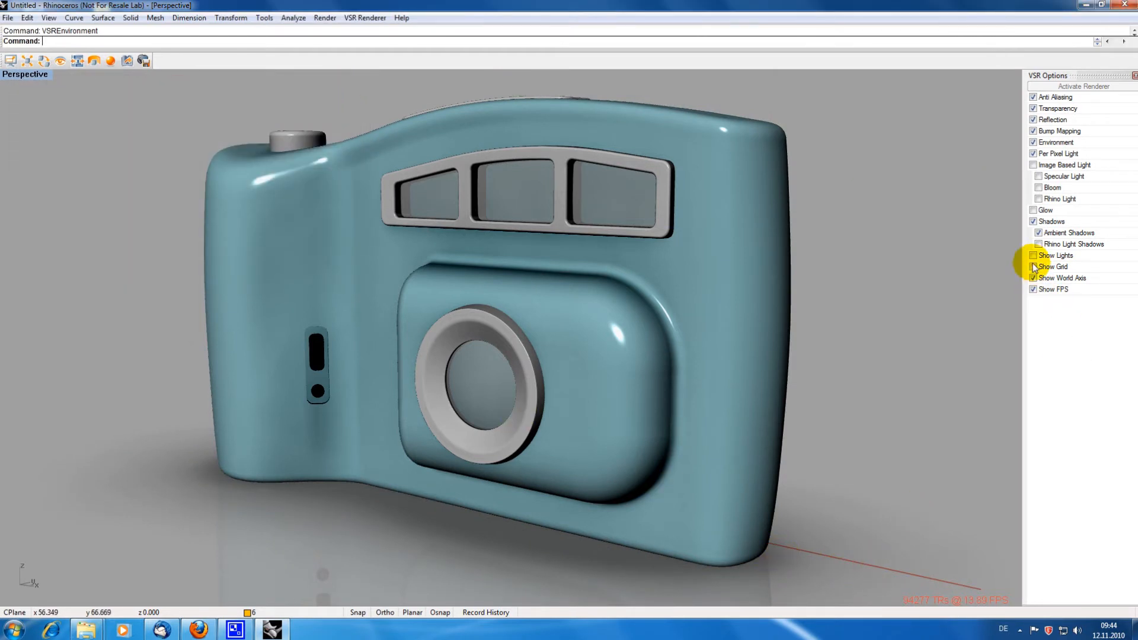
left_click(1034, 266)
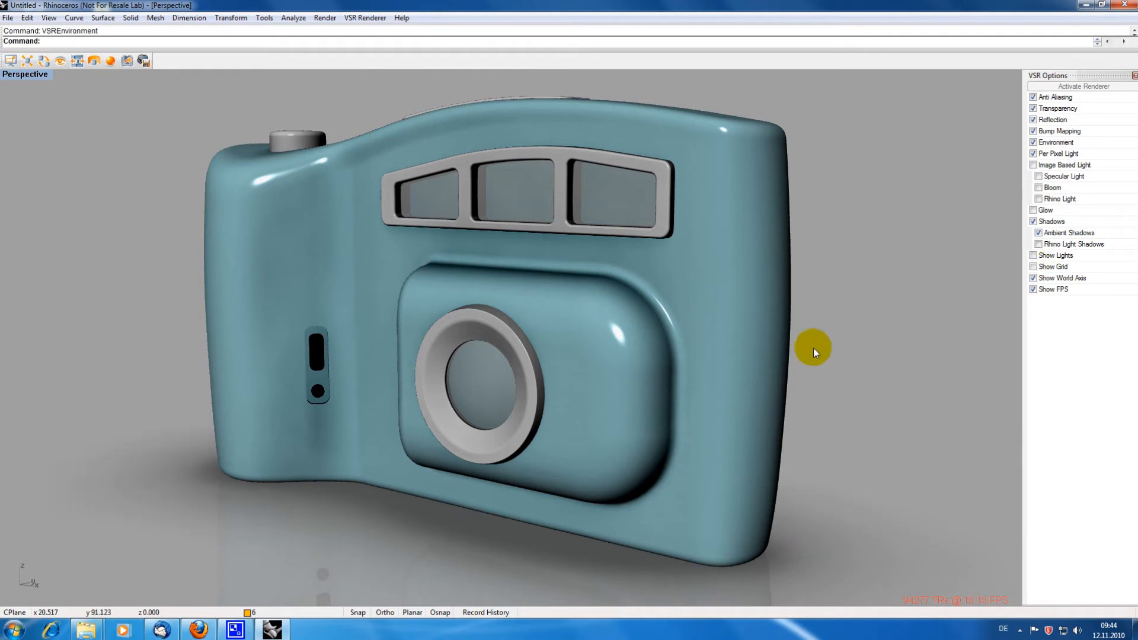
mouse_move(256, 161)
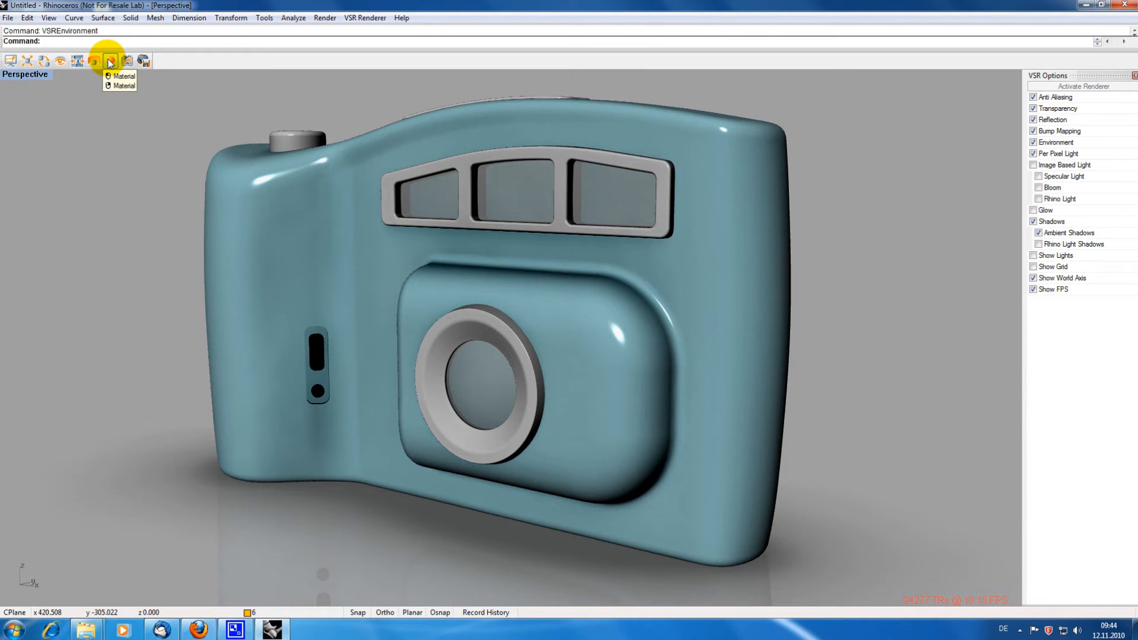
left_click(110, 60)
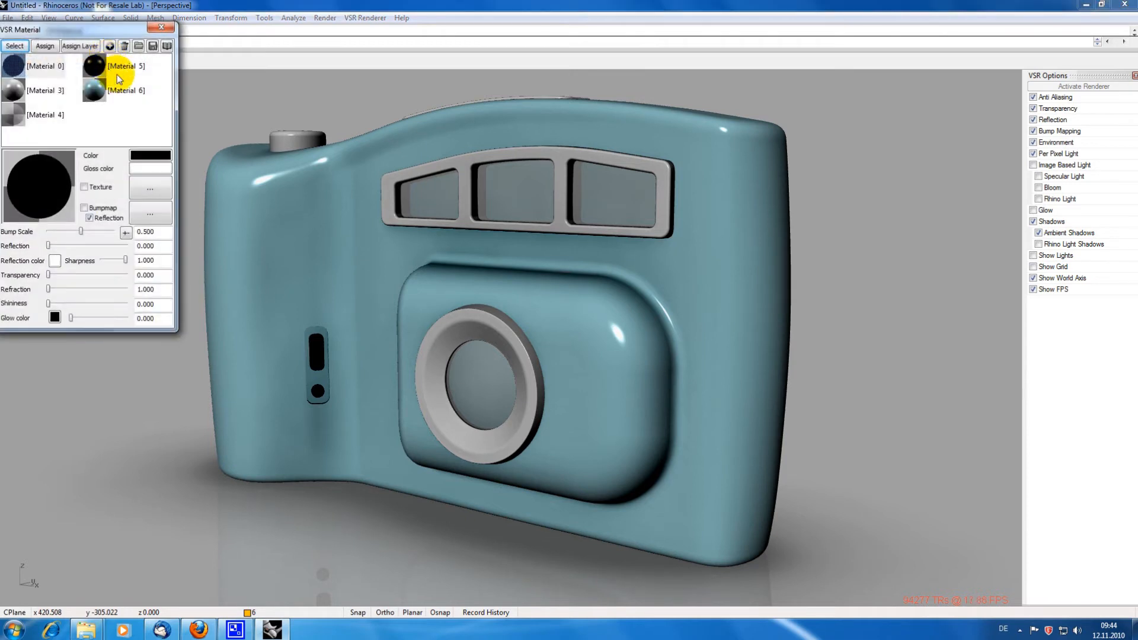
mouse_move(168, 45)
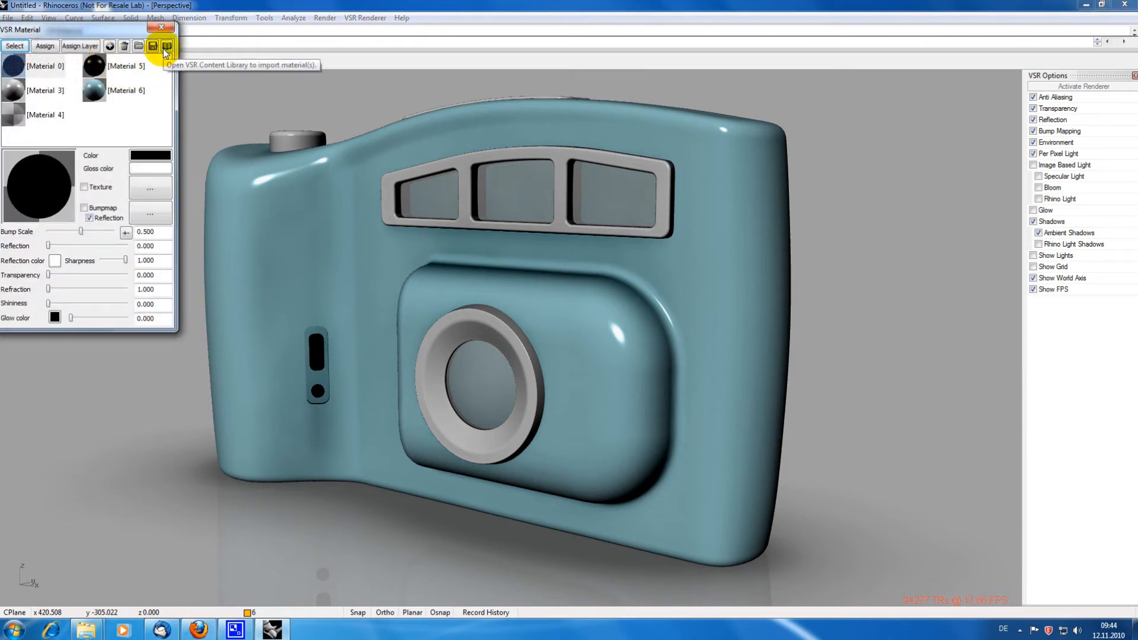
Import clear glass, green and red glow, and chrome and facet metal materials.
left_click(167, 45)
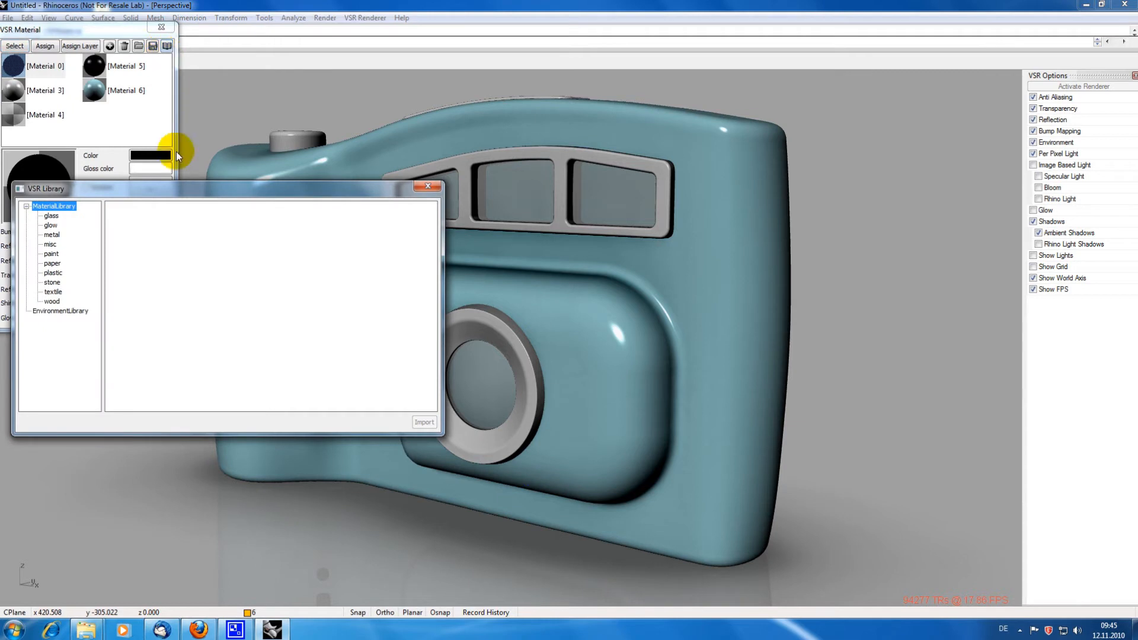
left_click(51, 216)
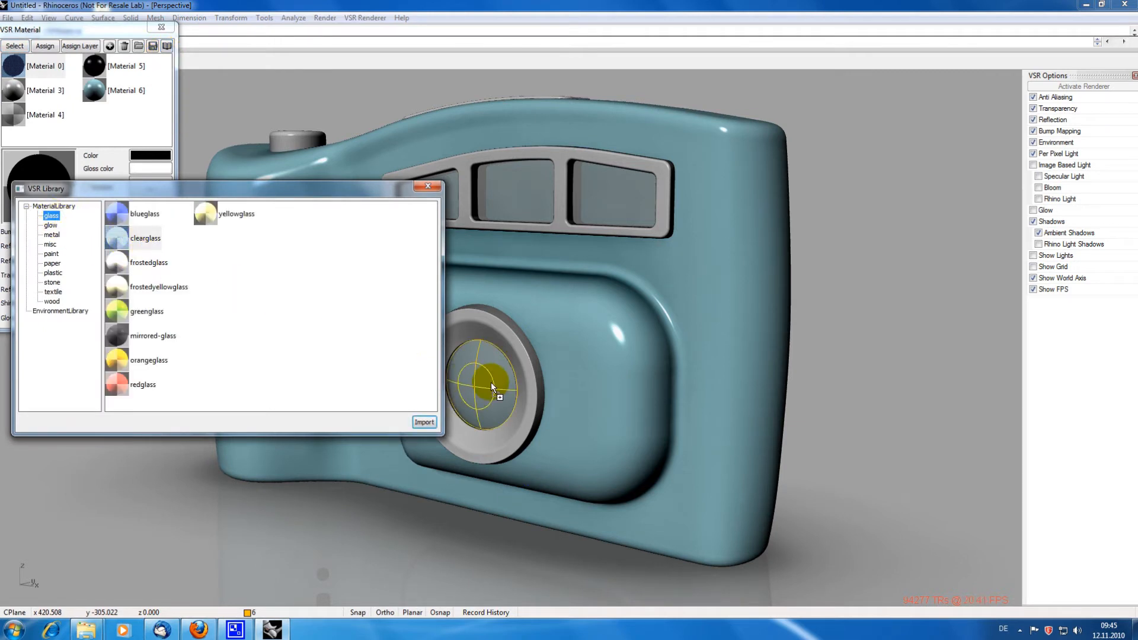
left_click(424, 421)
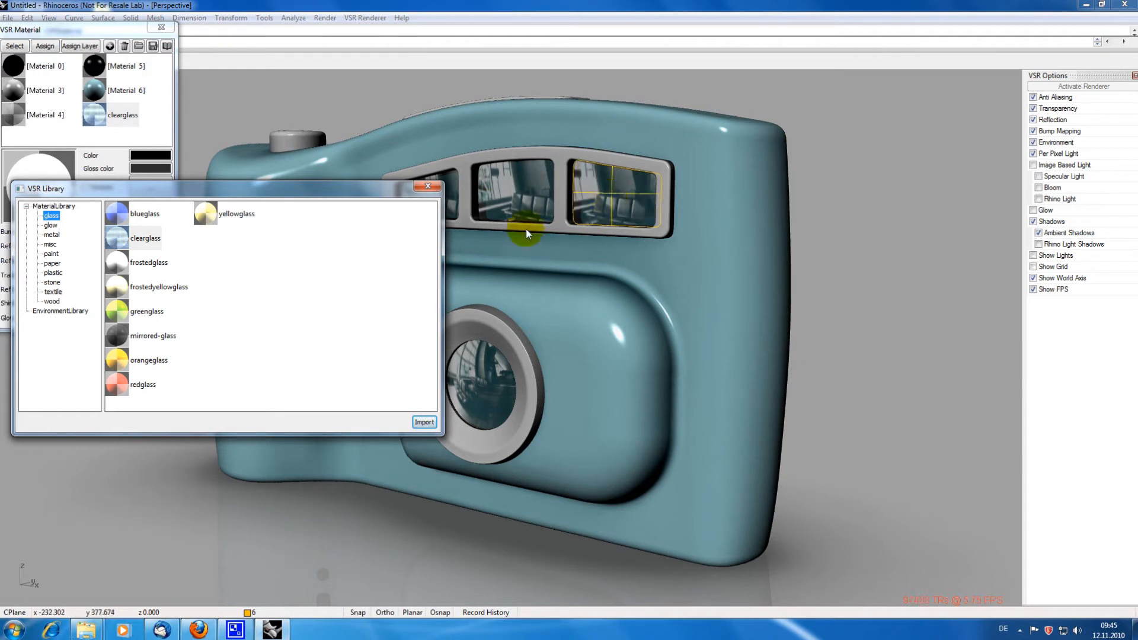
left_click(50, 226)
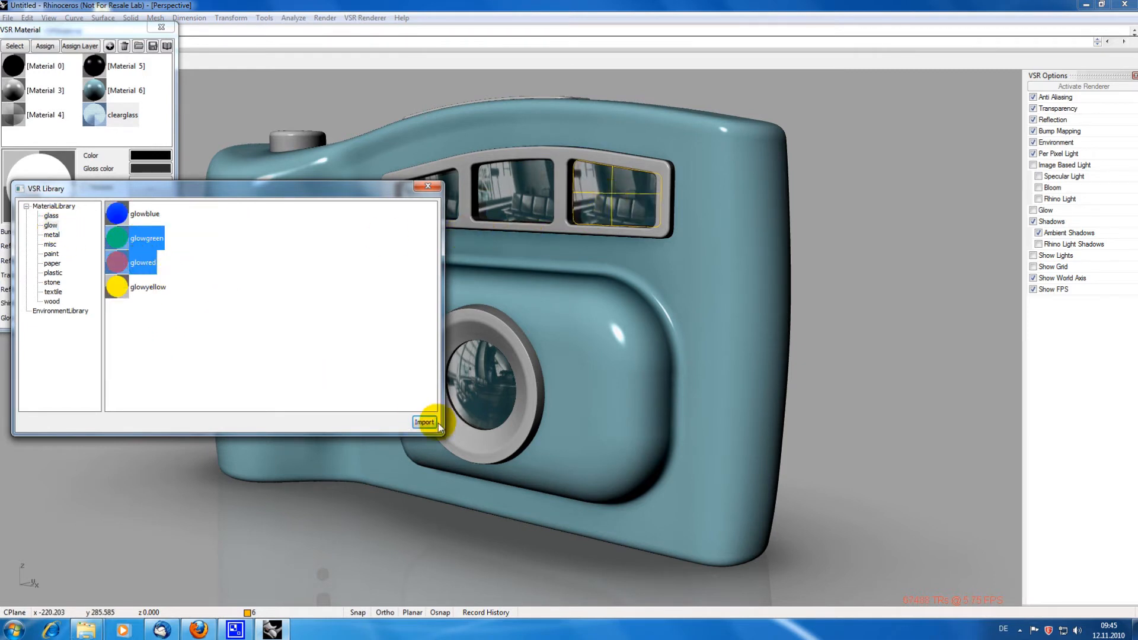
left_click(424, 422)
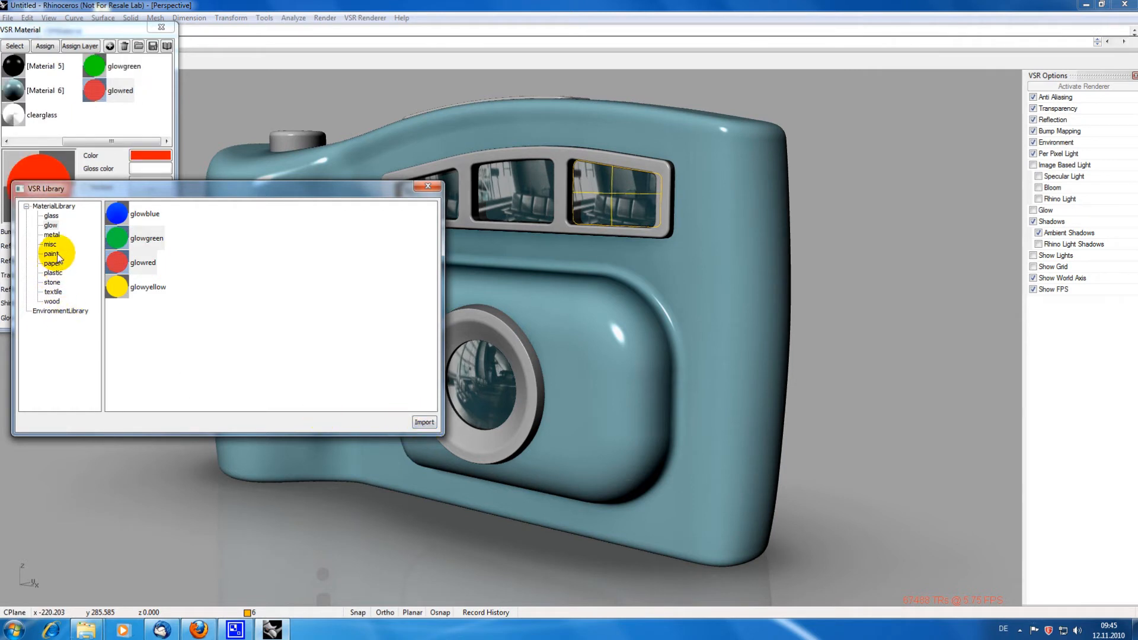
left_click(52, 235)
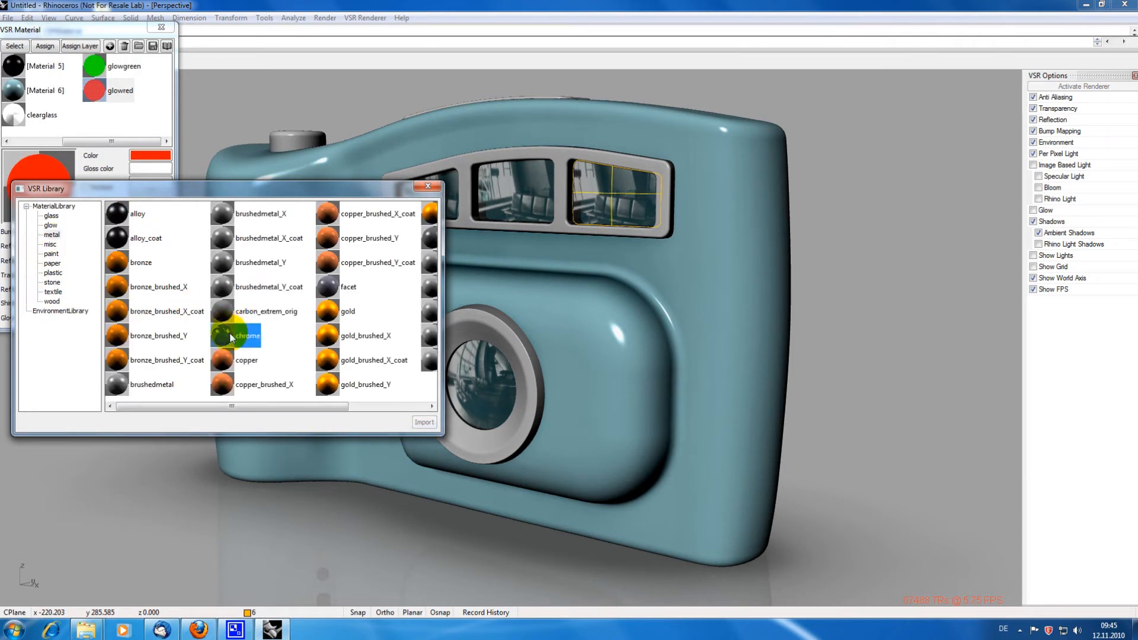
left_click(424, 423)
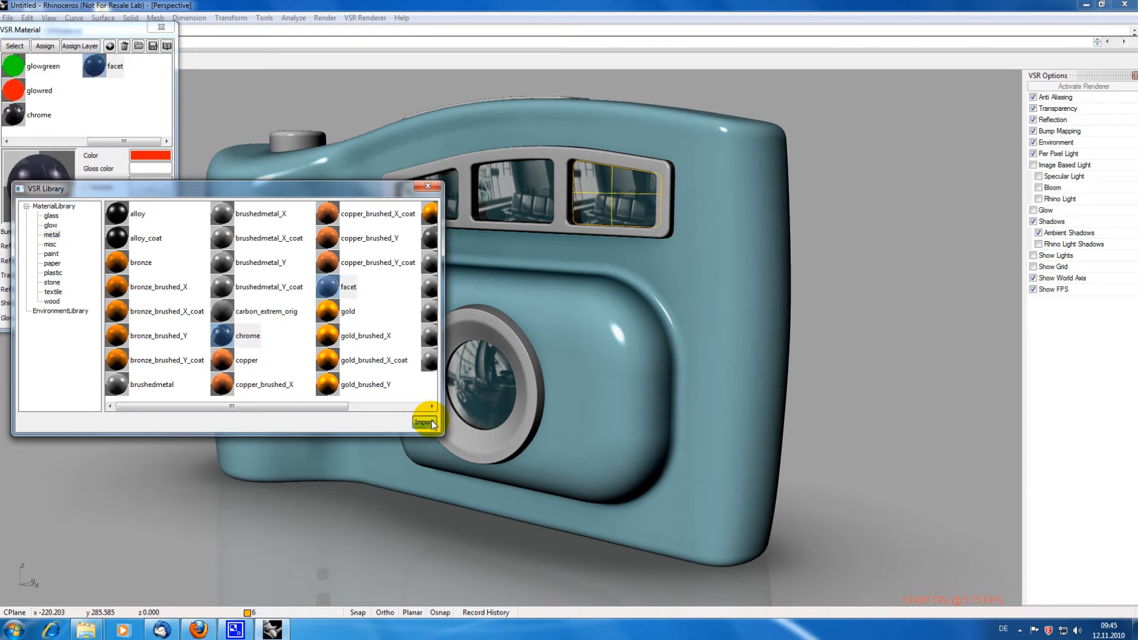
Import bluepaint, bluepaintlayer, redpaint and yellowpaint from the paint category.
left_click(51, 255)
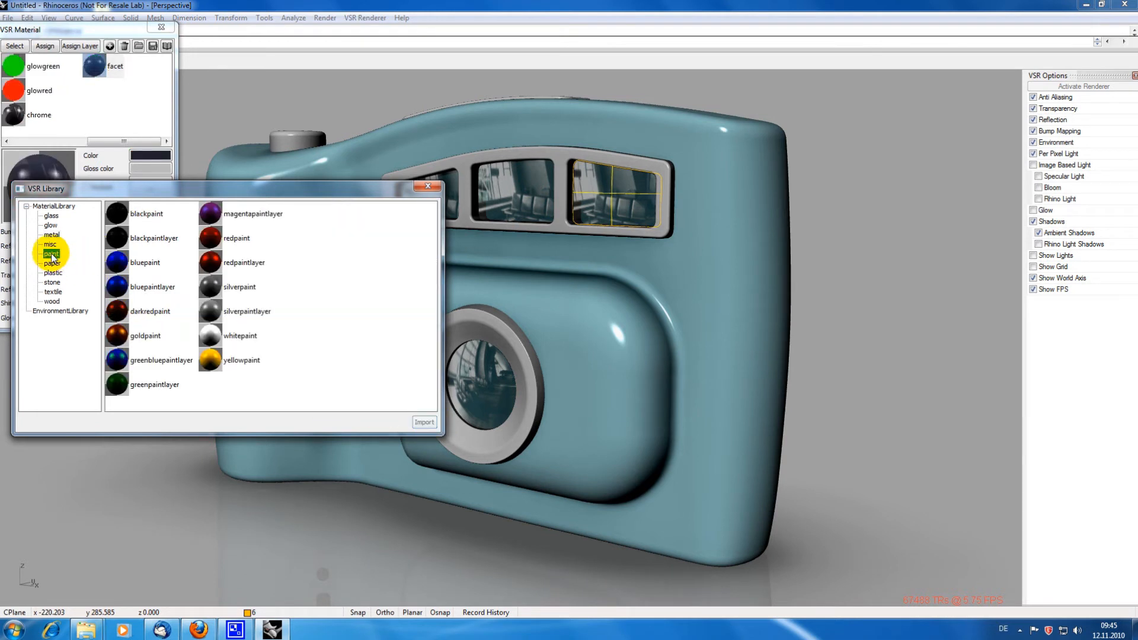
left_click(51, 254)
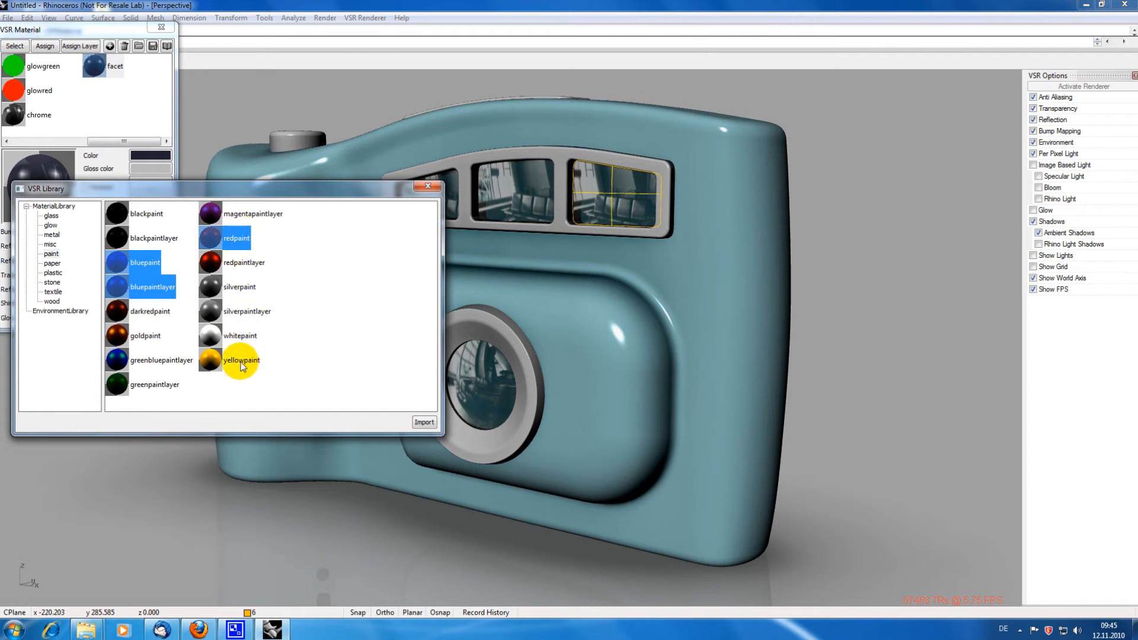
left_click(423, 421)
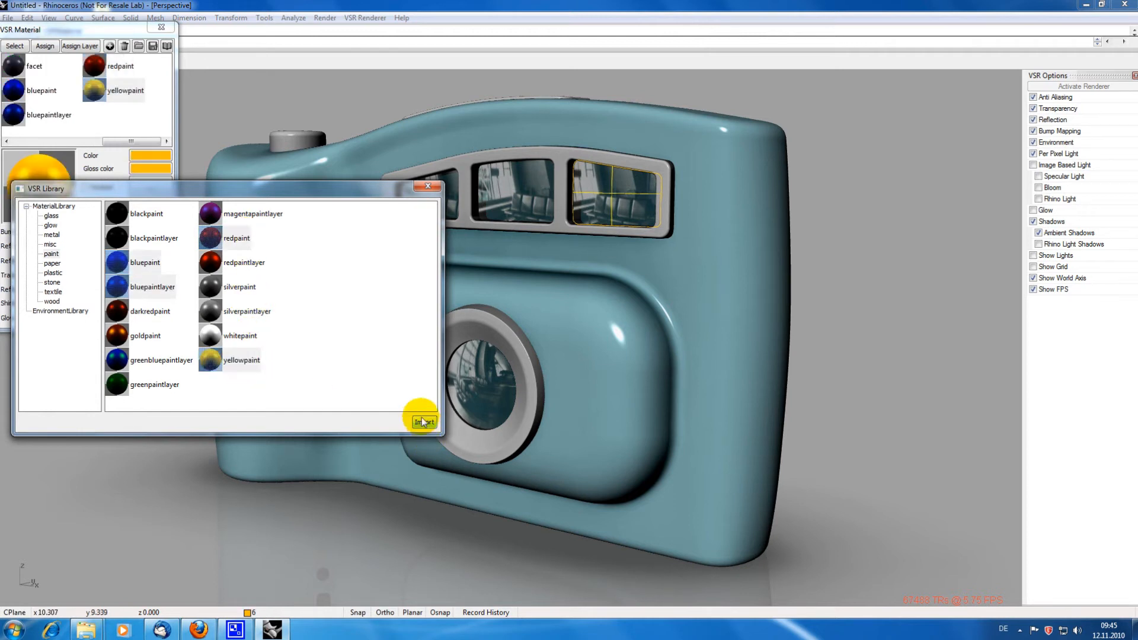
left_click(424, 422)
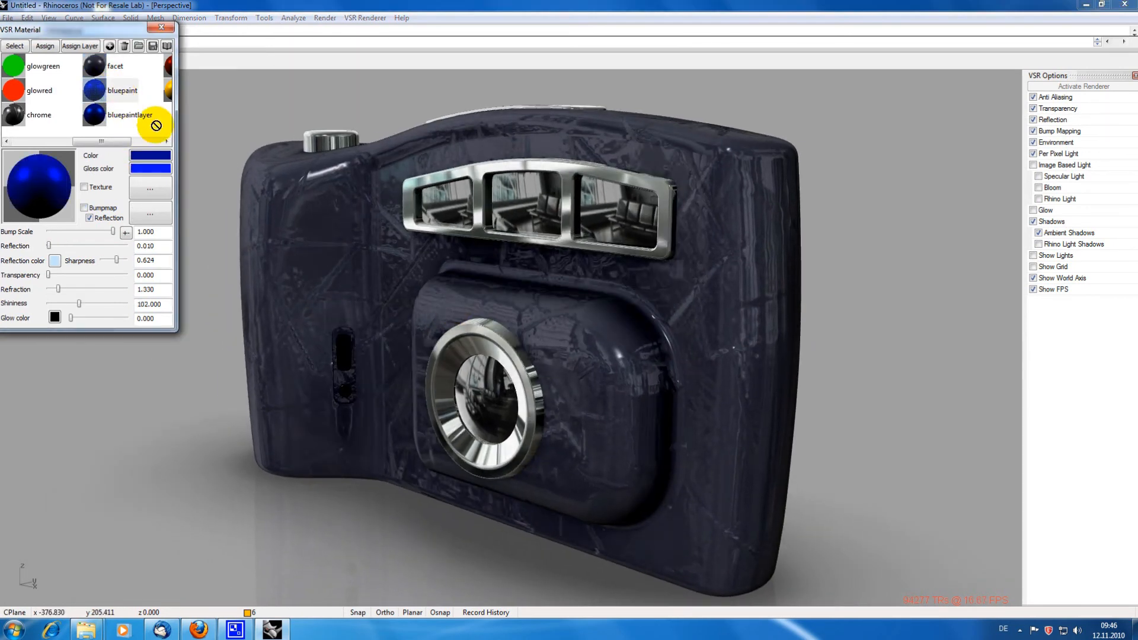
Apply bluepaintlayer, redpaint, then yellowpaint to the camera body to compare them.
left_click(44, 46)
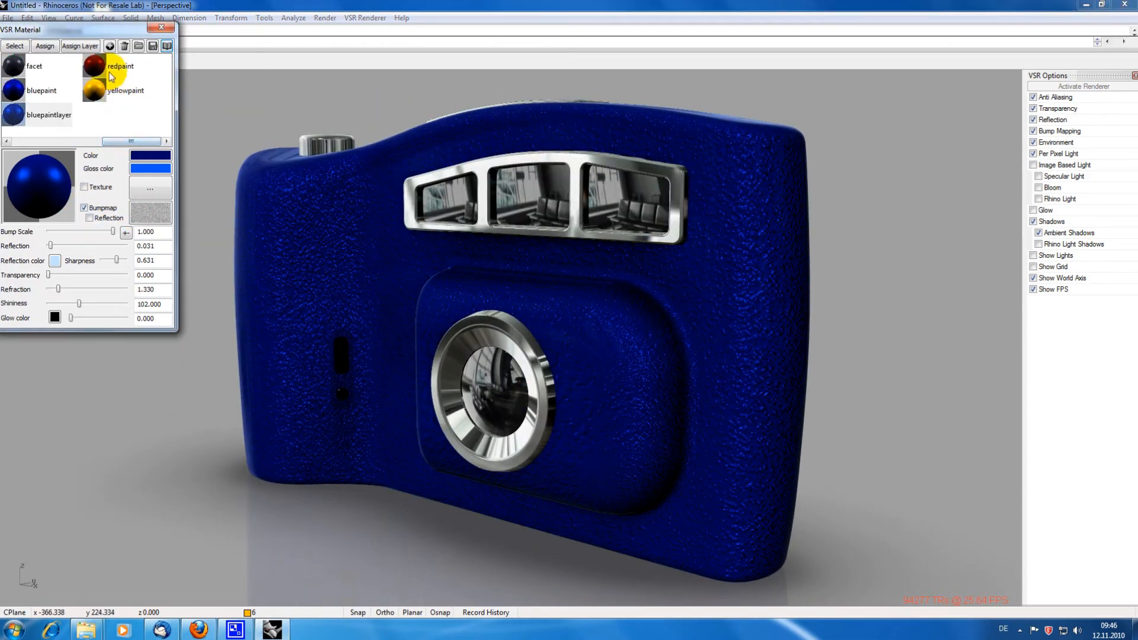
left_click(95, 65)
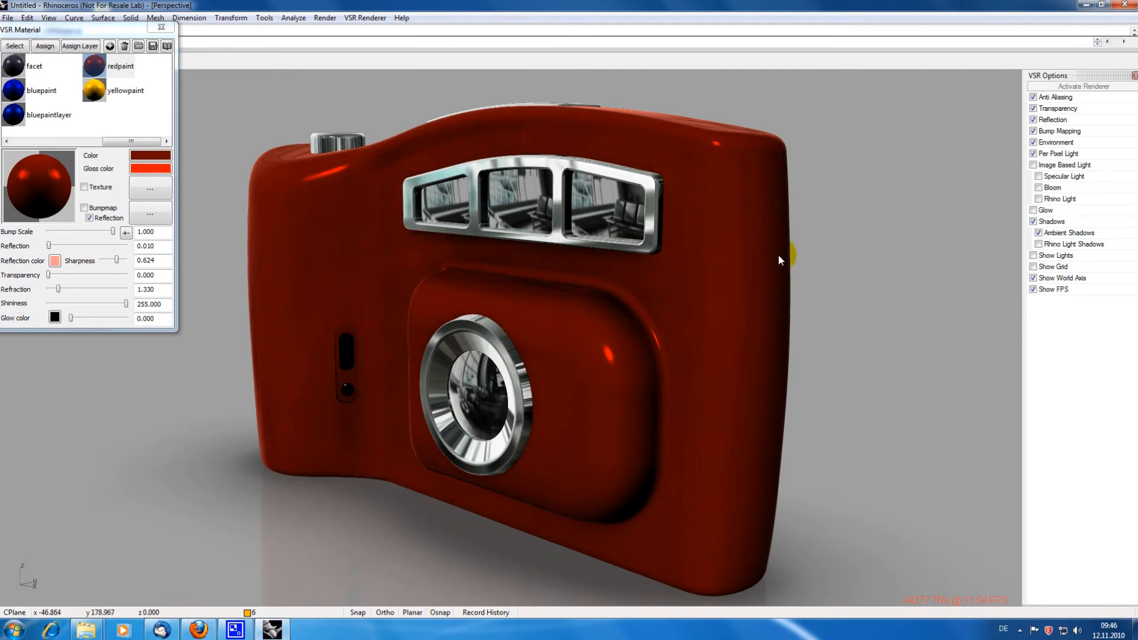
left_click(93, 90)
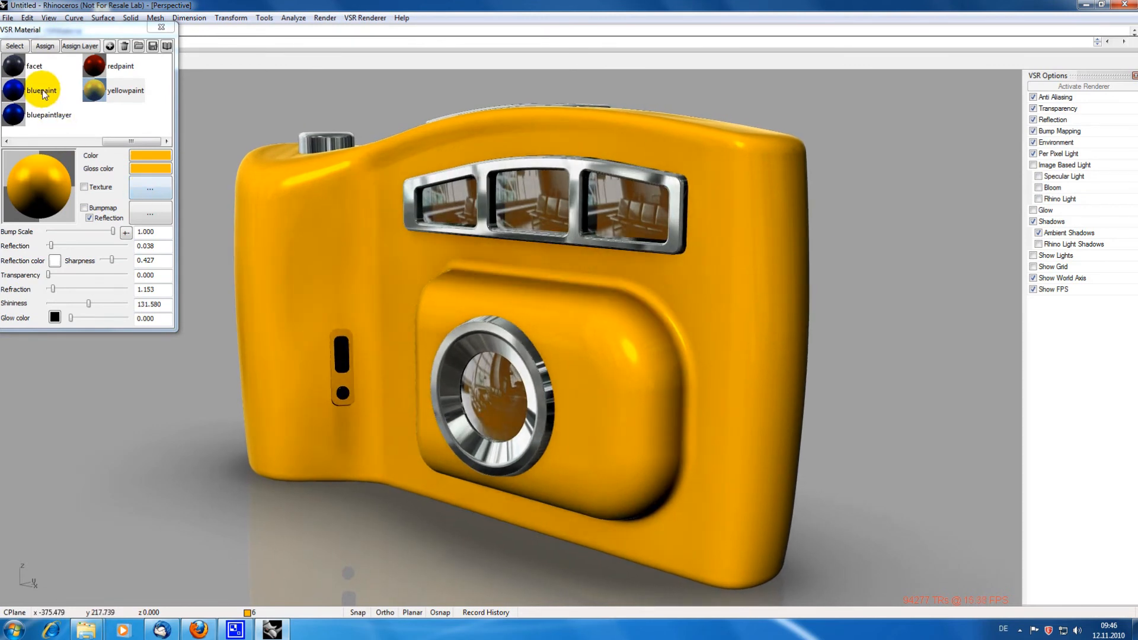
Apply bluepaint to the camera body and the red glow material to the button.
left_click(41, 90)
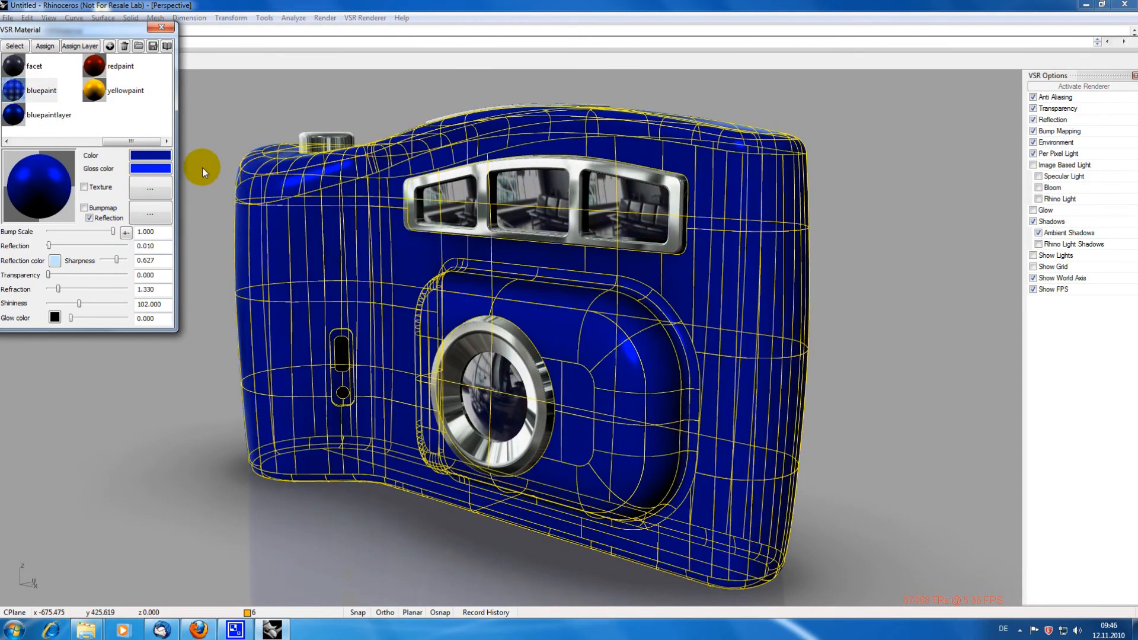
left_click(161, 27)
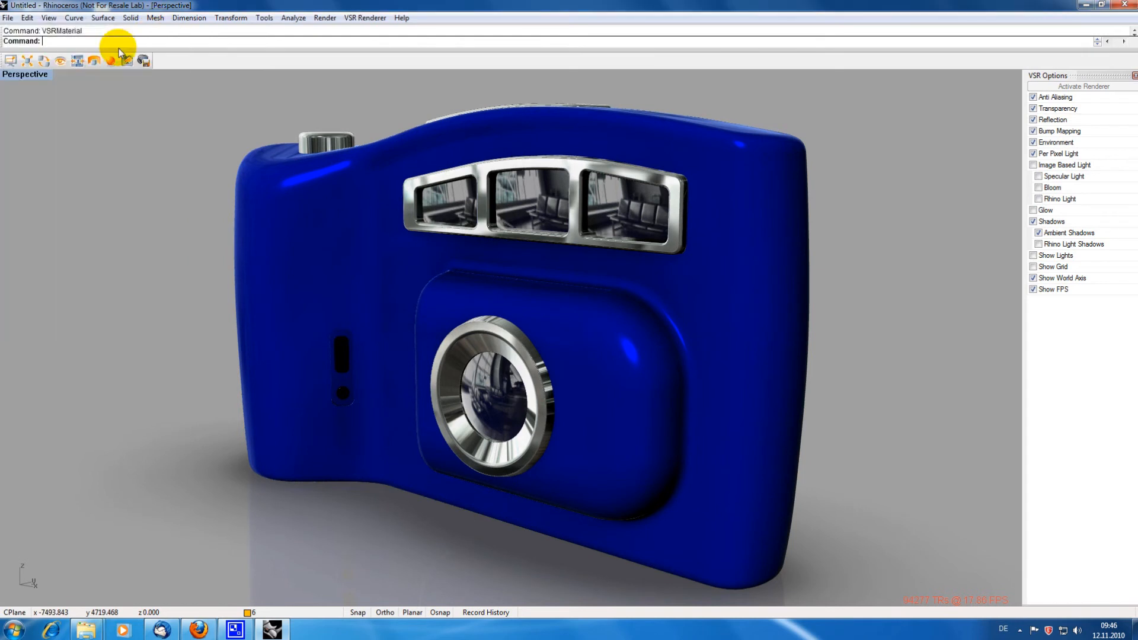
left_click(27, 17)
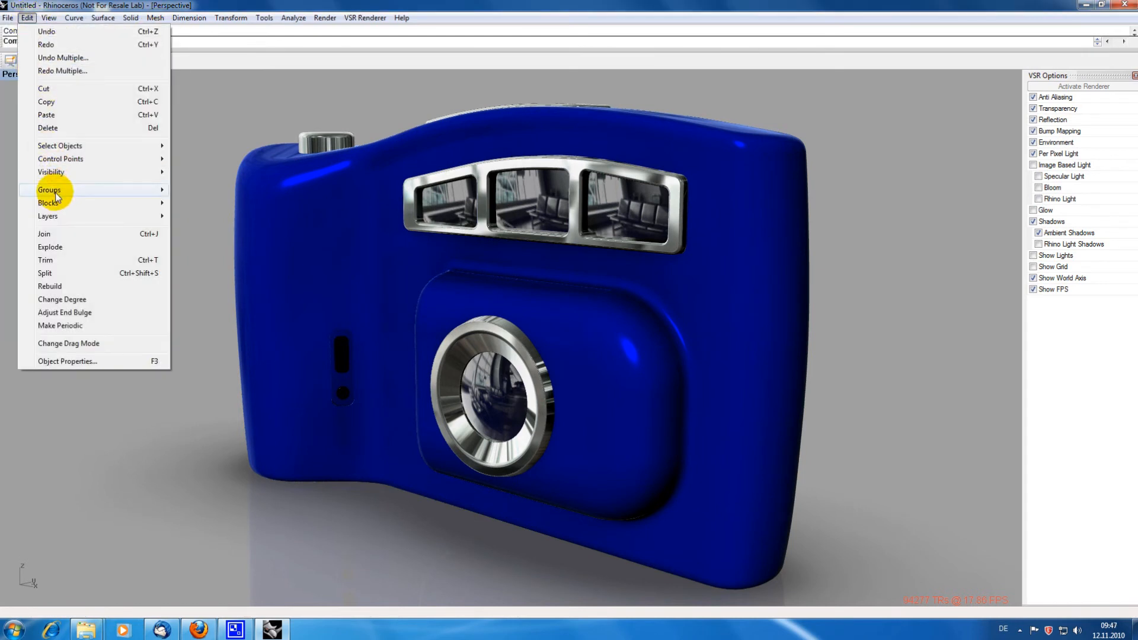
left_click(49, 190)
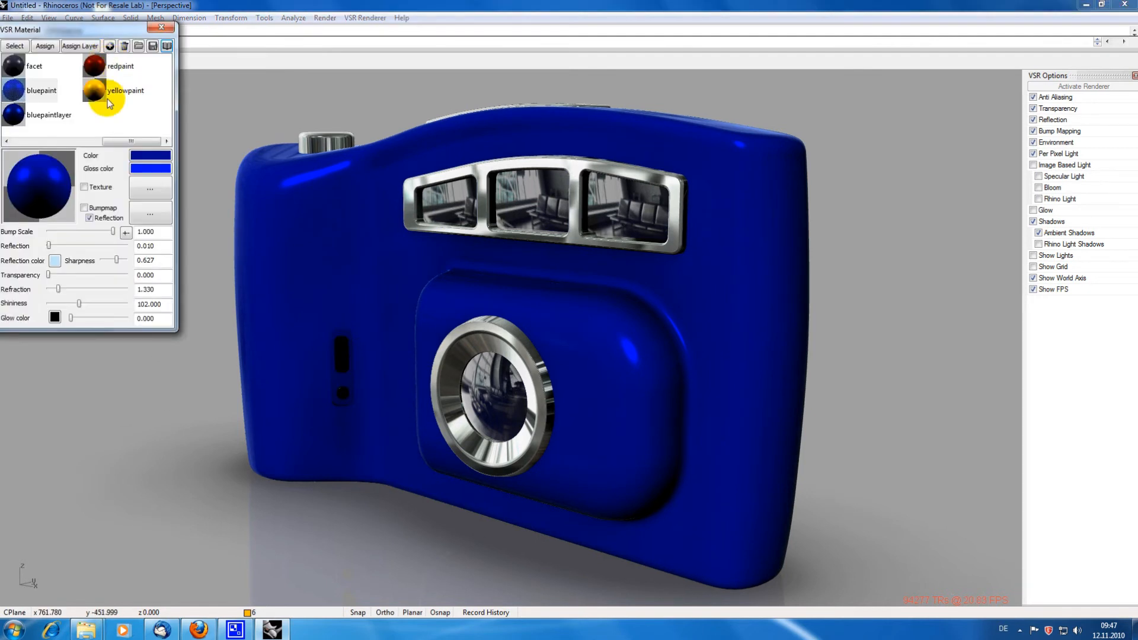
left_click(31, 90)
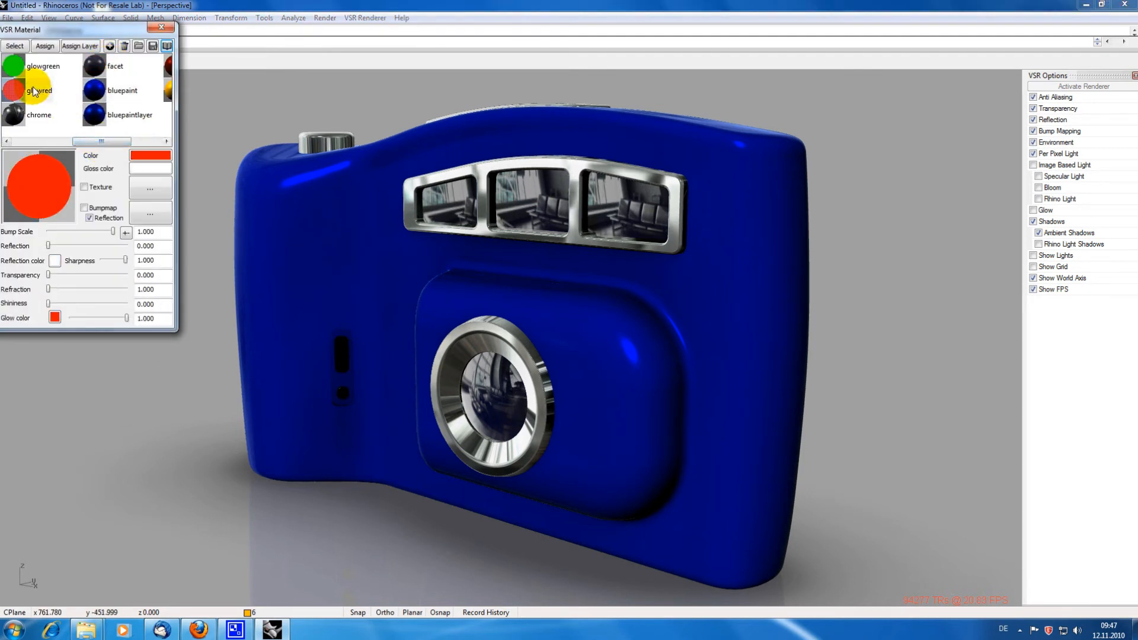
left_click(13, 90)
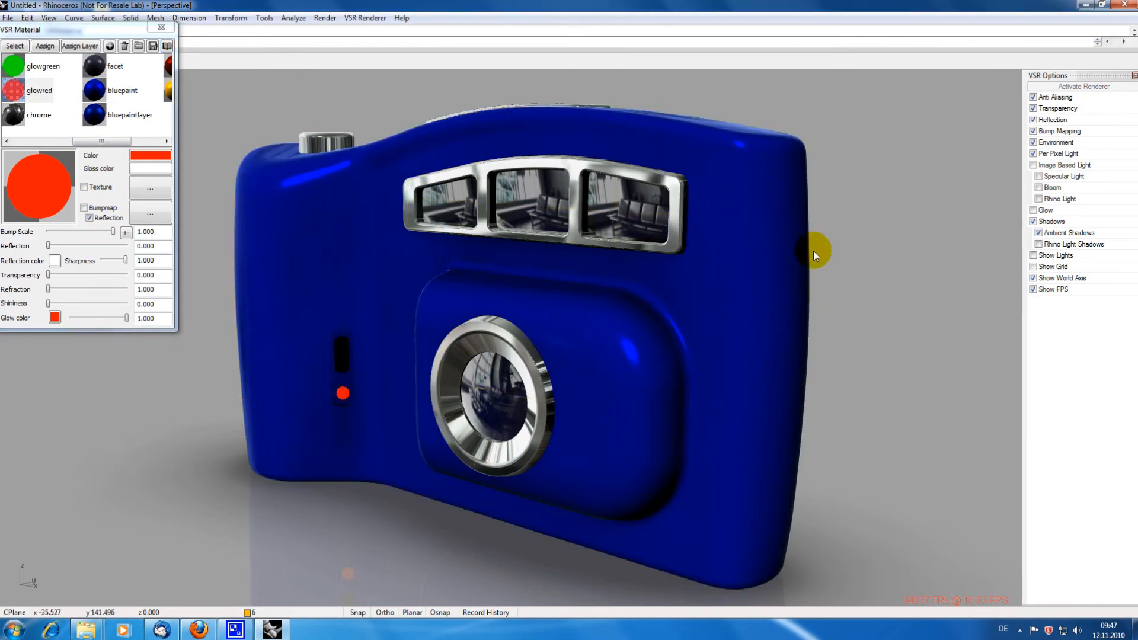
mouse_move(1043, 217)
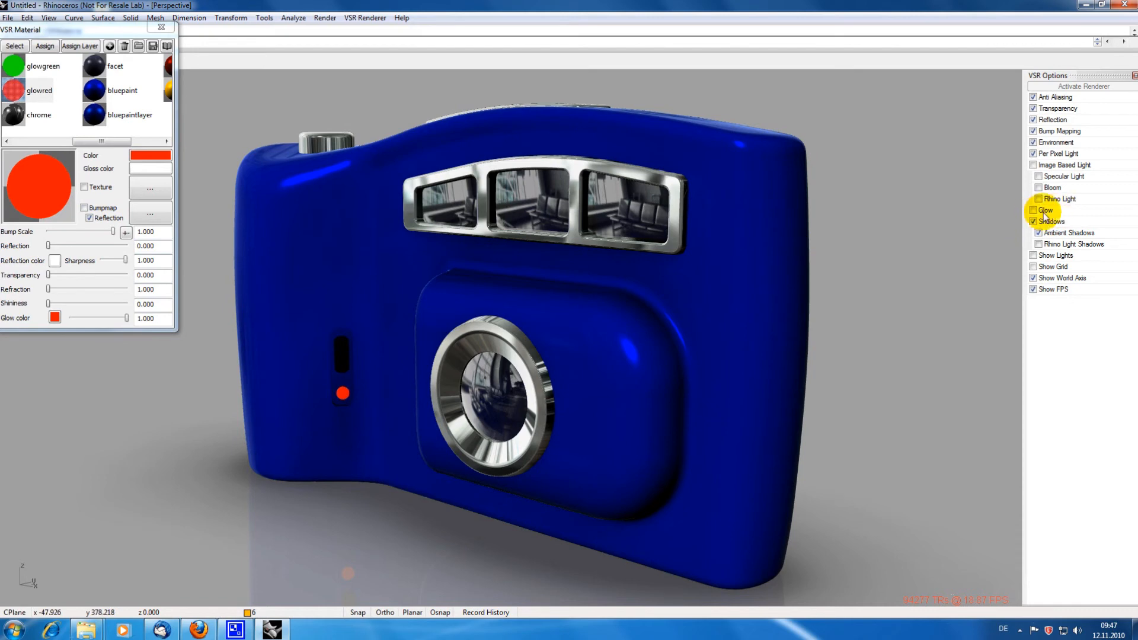
Enable Glow in VSR Options and switch the button to glowgreen.
left_click(1033, 210)
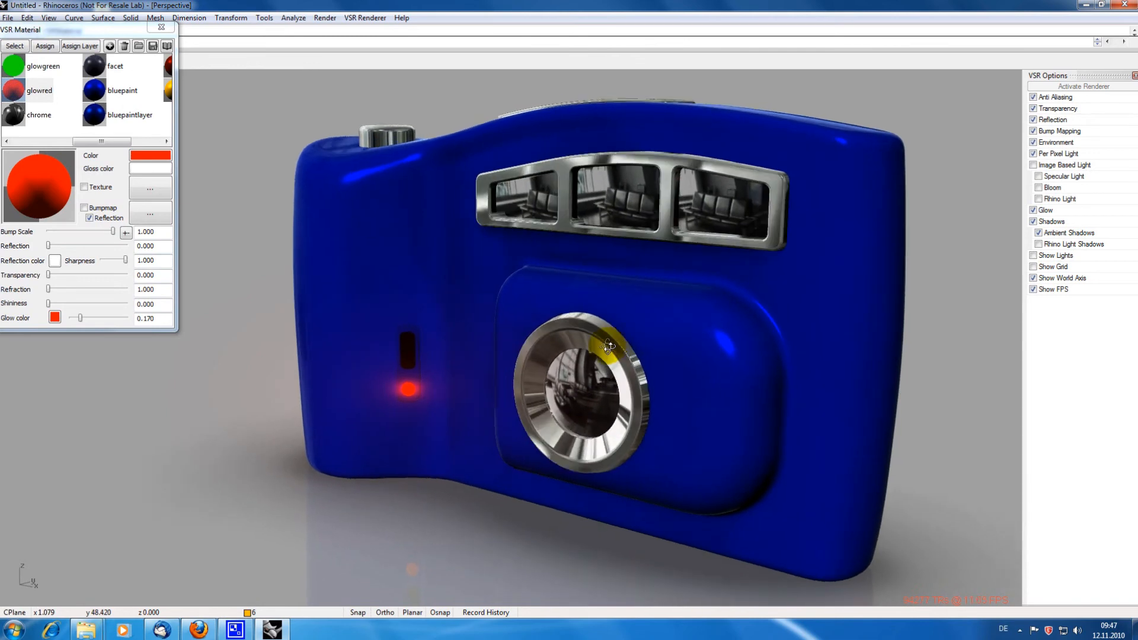
left_click(43, 66)
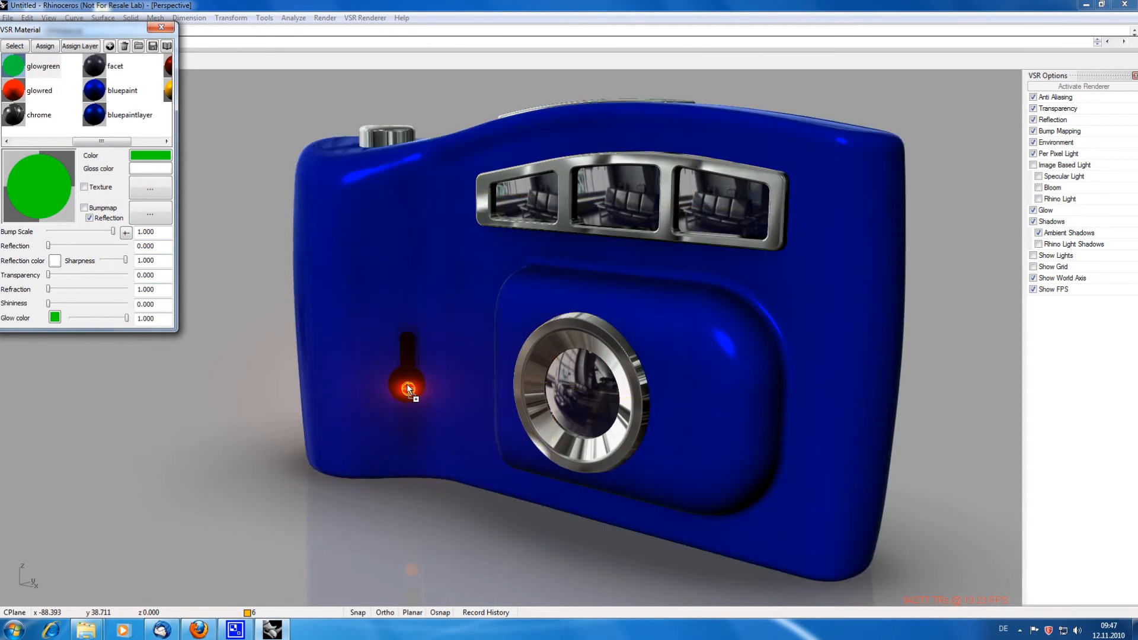
left_click(127, 319)
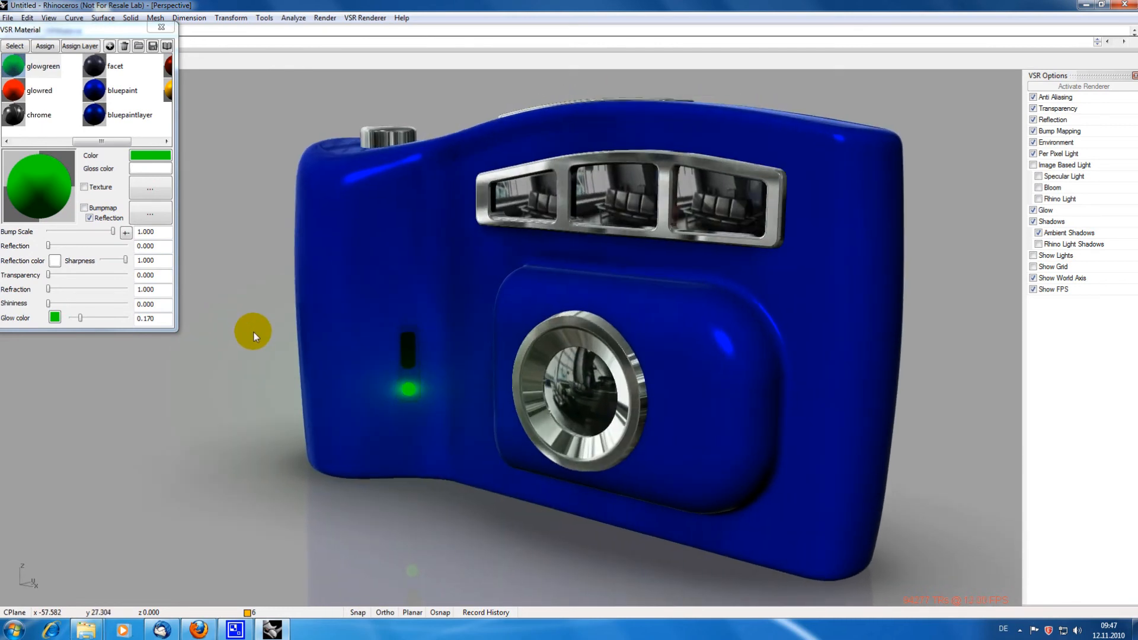
Turn on Image Based Light and Specular Light, then select the lens to inspect.
left_click(161, 27)
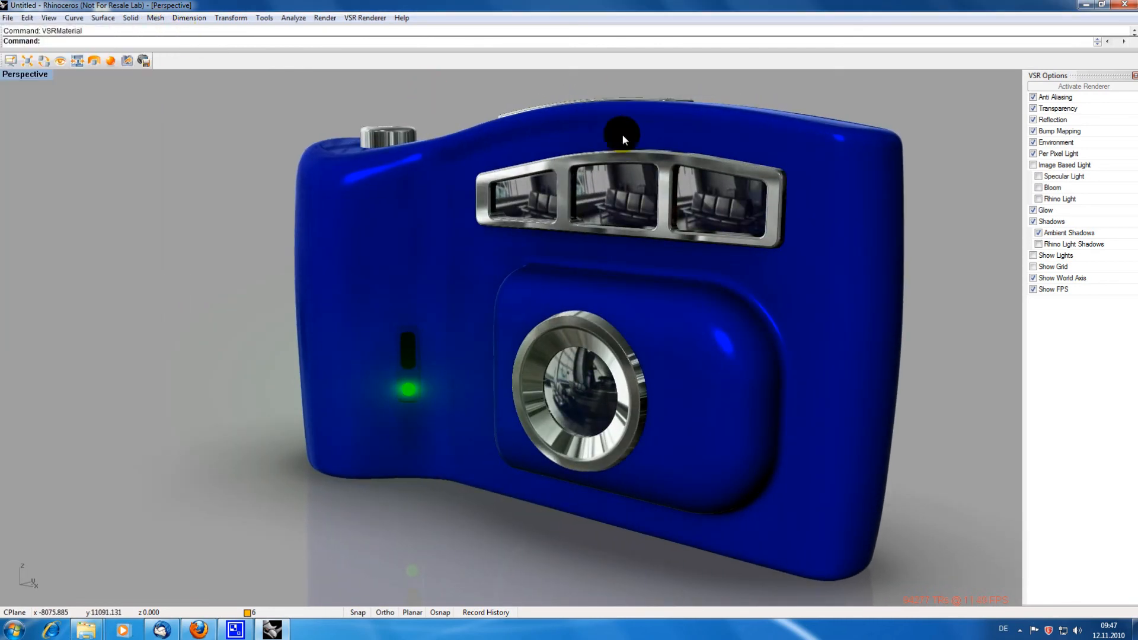
mouse_move(1084, 165)
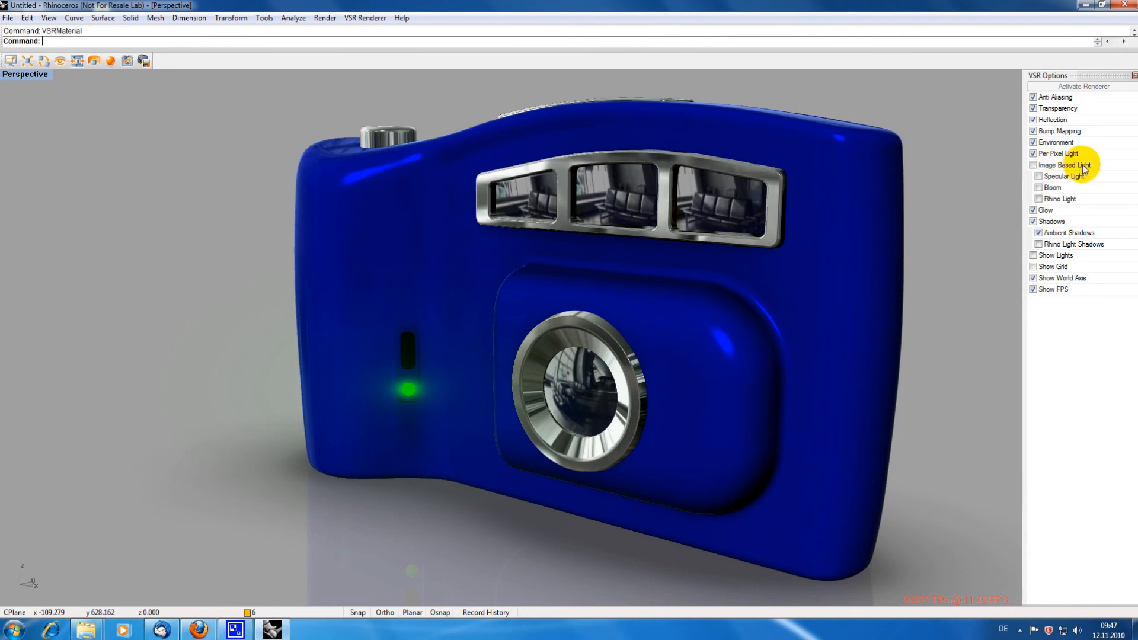
left_click(1034, 164)
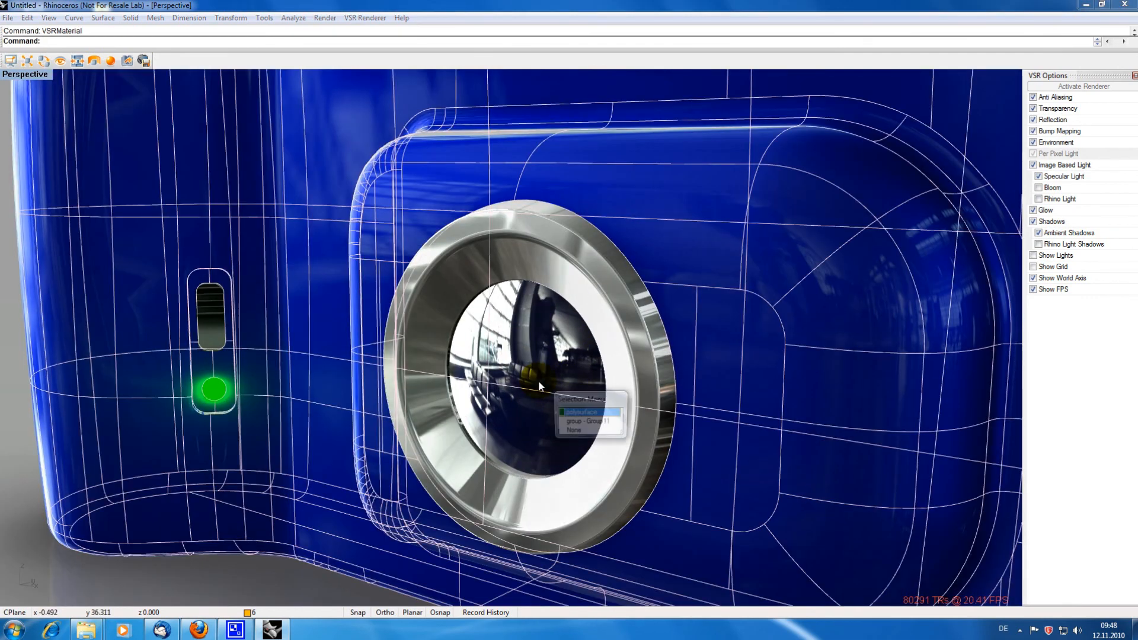
left_click(577, 412)
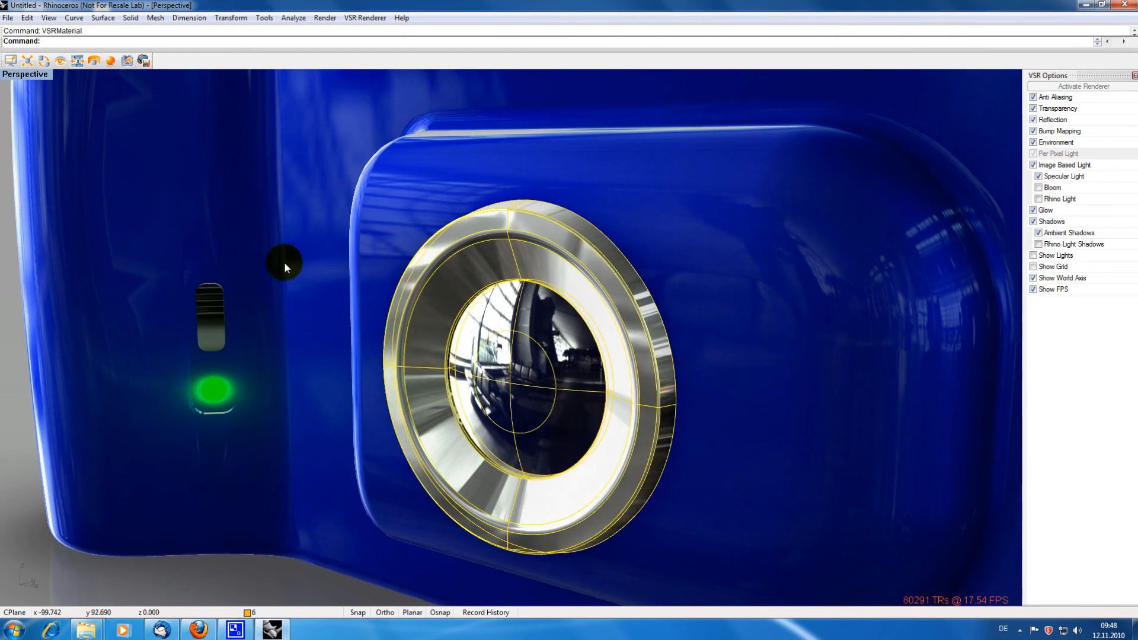
left_click(27, 17)
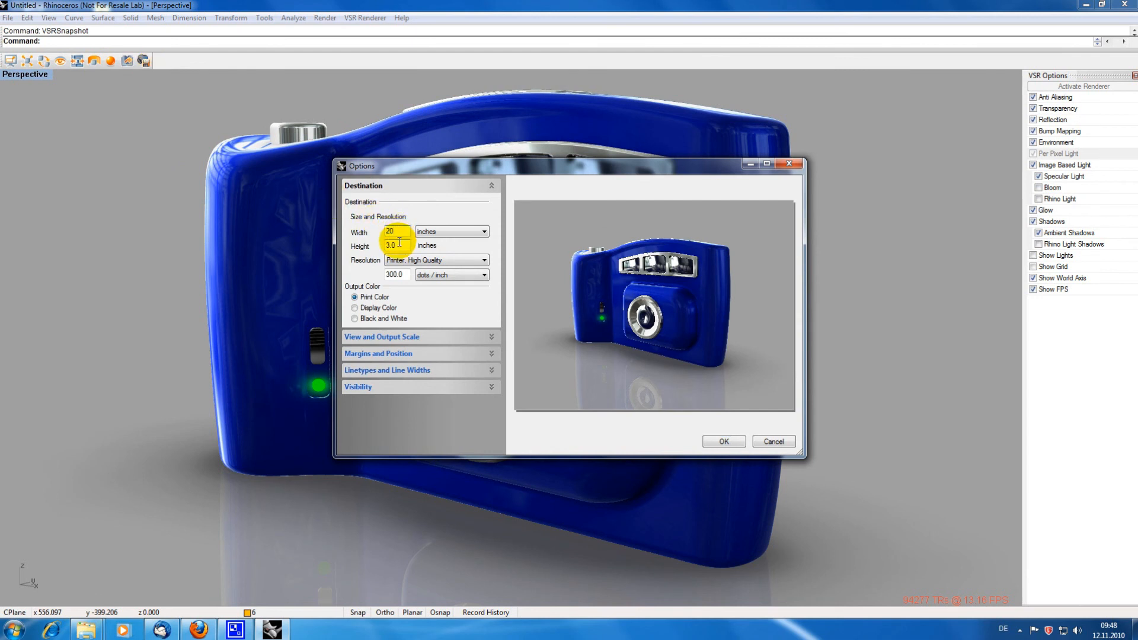
Take a 20 x 15 inch VSRSnapshot and save it to the desktop as 'camera'.
type("15")
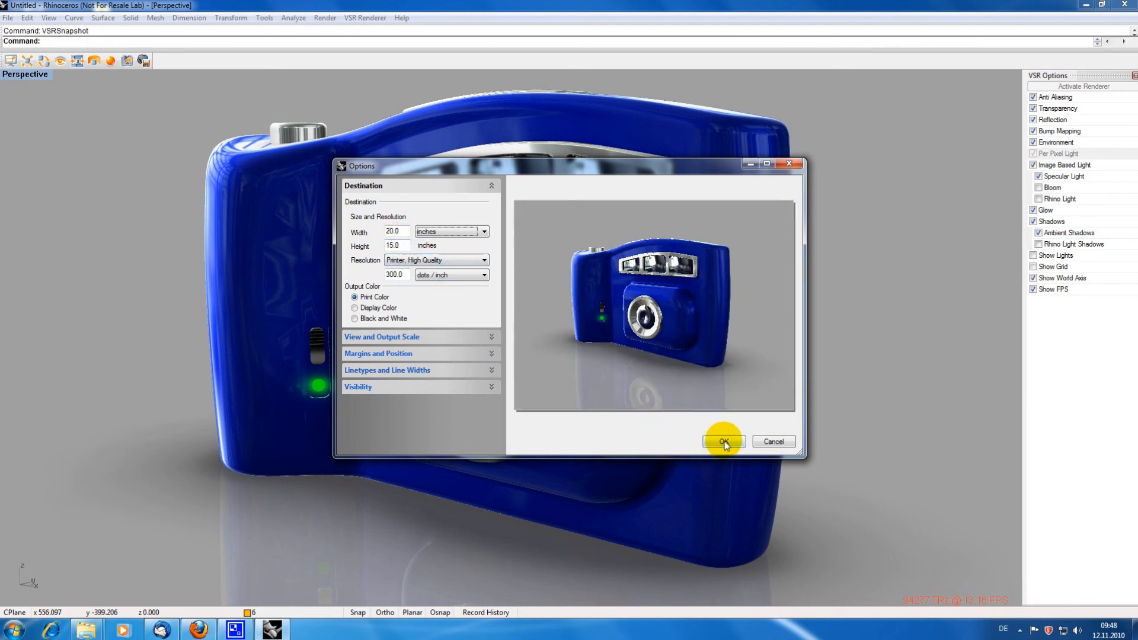
left_click(723, 442)
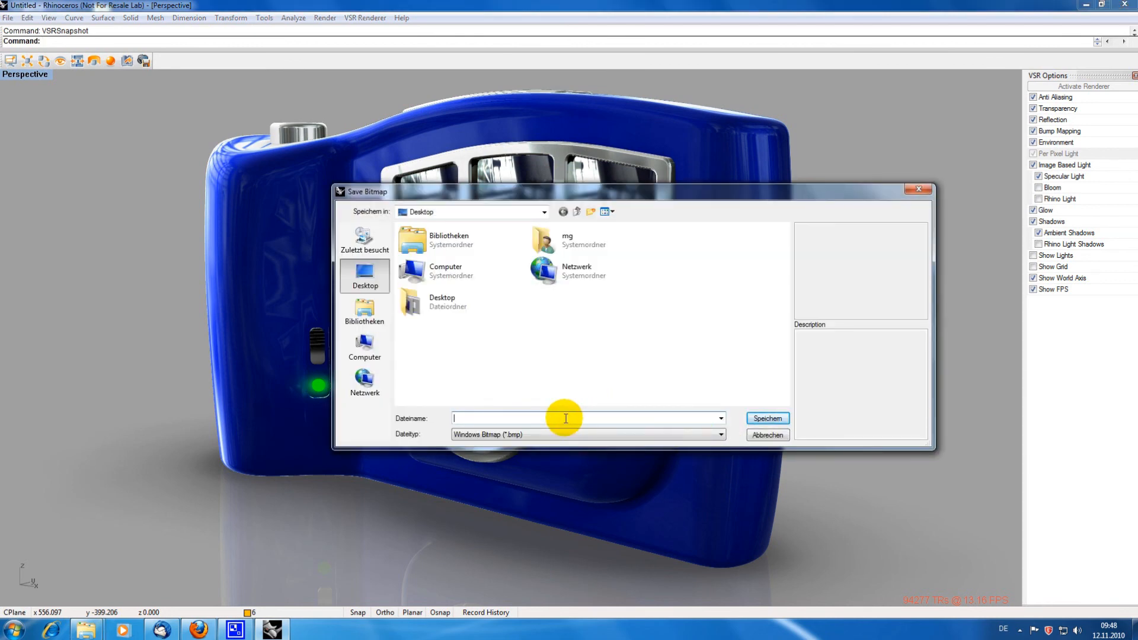
type("camera")
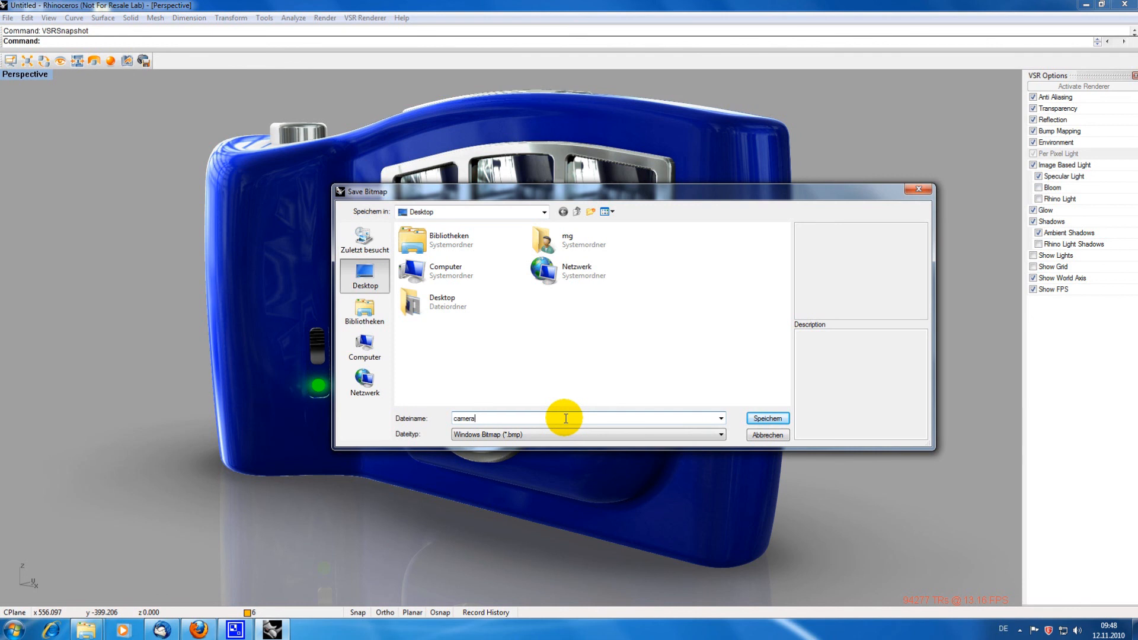
left_click(718, 434)
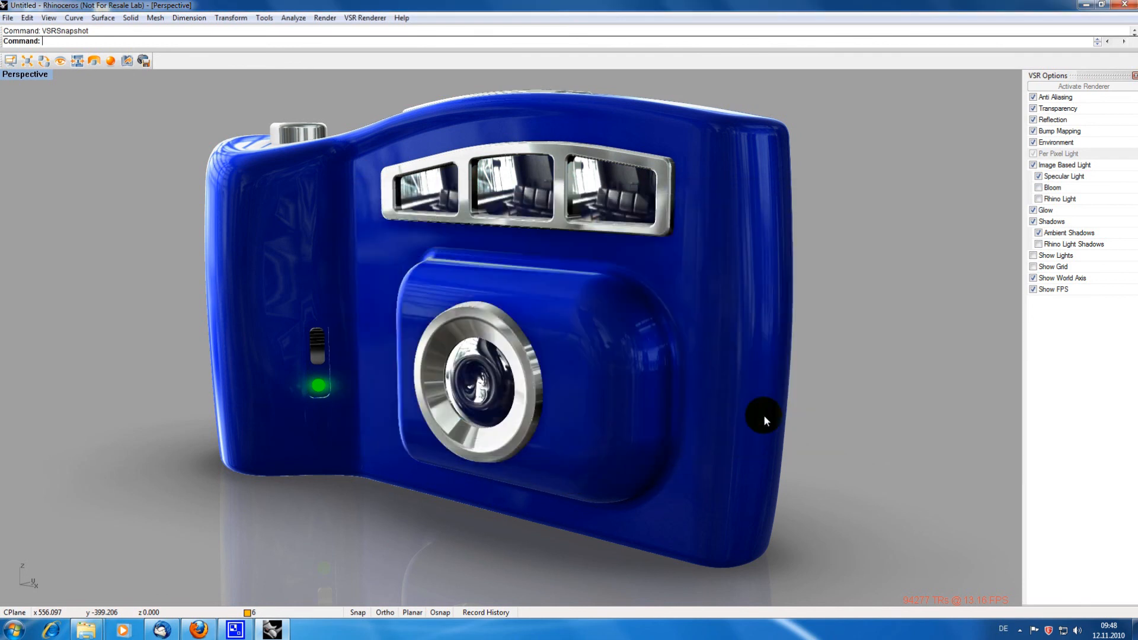
mouse_move(1046, 33)
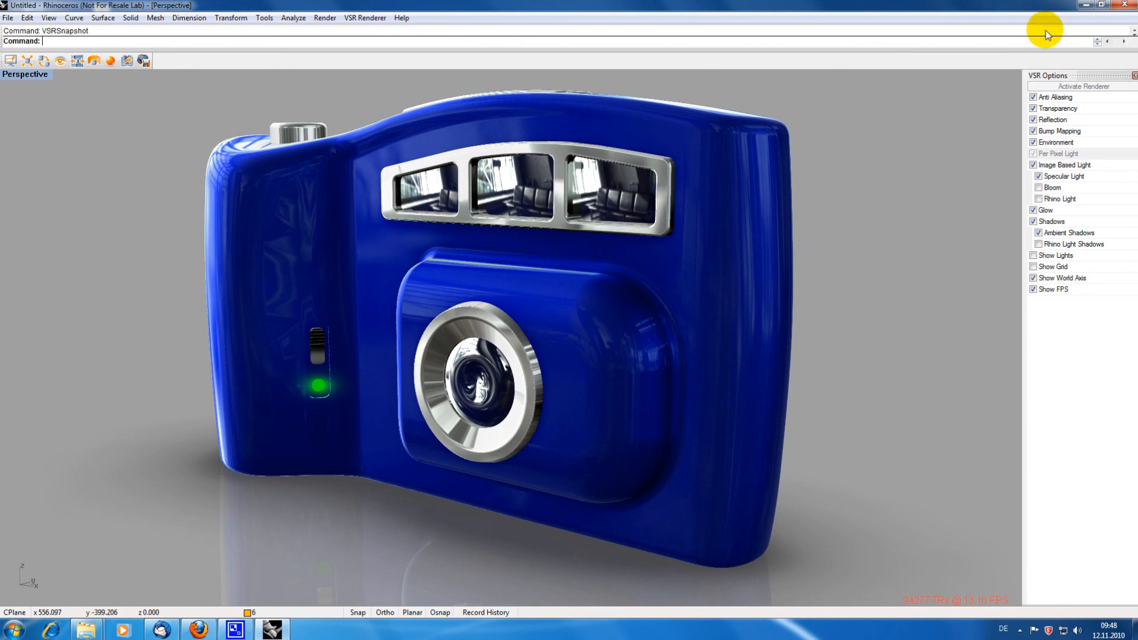
mouse_move(1087, 7)
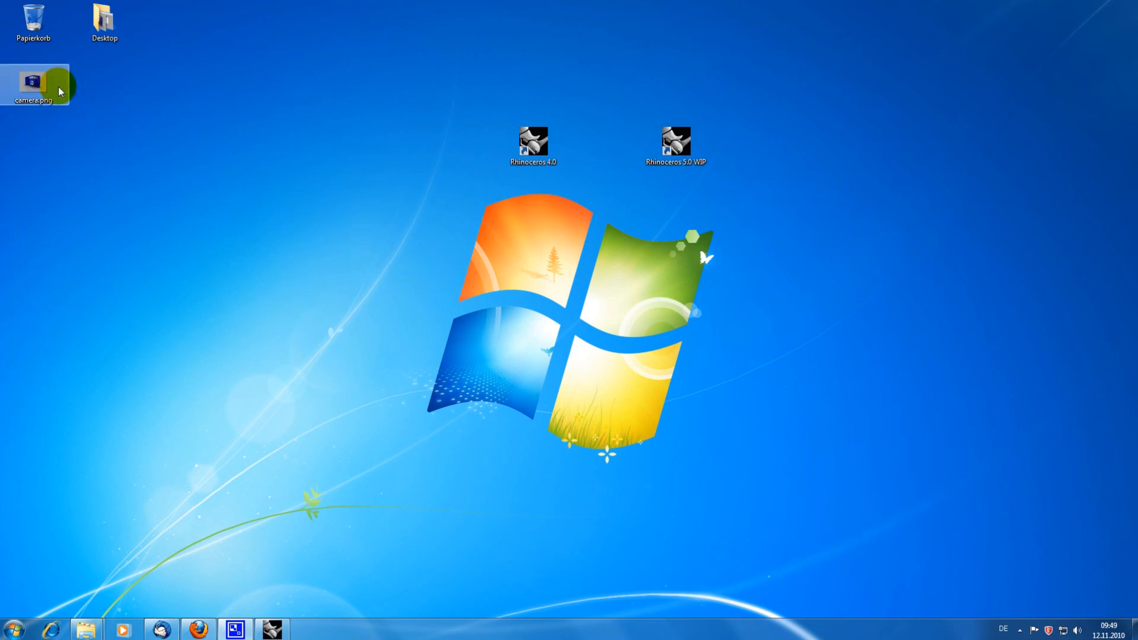
Open camera.png from the desktop in IrfanView to view the glossy blue render.
double_click(32, 81)
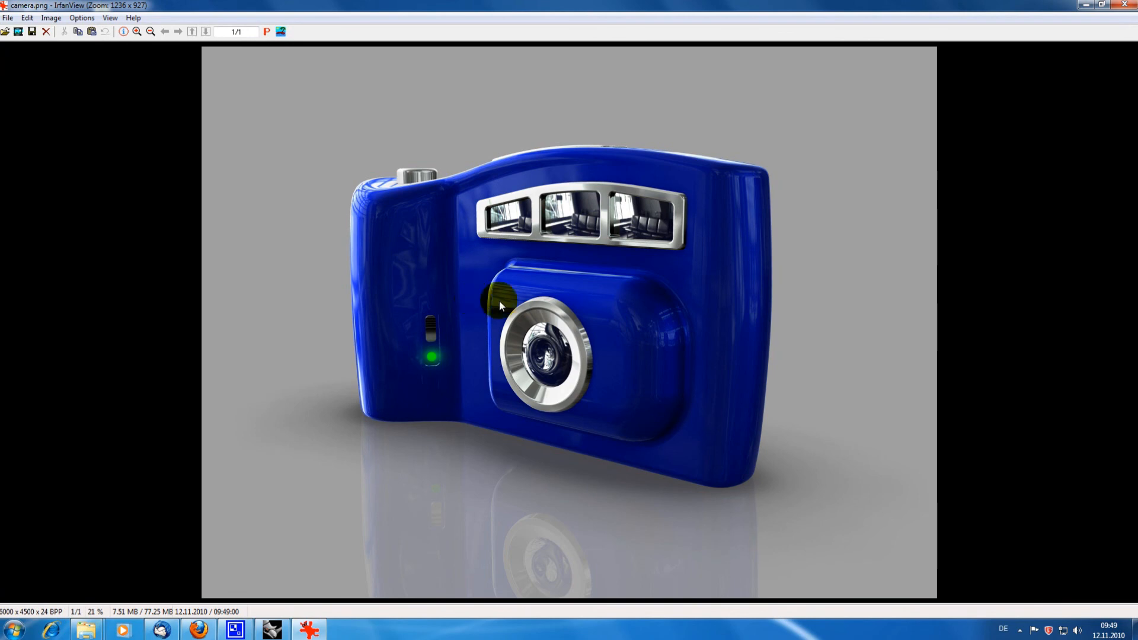